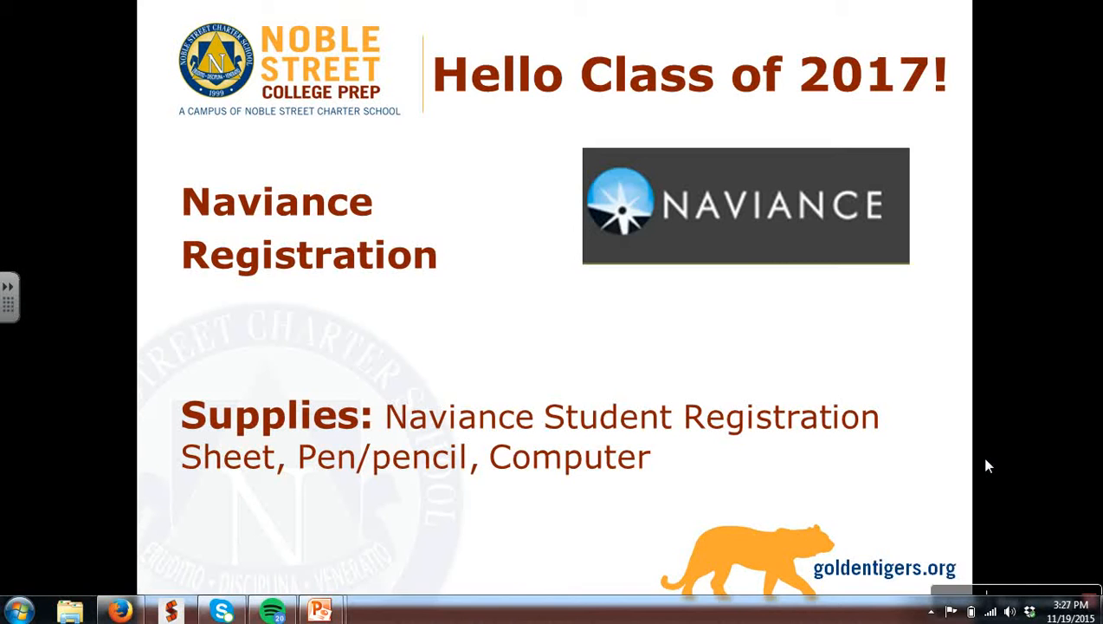
{"action": "mouse_move", "coordinate": [963, 424]}
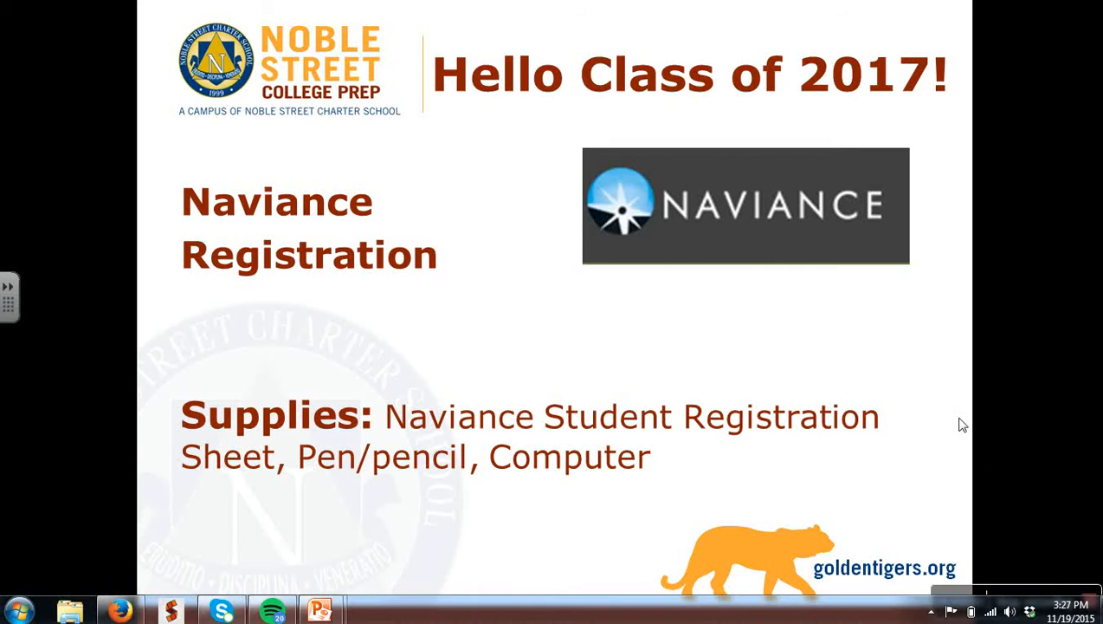
- From NobleSpace's Naviance link, reach the Family Connection login and choose 'I need to register'
{"action": "left_click", "coordinate": [120, 610]}
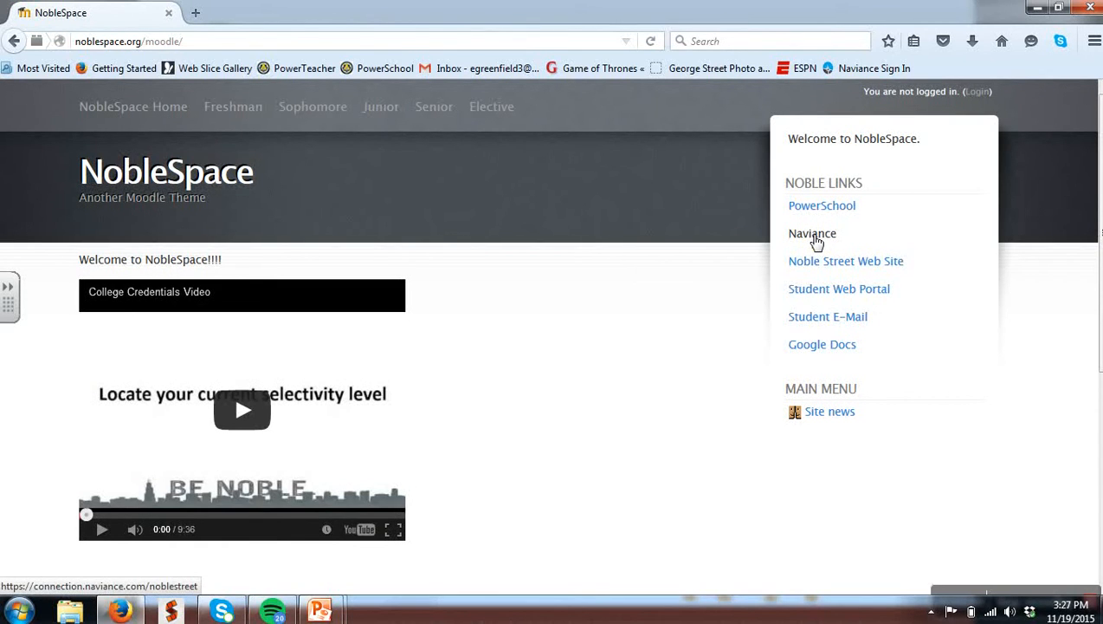
{"action": "left_click", "coordinate": [811, 233]}
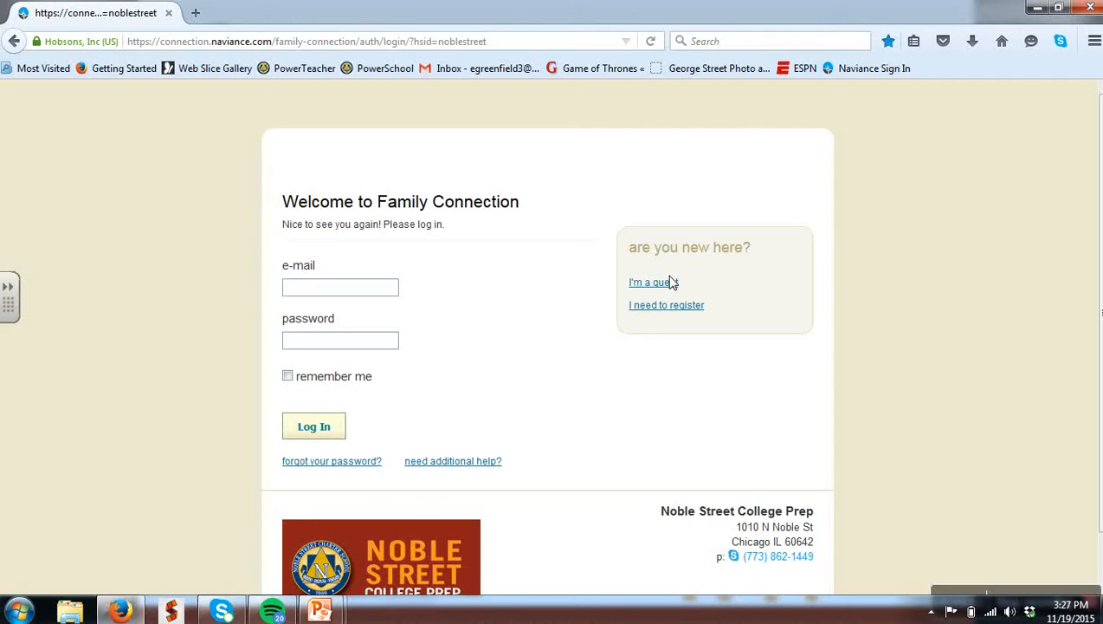
{"action": "mouse_move", "coordinate": [627, 388]}
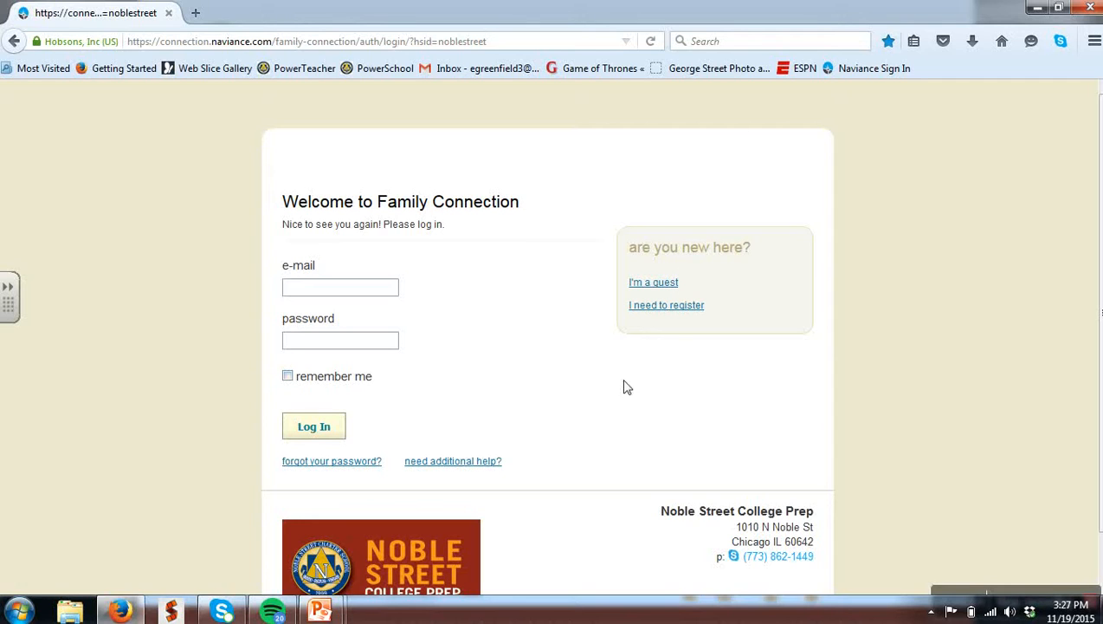
{"action": "mouse_move", "coordinate": [665, 305]}
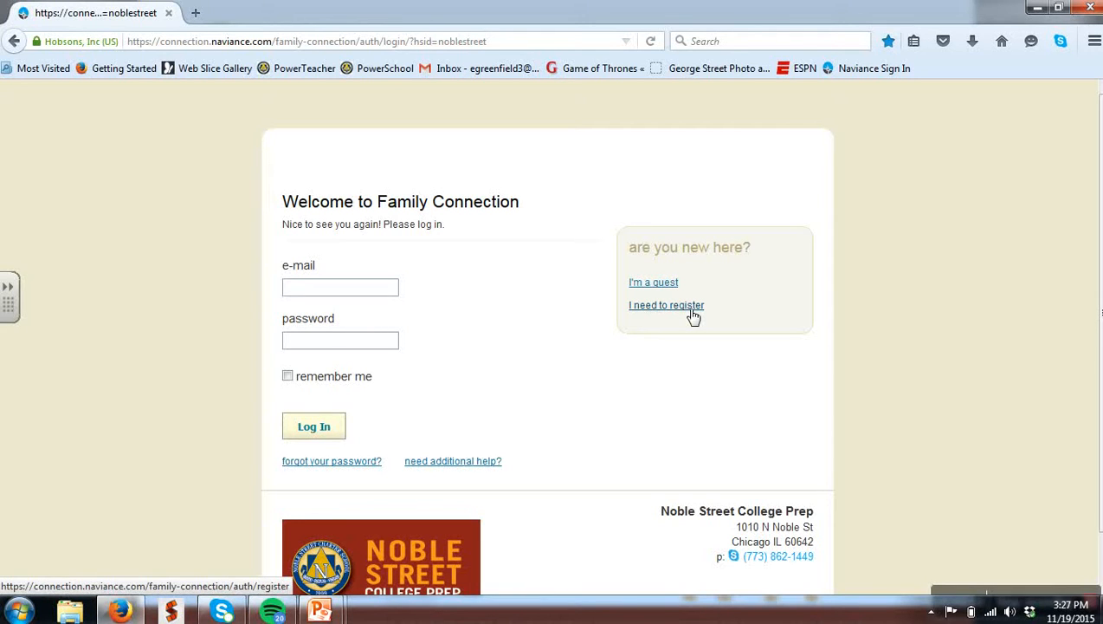
{"action": "left_click", "coordinate": [665, 305]}
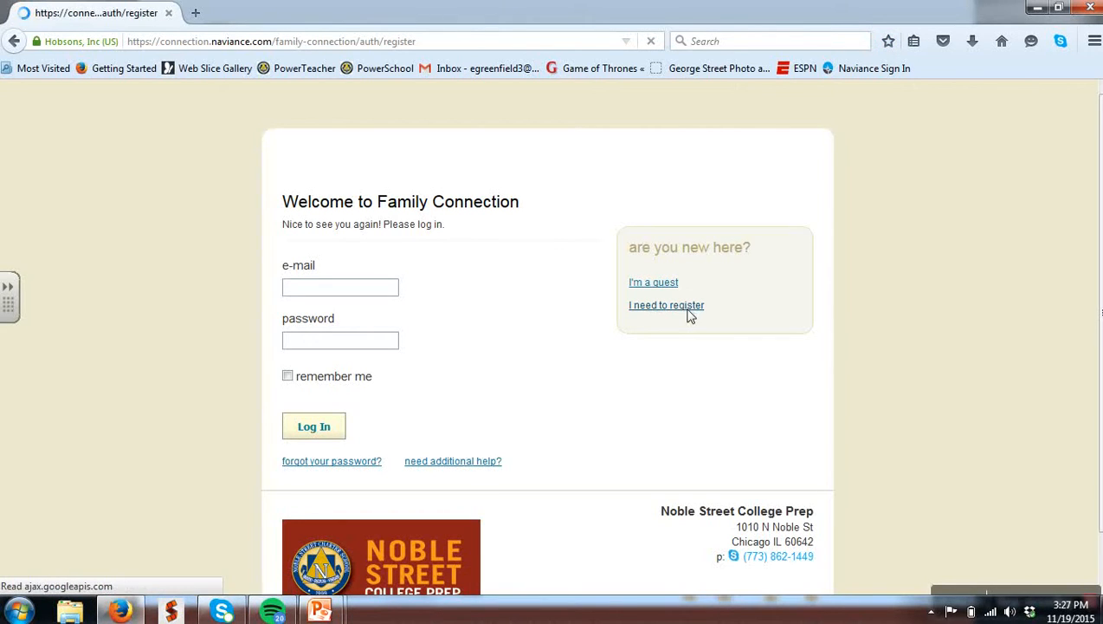
{"action": "left_click", "coordinate": [665, 304]}
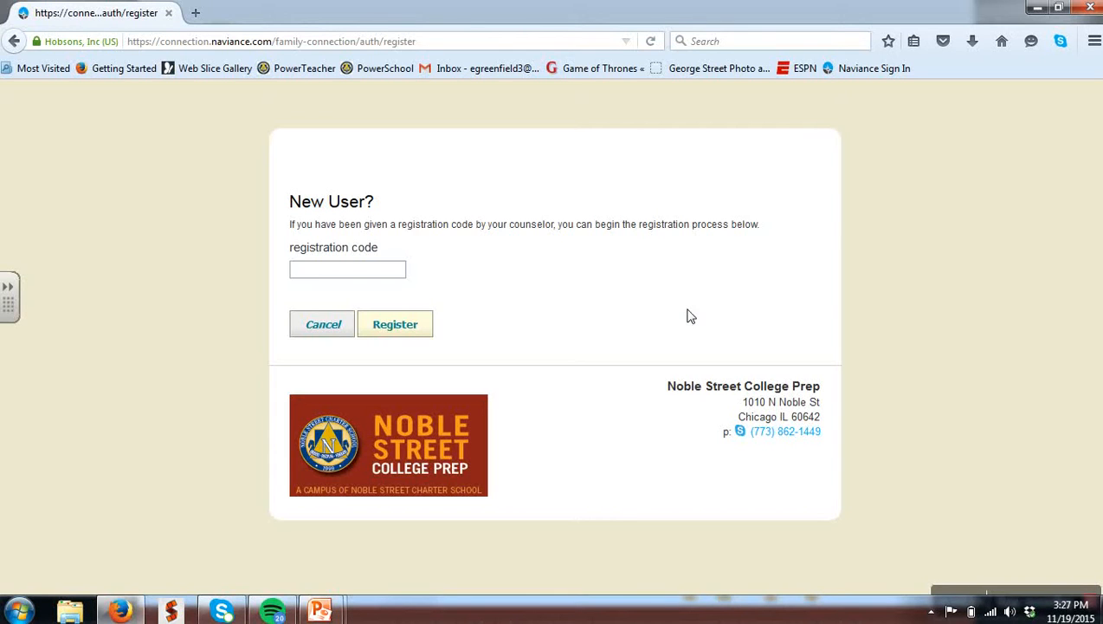
- Enter the registration code from the sheet and submit it with Register
{"action": "left_click", "coordinate": [347, 270]}
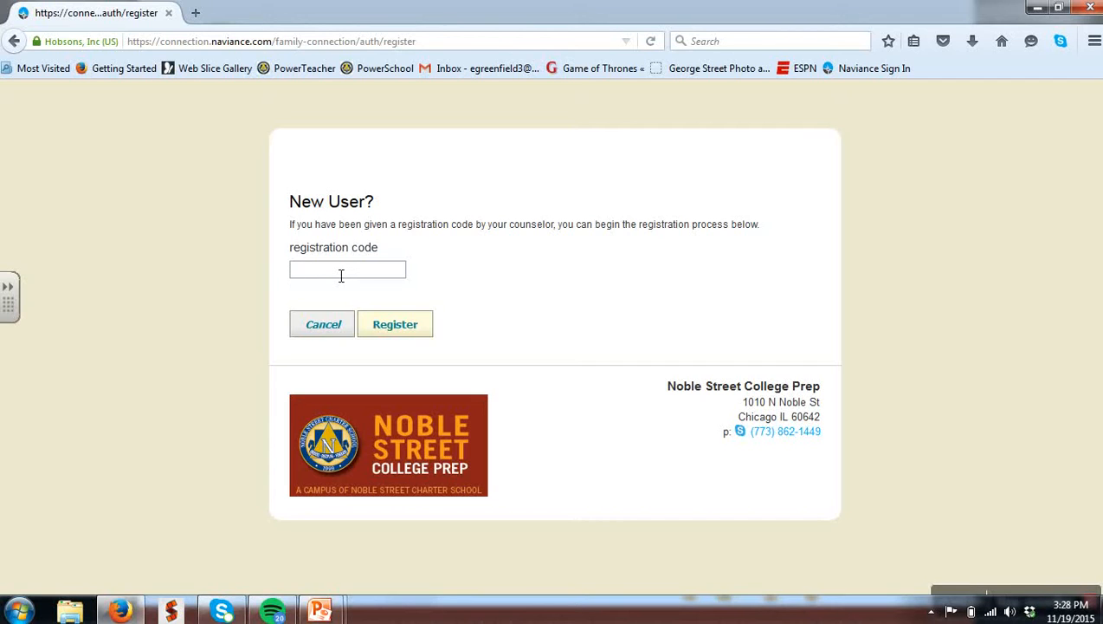
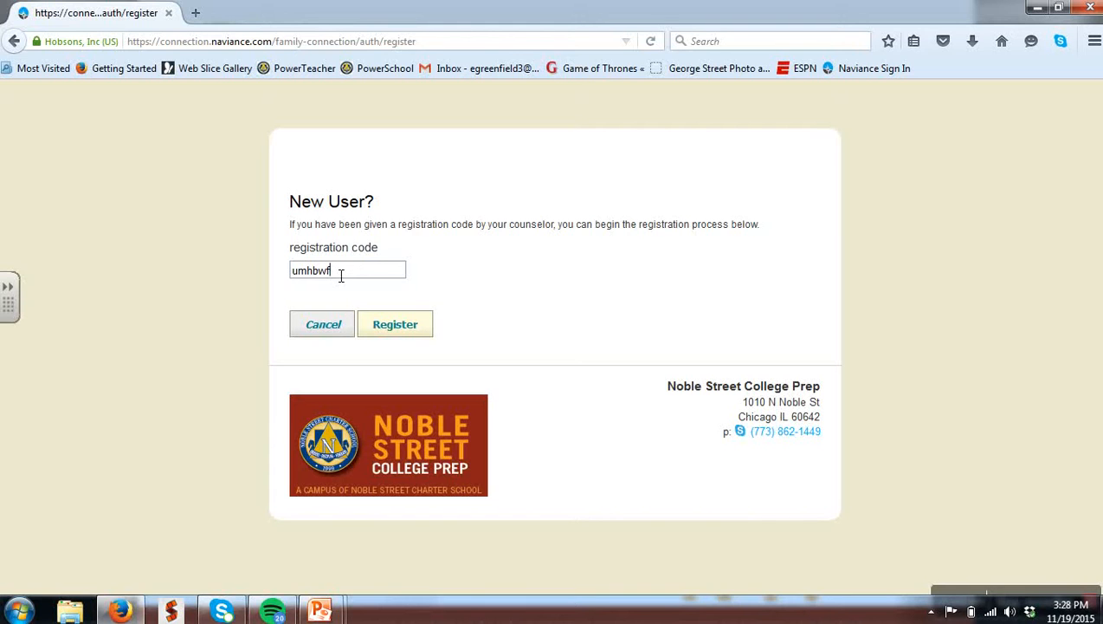
{"action": "left_click", "coordinate": [395, 324]}
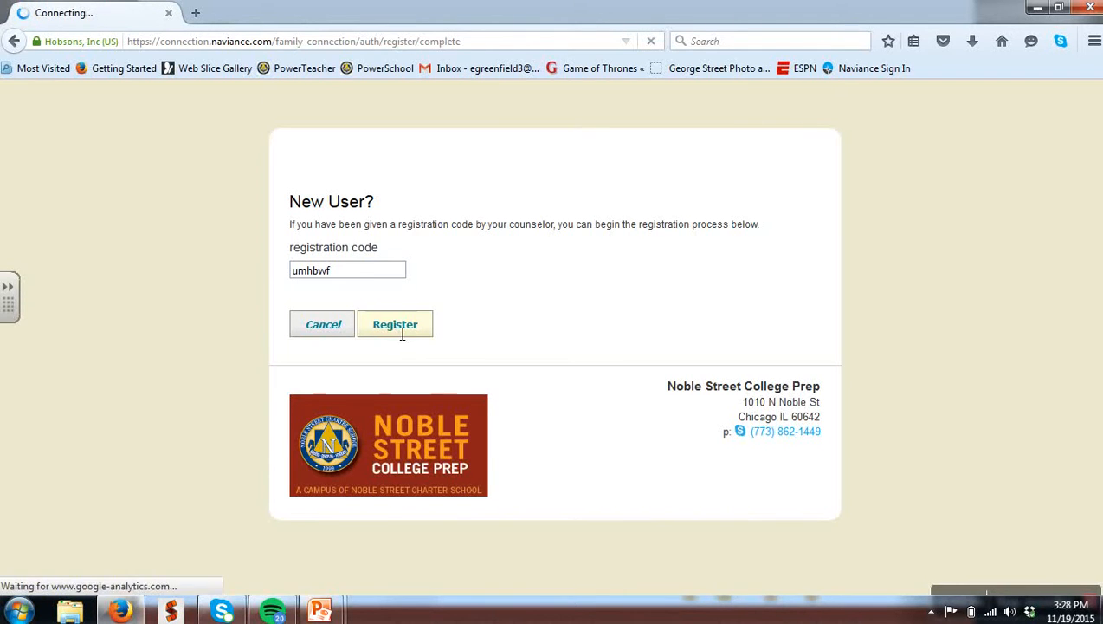
{"action": "left_click", "coordinate": [395, 324]}
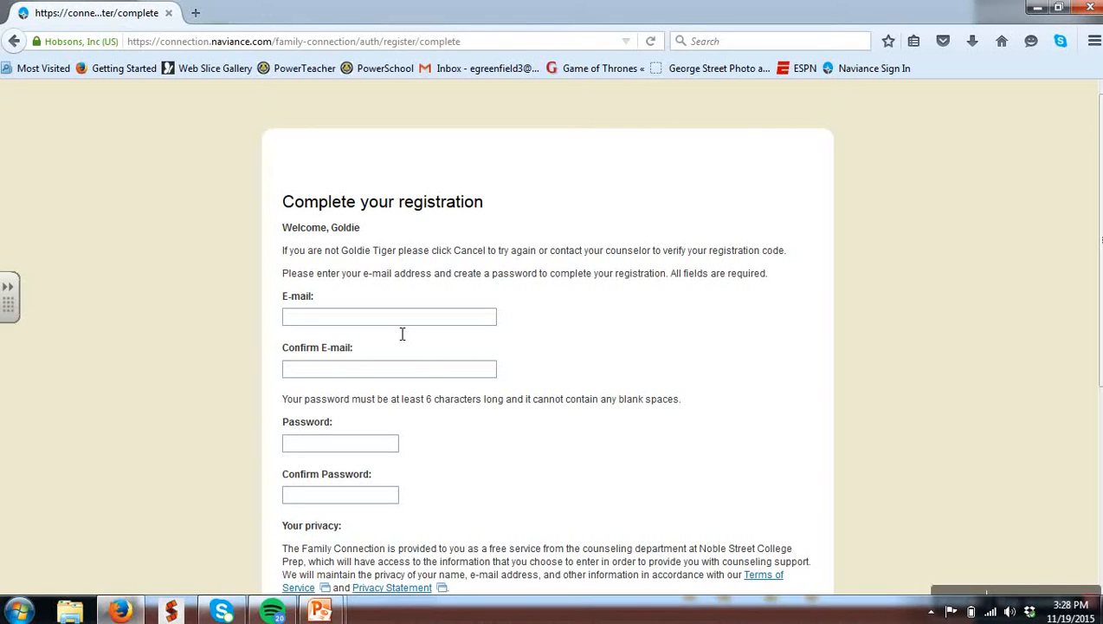
{"action": "mouse_move", "coordinate": [445, 215]}
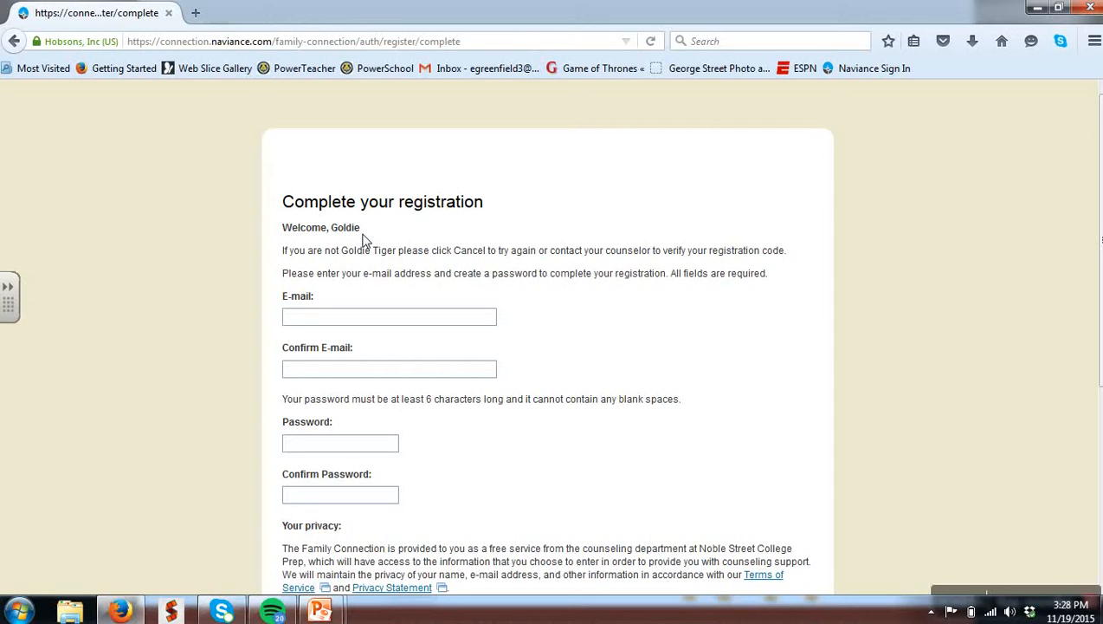
{"action": "left_click", "coordinate": [388, 316]}
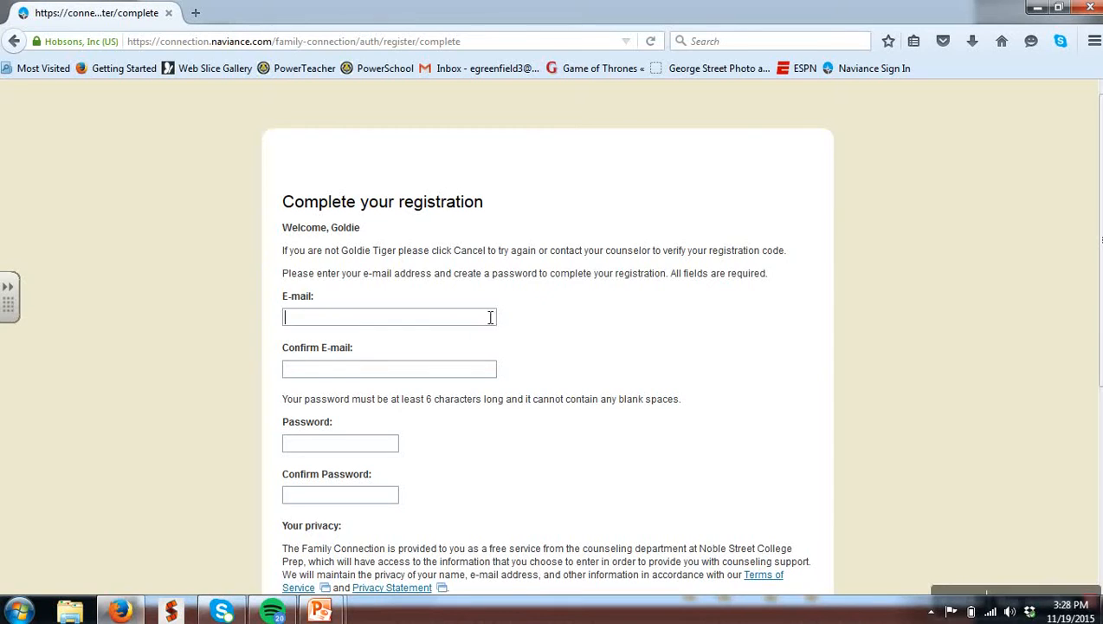
{"action": "mouse_move", "coordinate": [533, 312]}
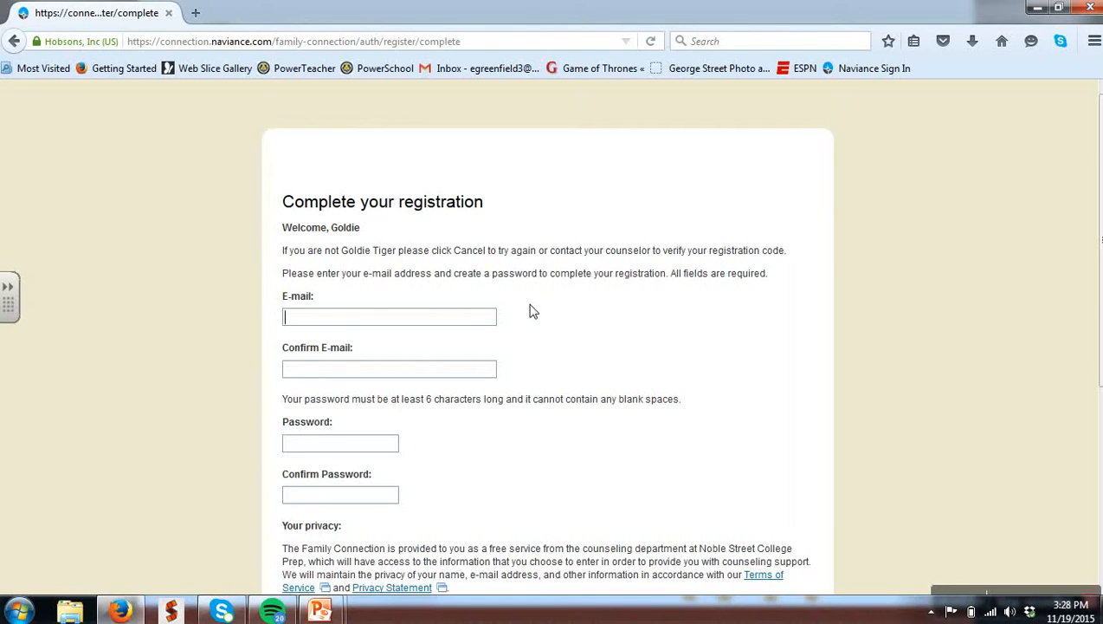
{"action": "type", "text": "eg"}
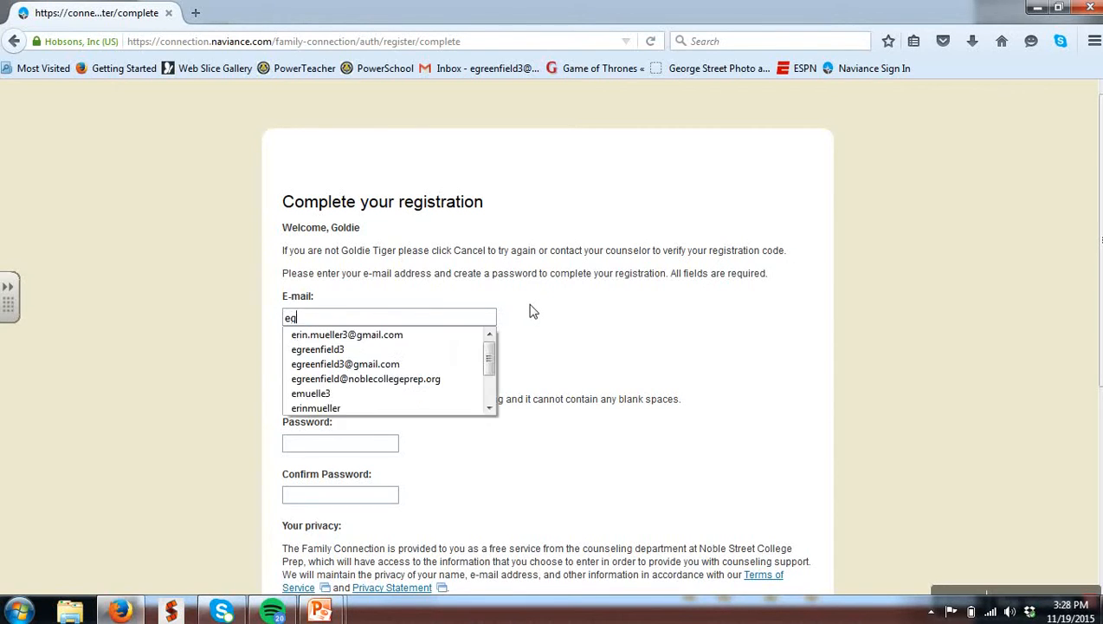
{"action": "left_click", "coordinate": [366, 378]}
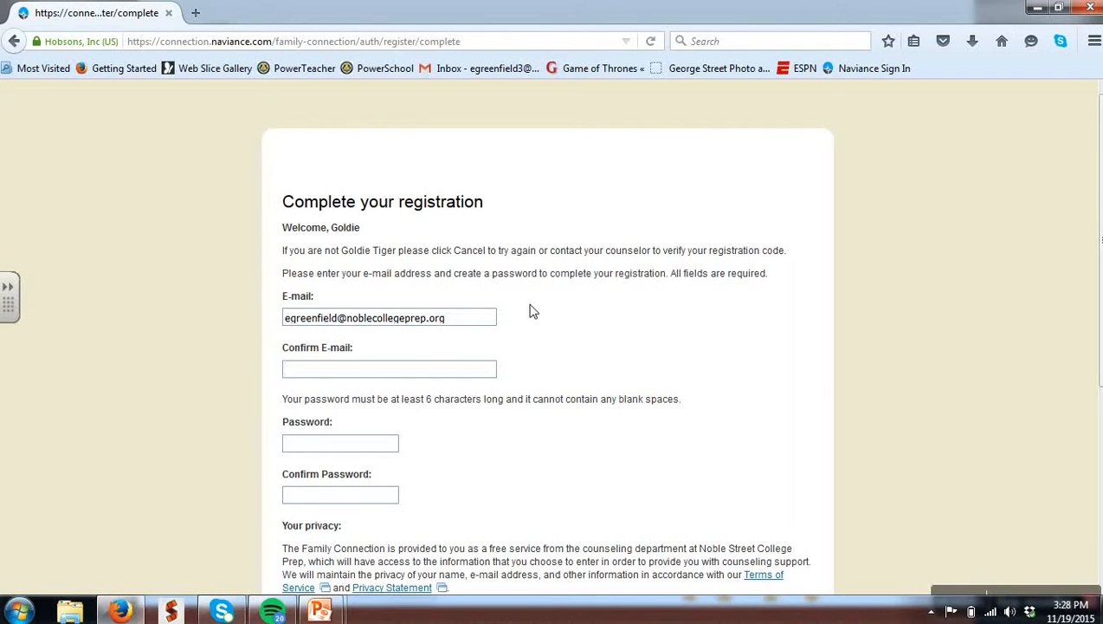
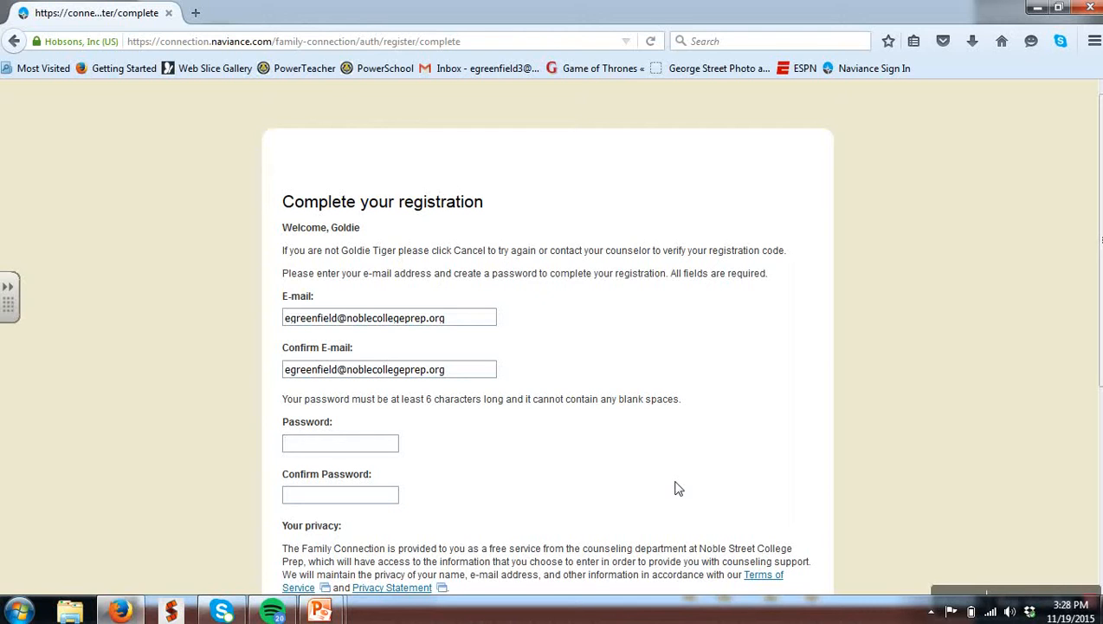
- Accept the privacy terms and complete the registration to create the student account
{"action": "scroll", "scroll_direction": "down", "scroll_amount": 3}
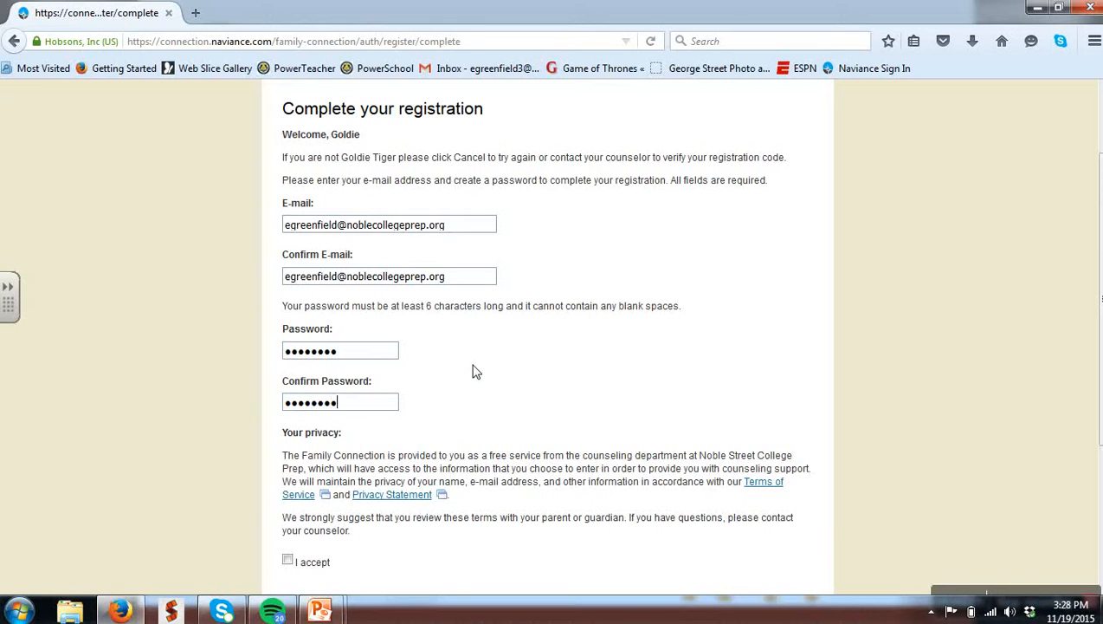
{"action": "scroll", "scroll_direction": "down", "scroll_amount": 3}
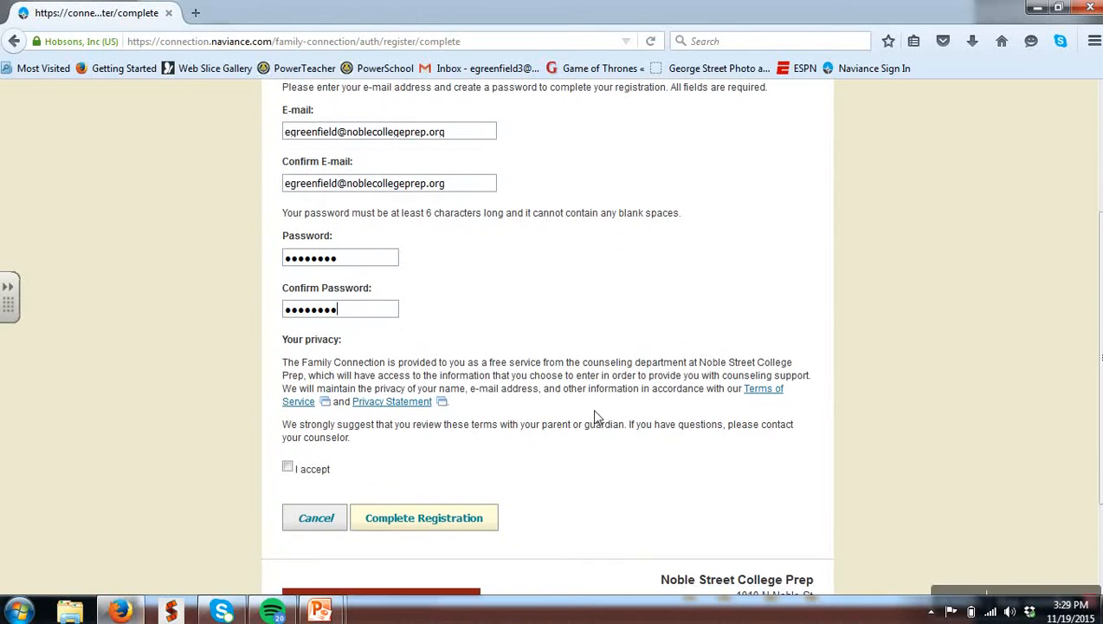
{"action": "left_click", "coordinate": [288, 466]}
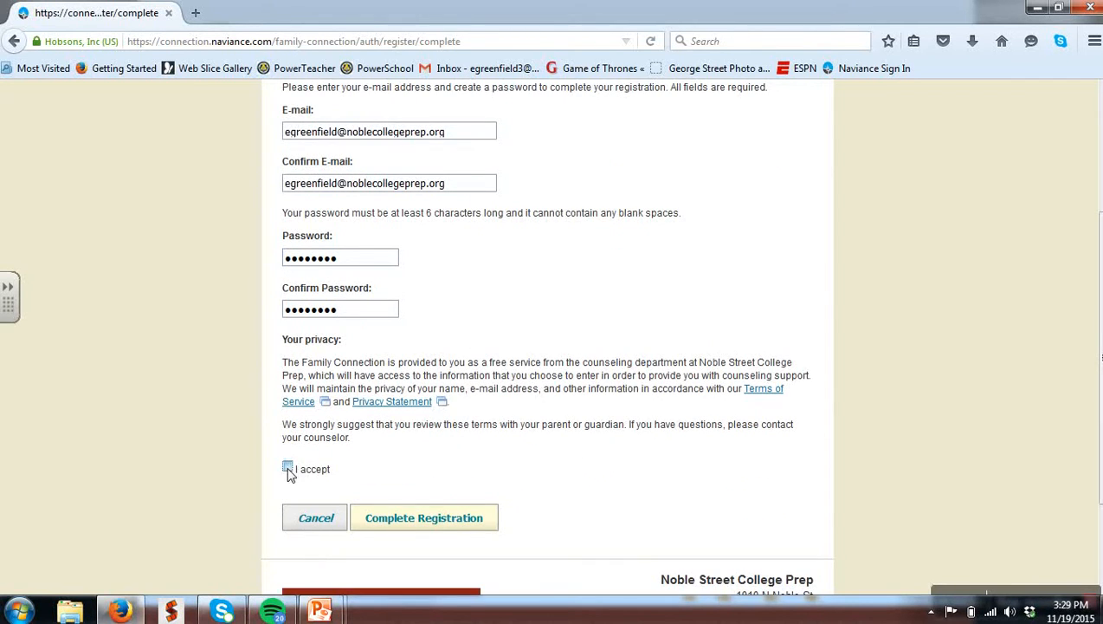
{"action": "left_click", "coordinate": [288, 466]}
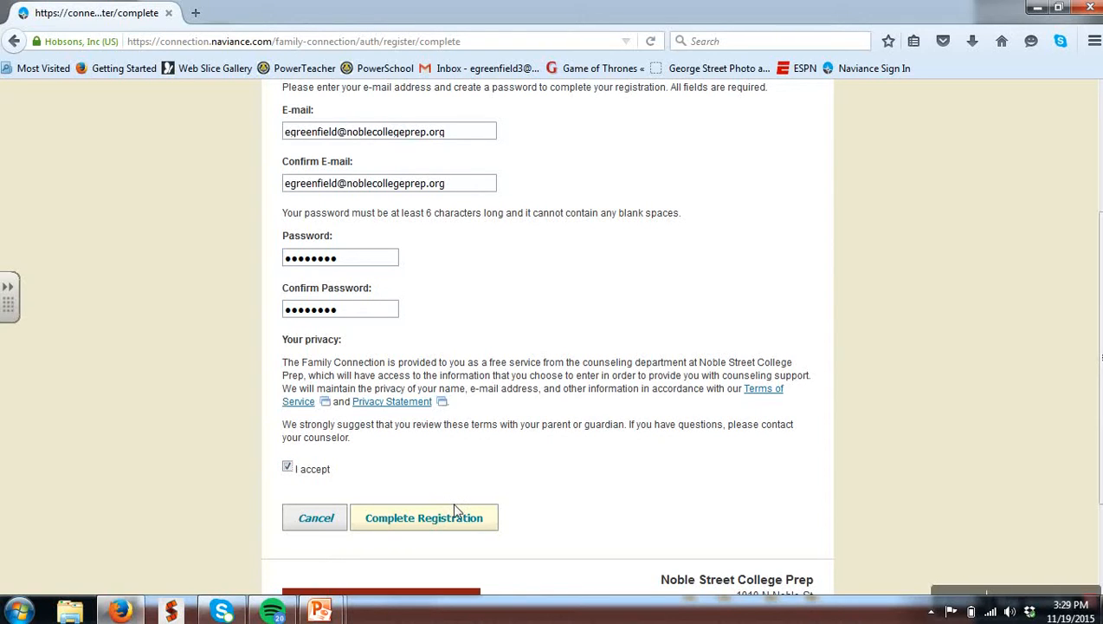
{"action": "mouse_move", "coordinate": [454, 527]}
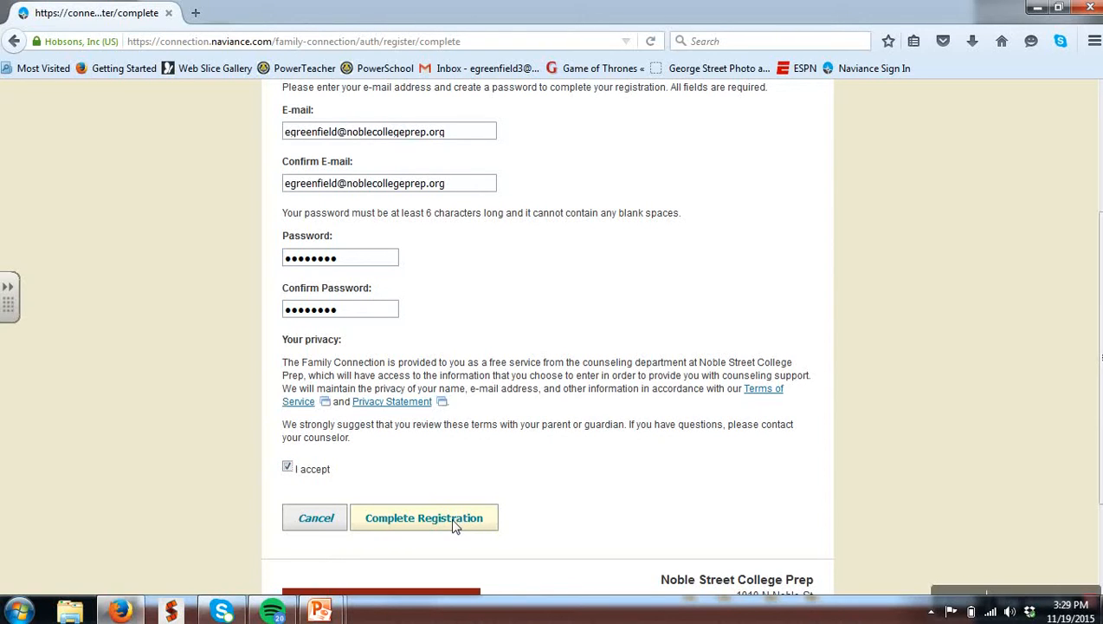
{"action": "left_click", "coordinate": [422, 516]}
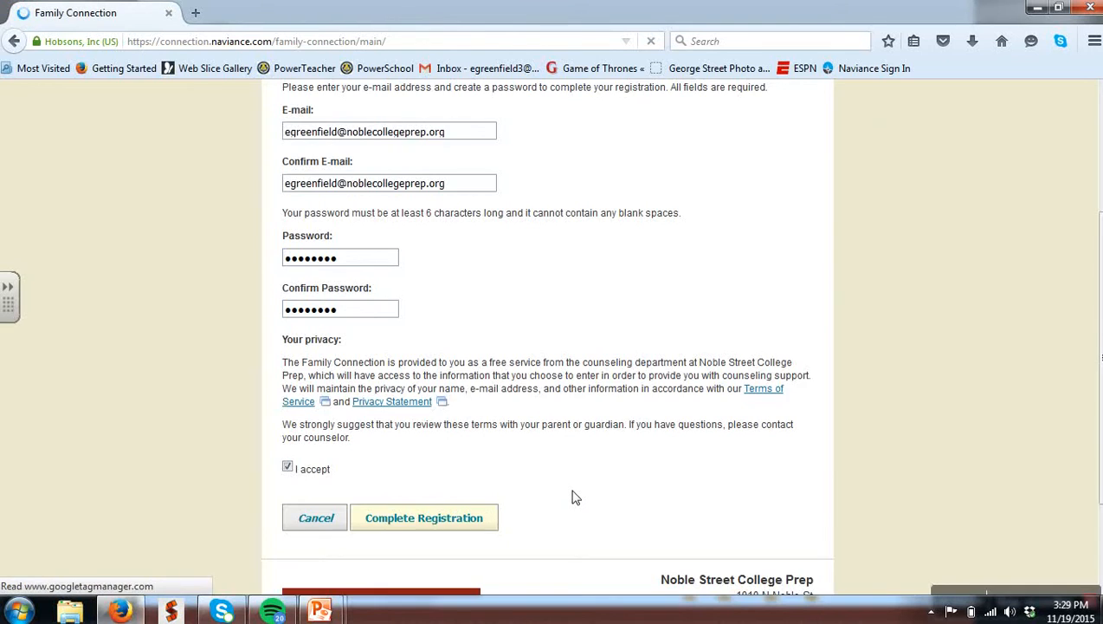
{"action": "left_click", "coordinate": [422, 516]}
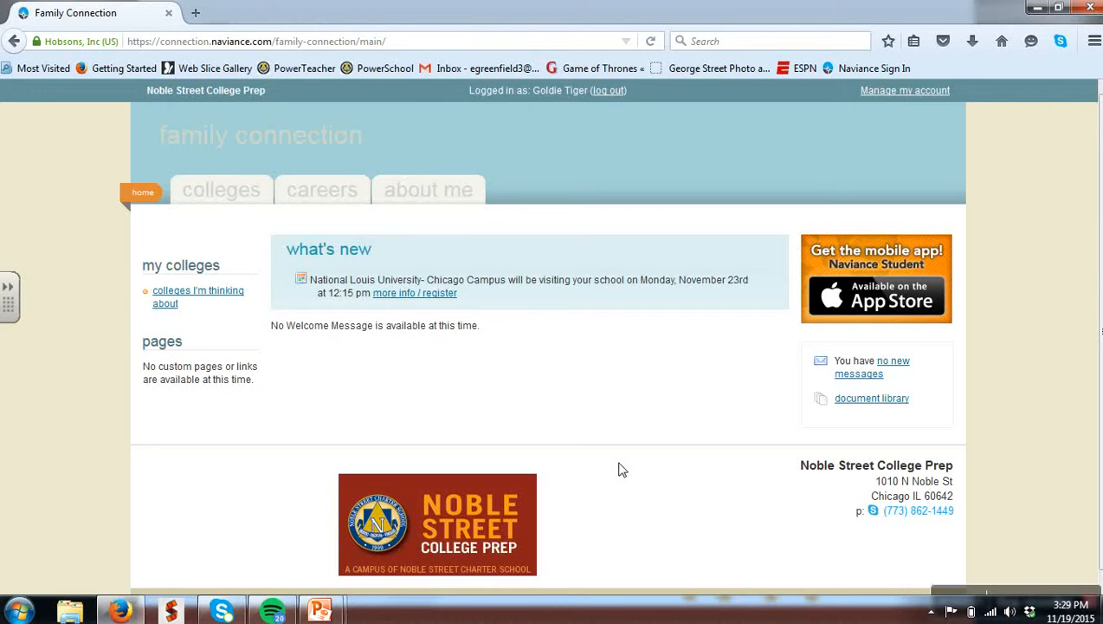
{"action": "mouse_move", "coordinate": [125, 232]}
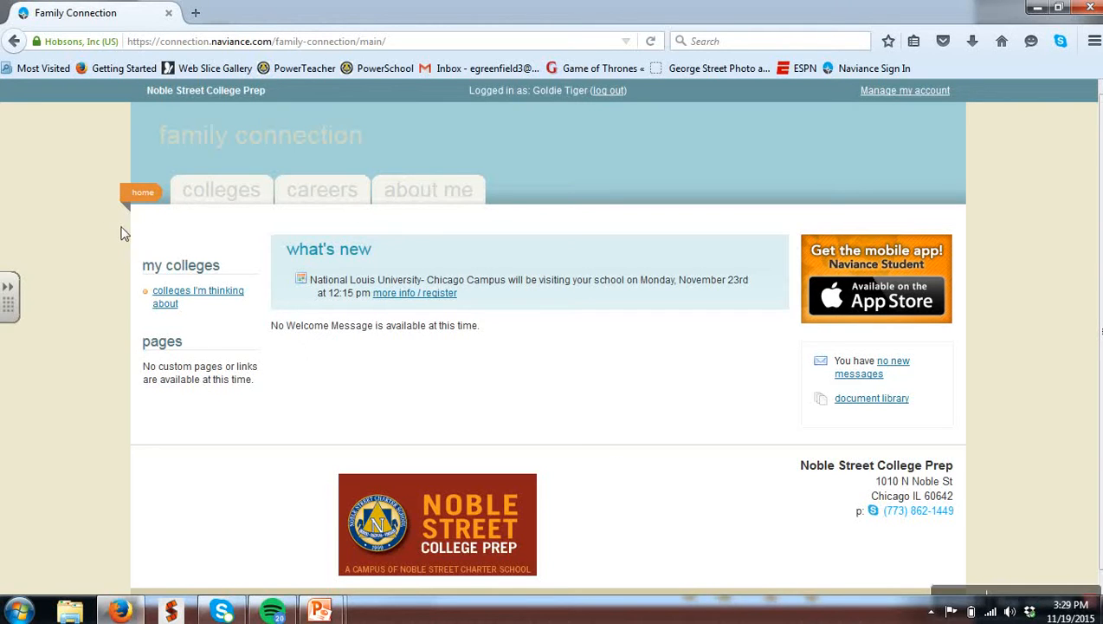
{"action": "mouse_move", "coordinate": [149, 226]}
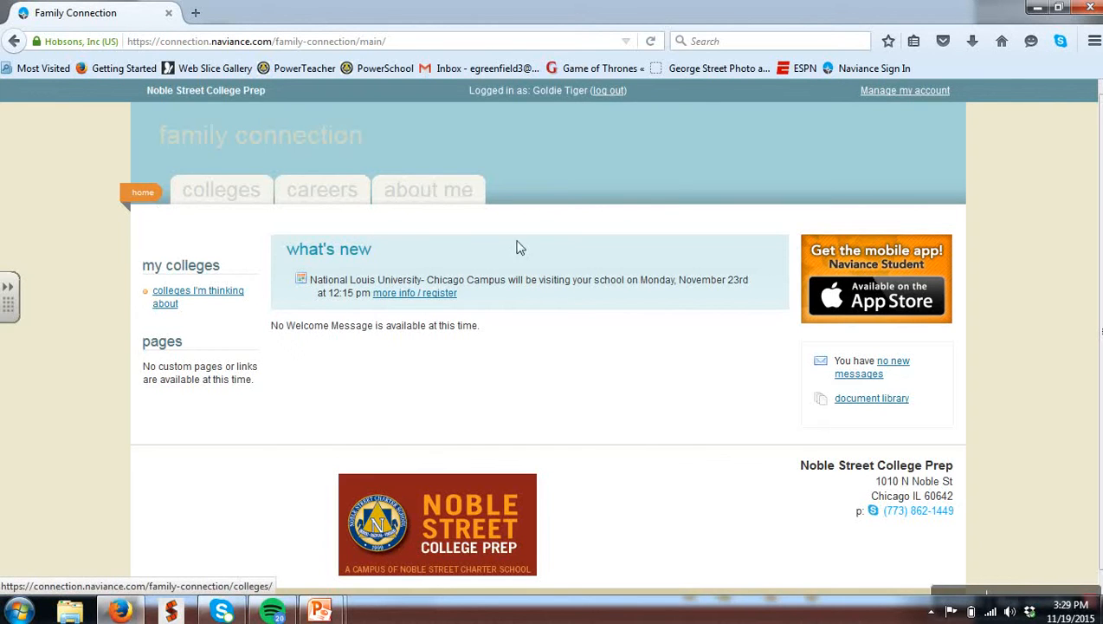
{"action": "mouse_move", "coordinate": [592, 322]}
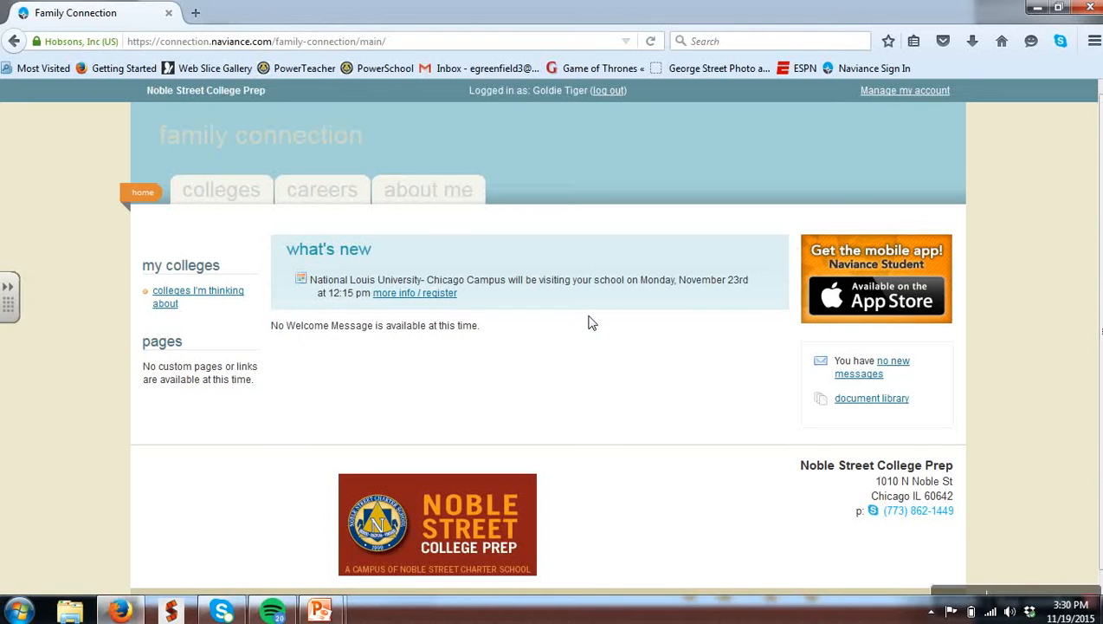
{"action": "mouse_move", "coordinate": [714, 413]}
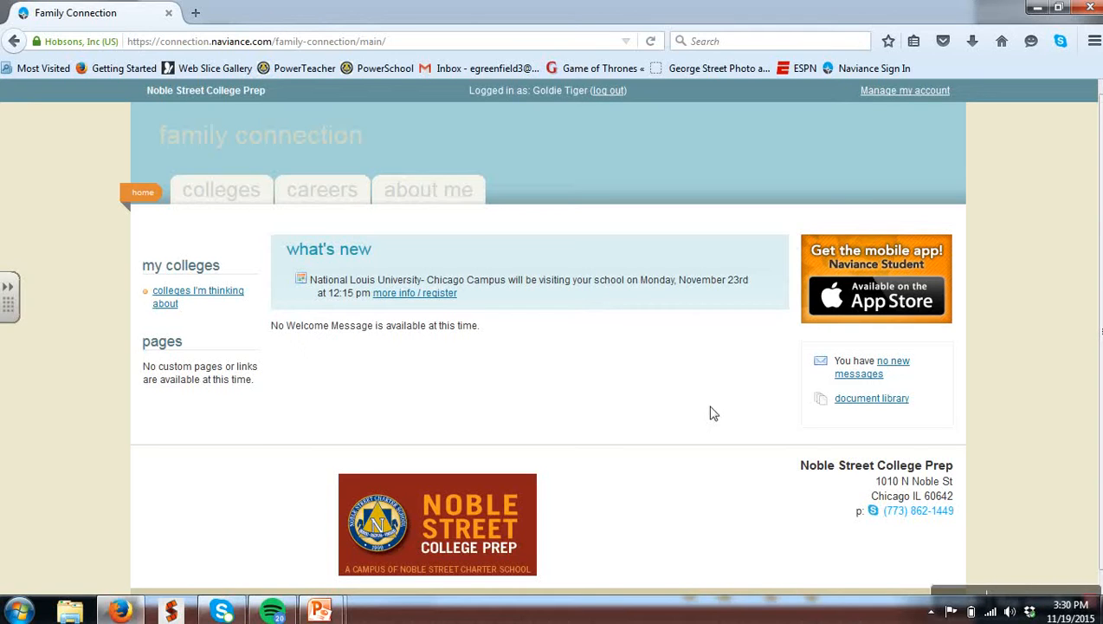
{"action": "mouse_move", "coordinate": [795, 407]}
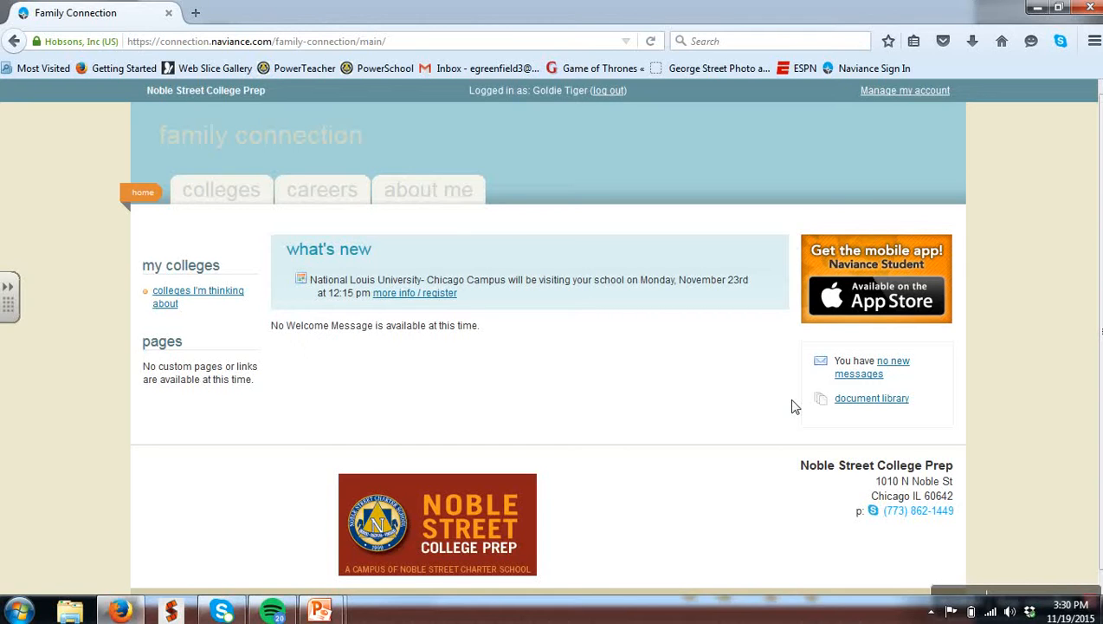
{"action": "mouse_move", "coordinate": [579, 418]}
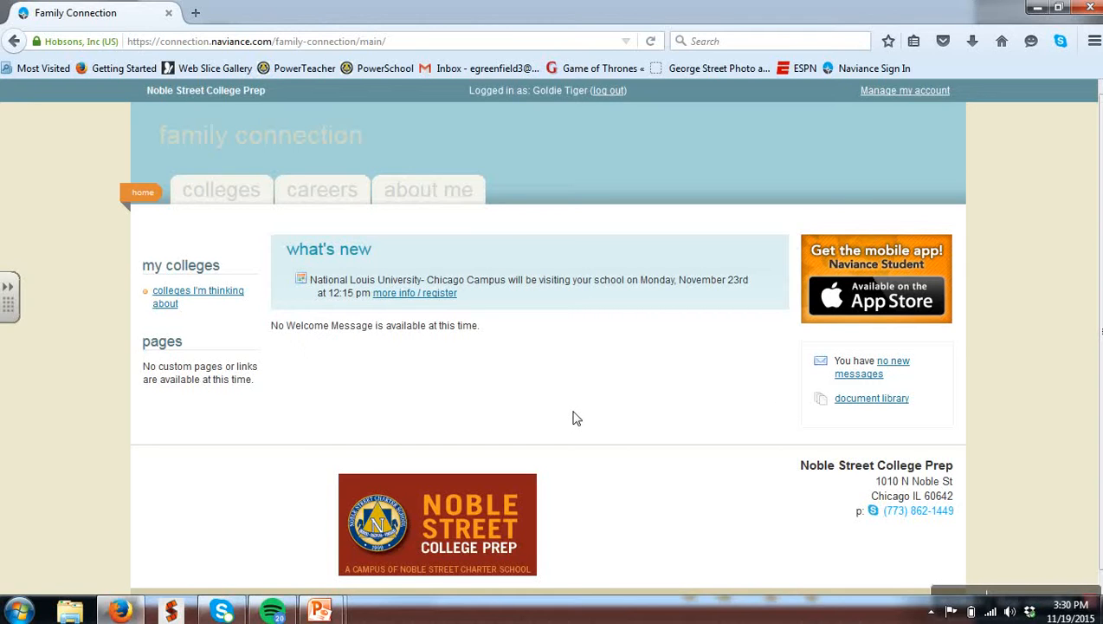
{"action": "mouse_move", "coordinate": [222, 189]}
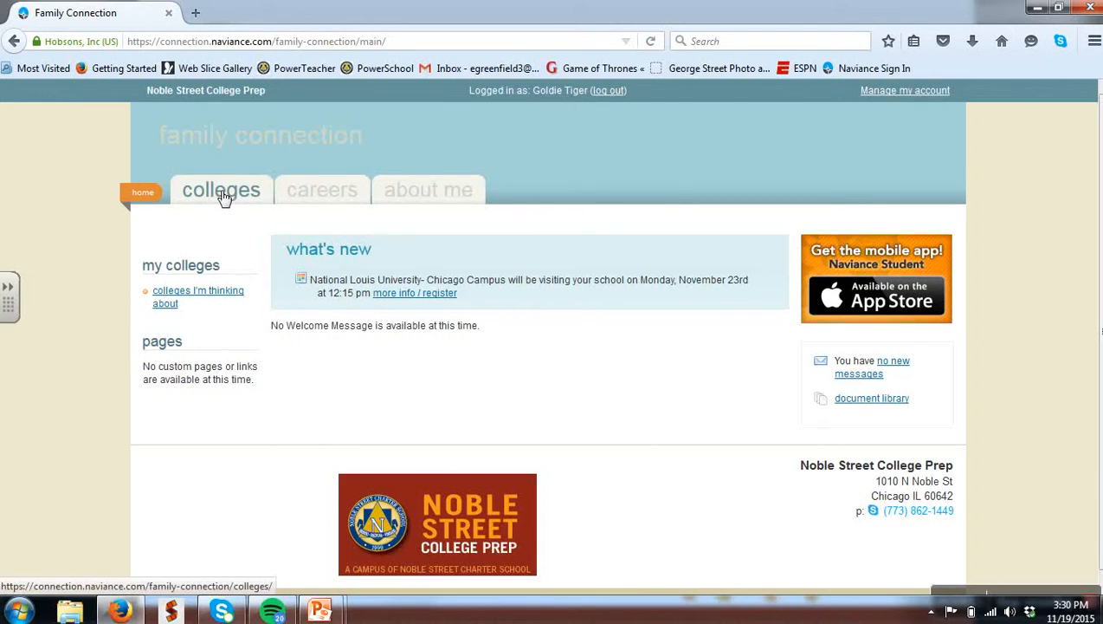
{"action": "mouse_move", "coordinate": [428, 189]}
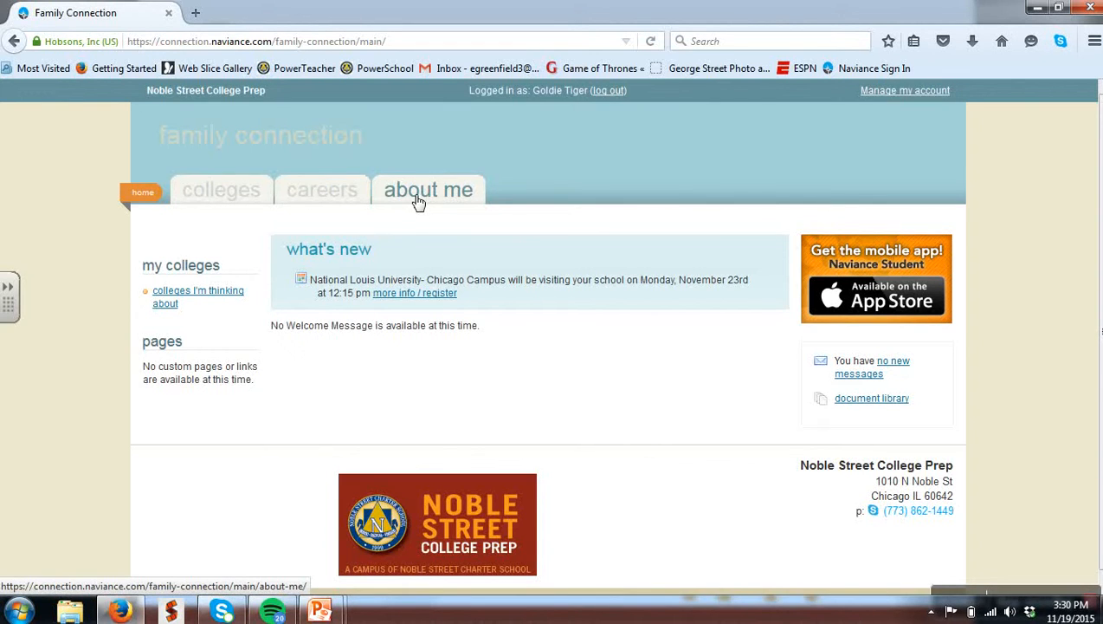
- Open the Colleges page and bring the college research links into view
{"action": "left_click", "coordinate": [222, 188]}
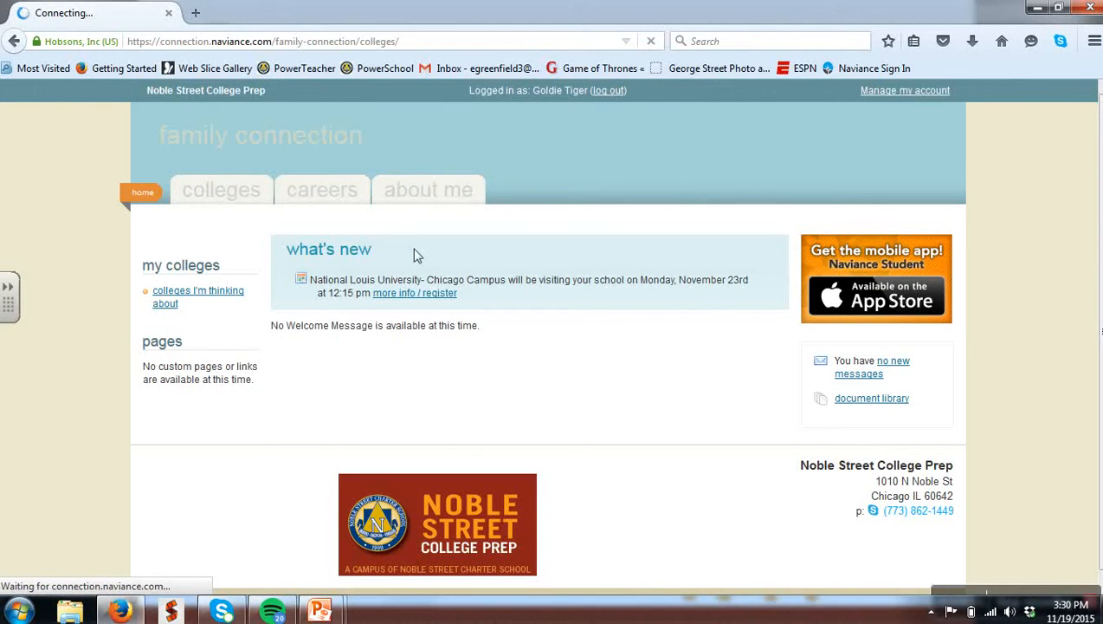
{"action": "left_click", "coordinate": [222, 188]}
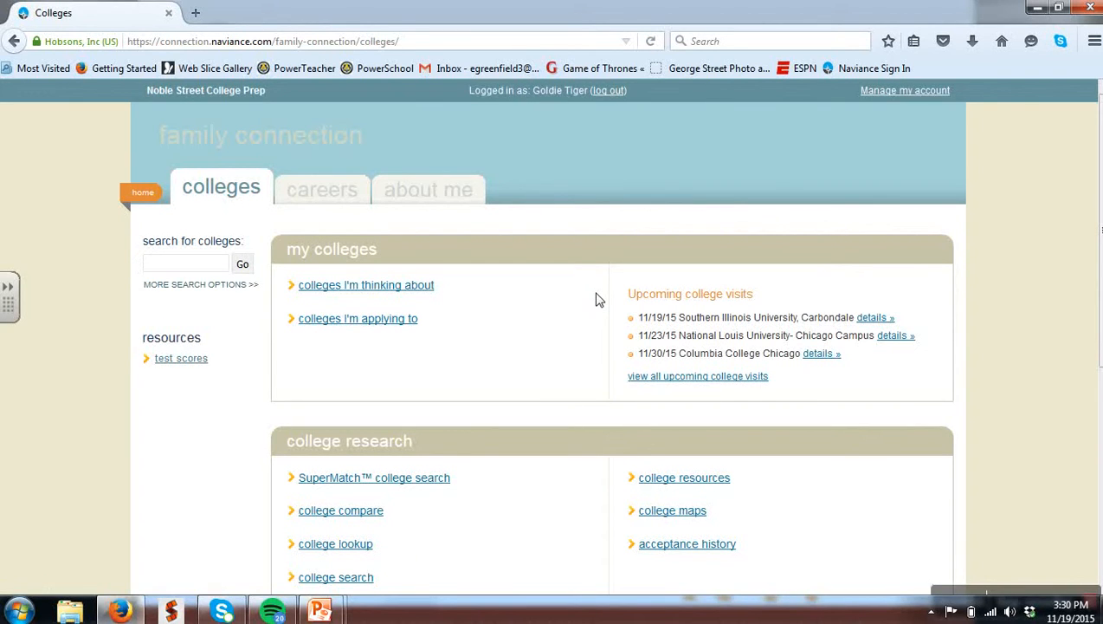
{"action": "left_click", "coordinate": [182, 263]}
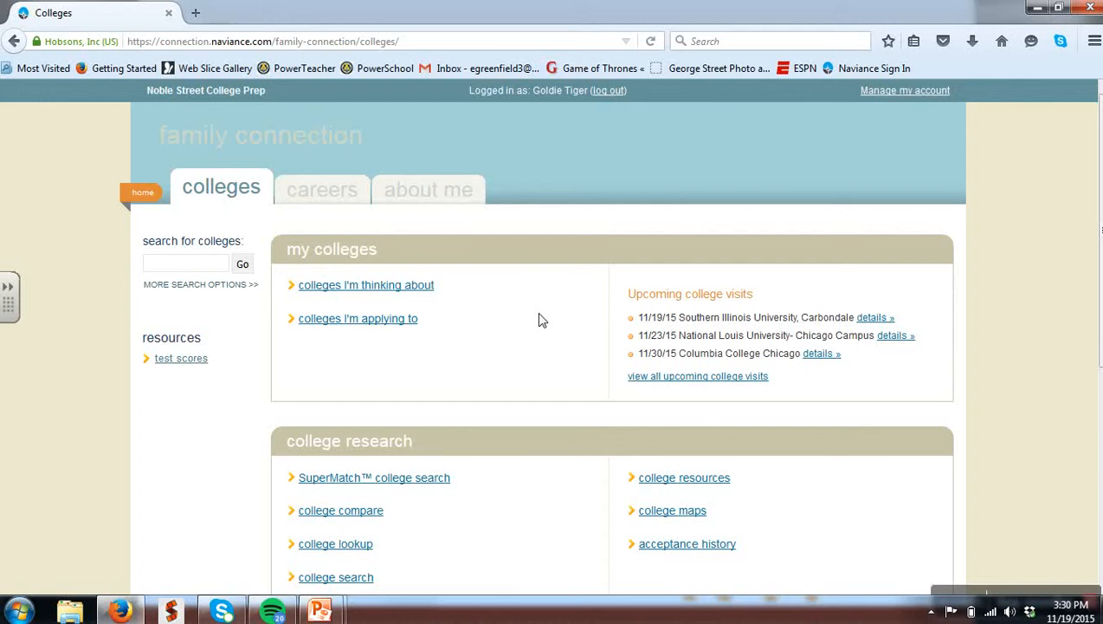
{"action": "mouse_move", "coordinate": [540, 325]}
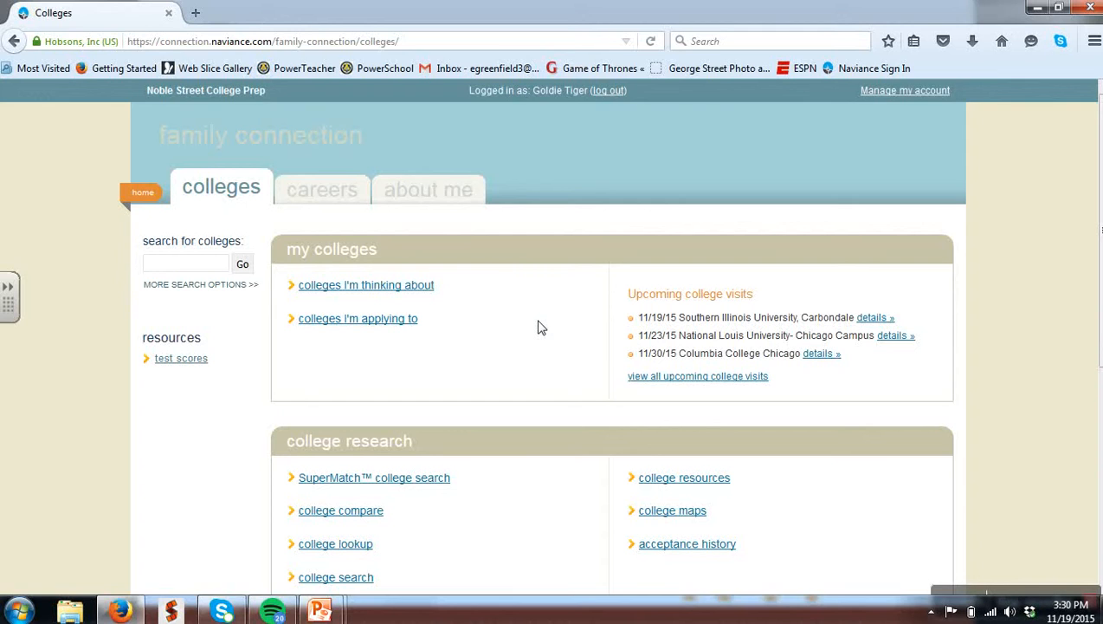
{"action": "scroll", "scroll_direction": "down", "scroll_amount": 3}
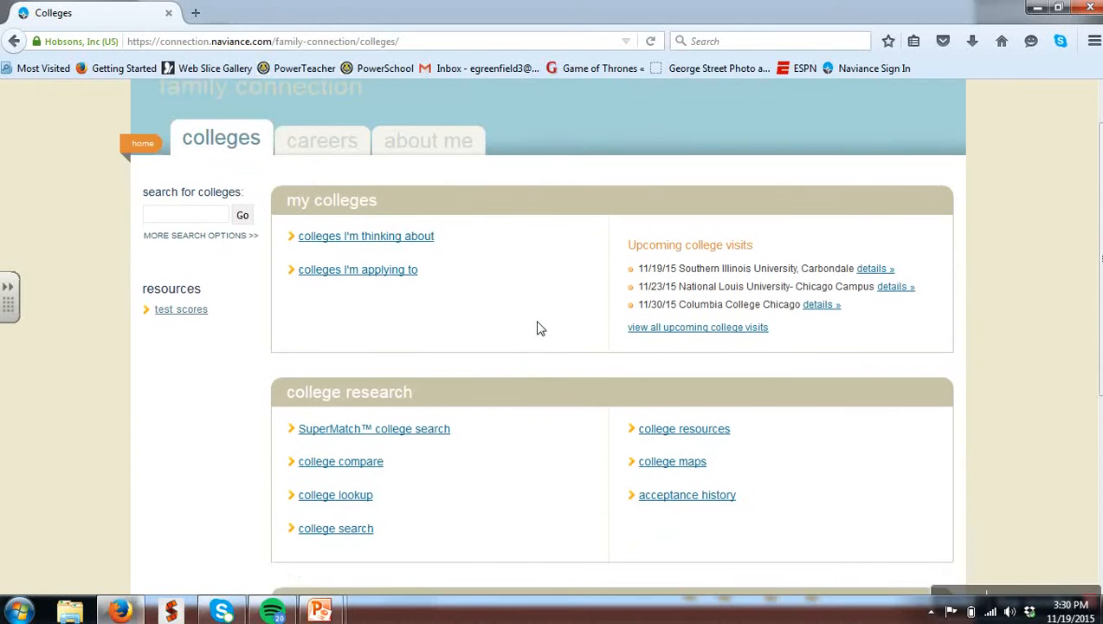
{"action": "scroll", "scroll_direction": "down", "scroll_amount": 3}
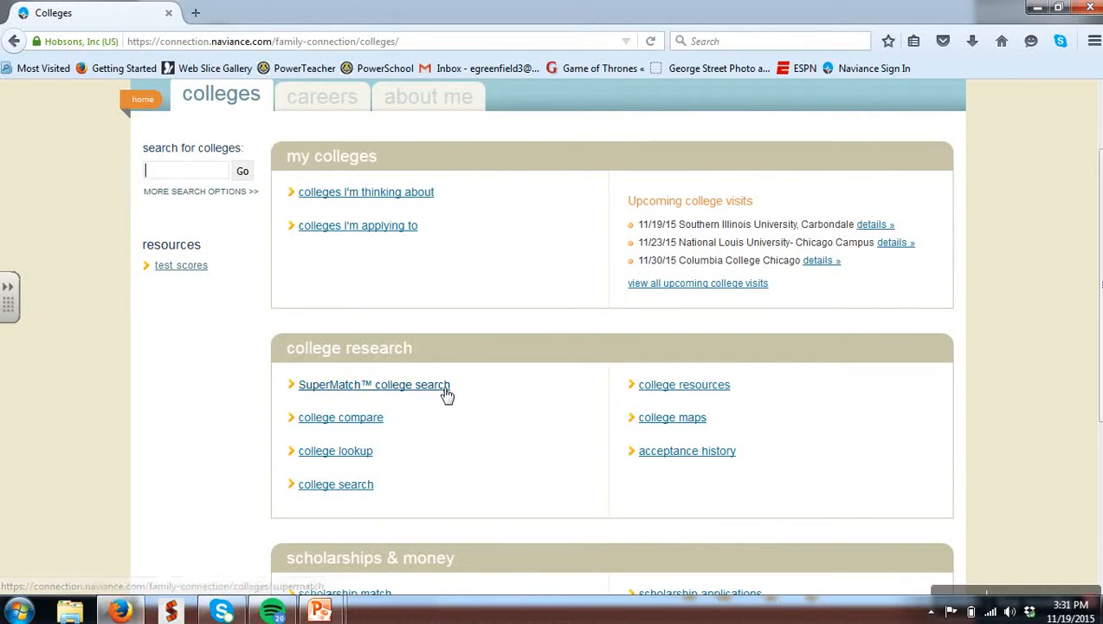
{"action": "mouse_move", "coordinate": [489, 395]}
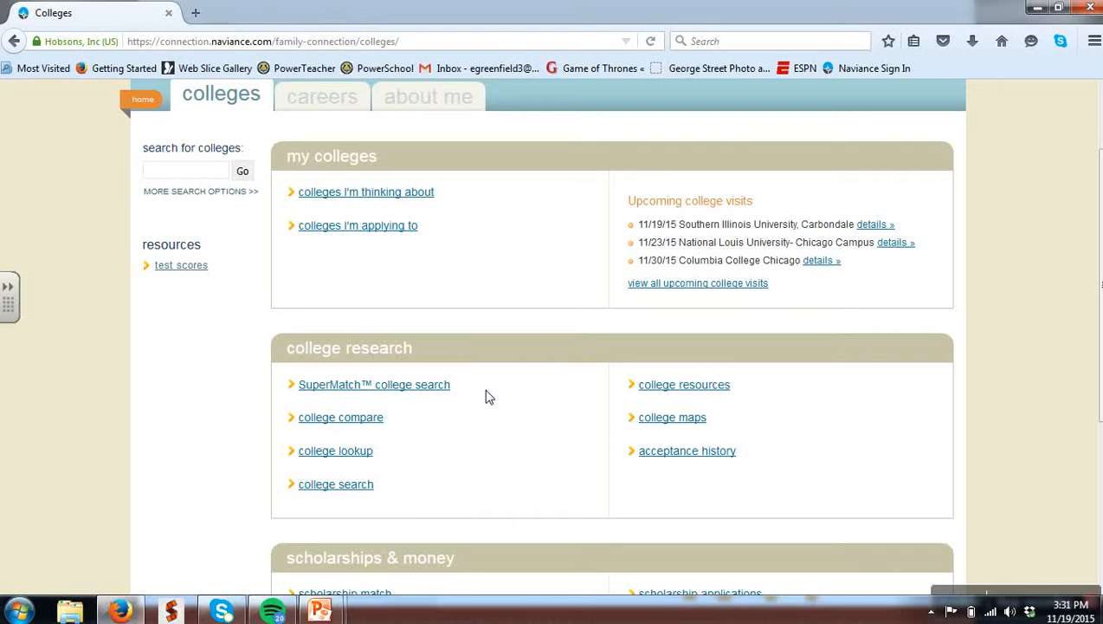
{"action": "mouse_move", "coordinate": [433, 436]}
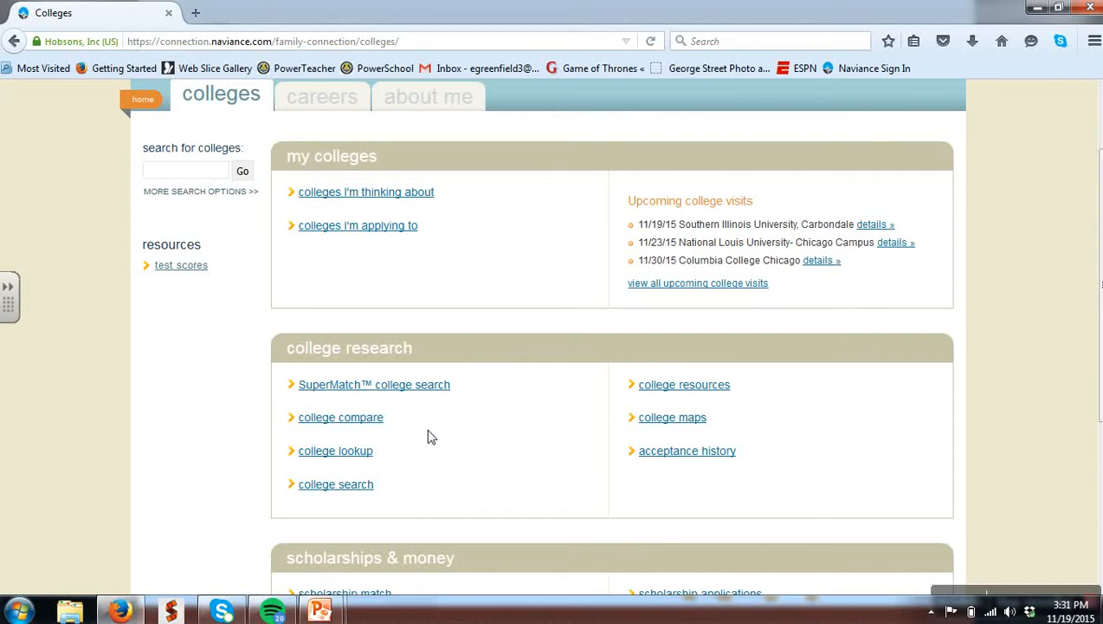
{"action": "mouse_move", "coordinate": [506, 426]}
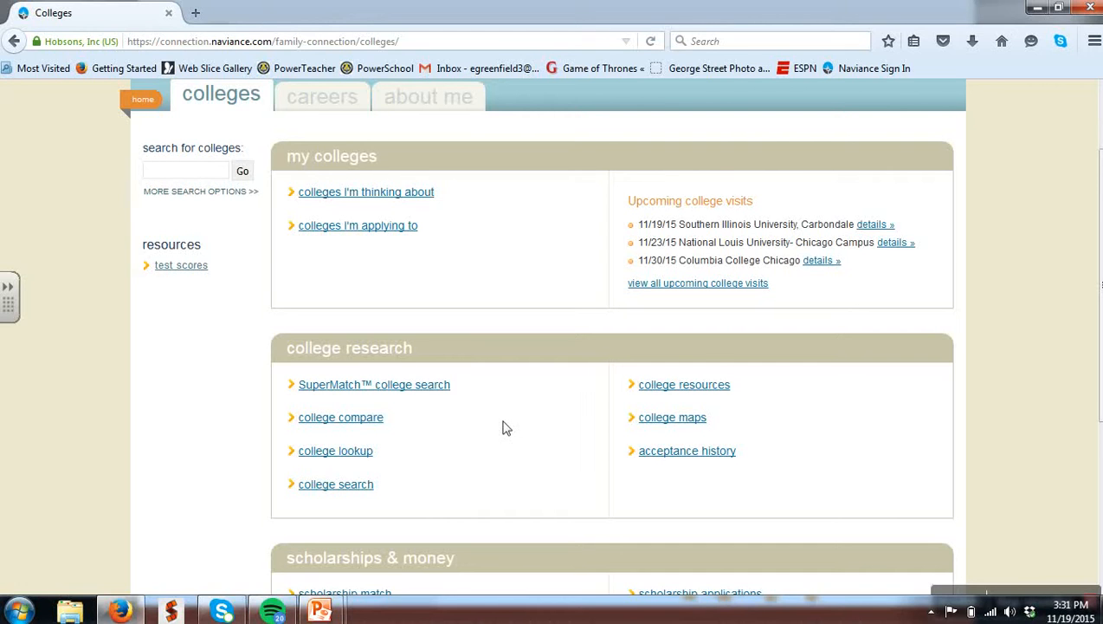
{"action": "type", "text": "univ"}
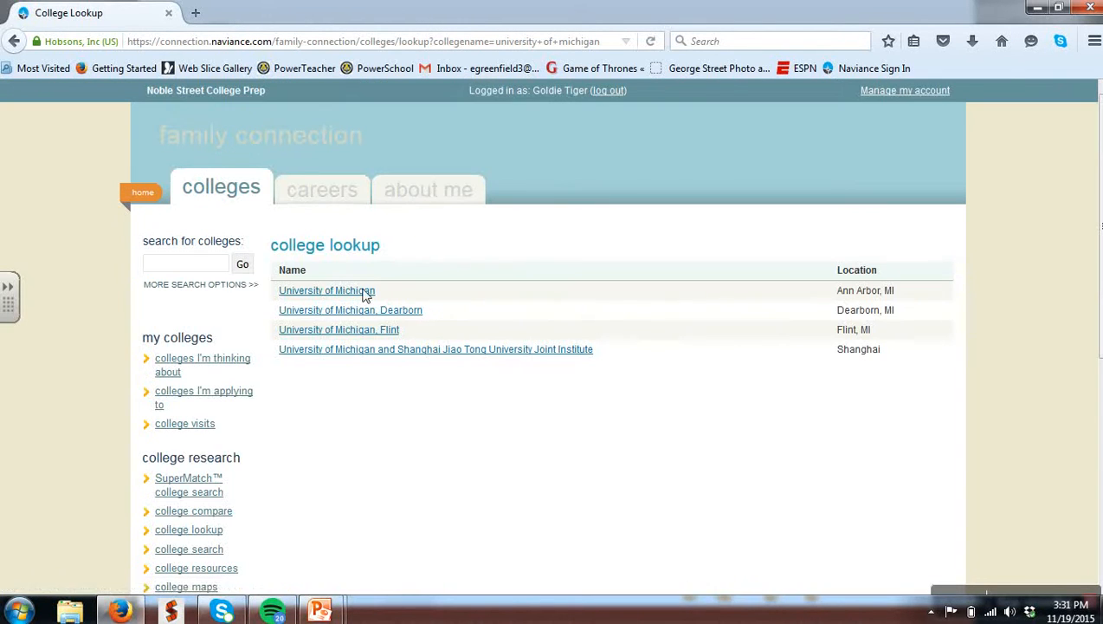
{"action": "left_click", "coordinate": [326, 291]}
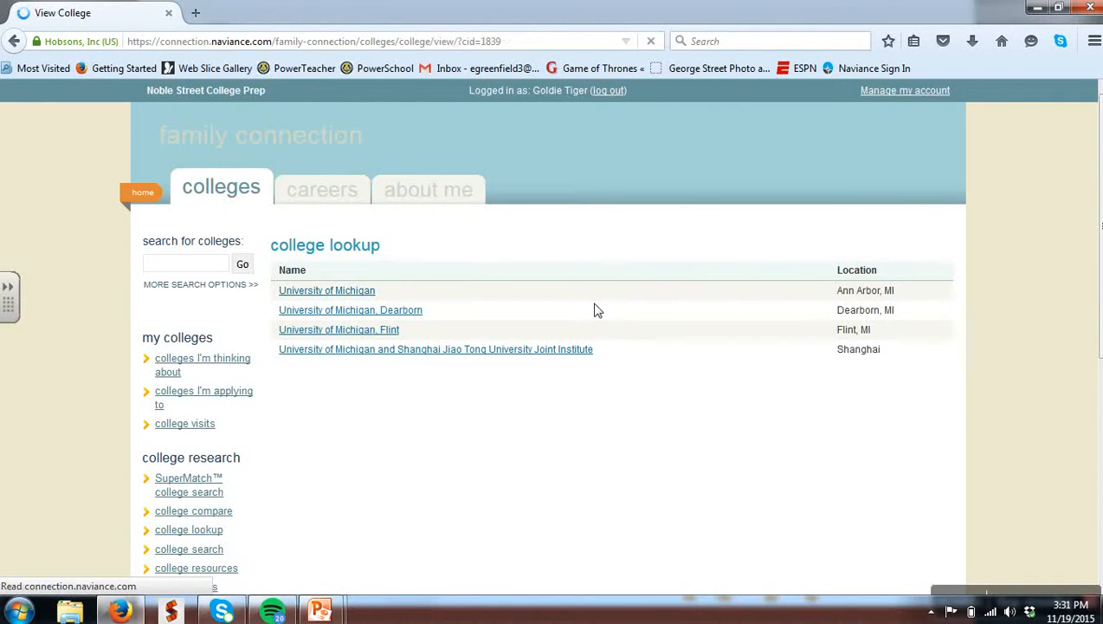
{"action": "left_click", "coordinate": [326, 291]}
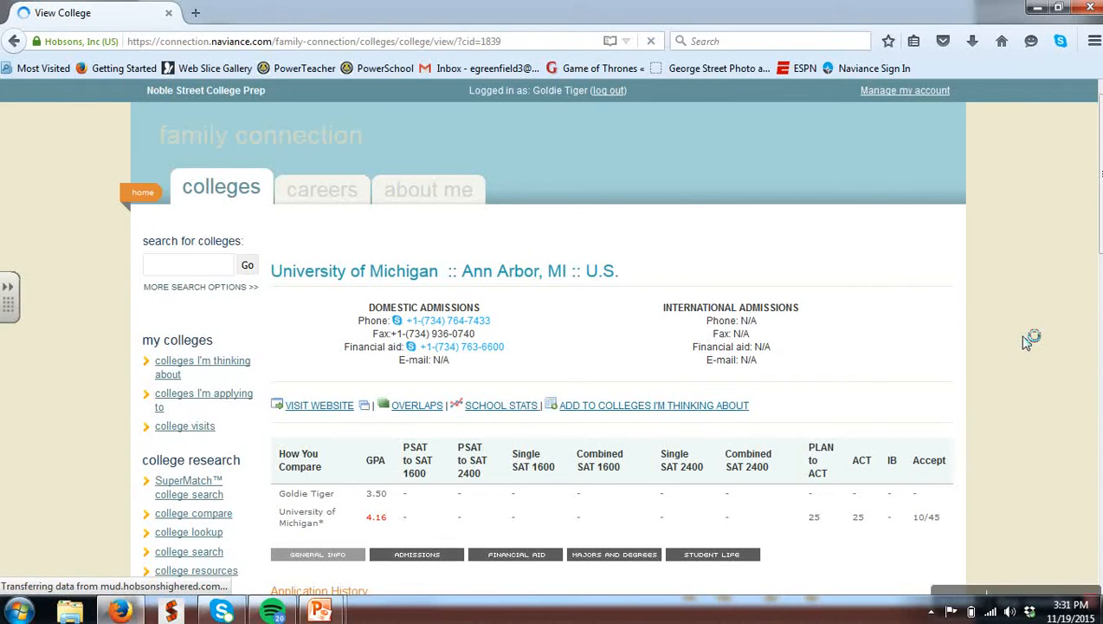
{"action": "scroll", "scroll_direction": "down", "scroll_amount": 3}
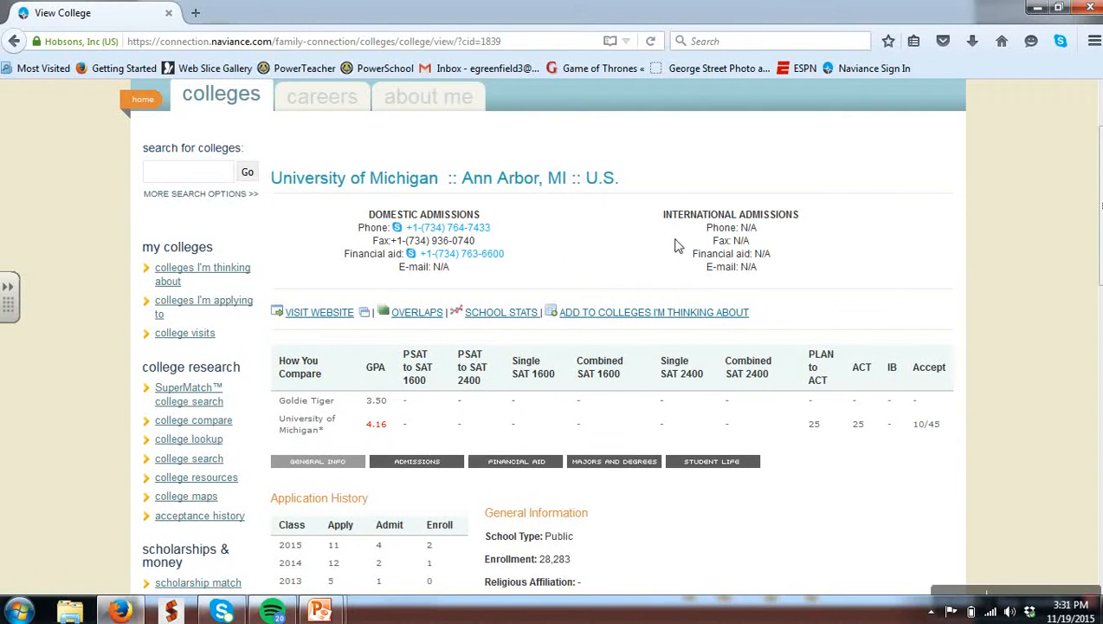
{"action": "mouse_move", "coordinate": [620, 267]}
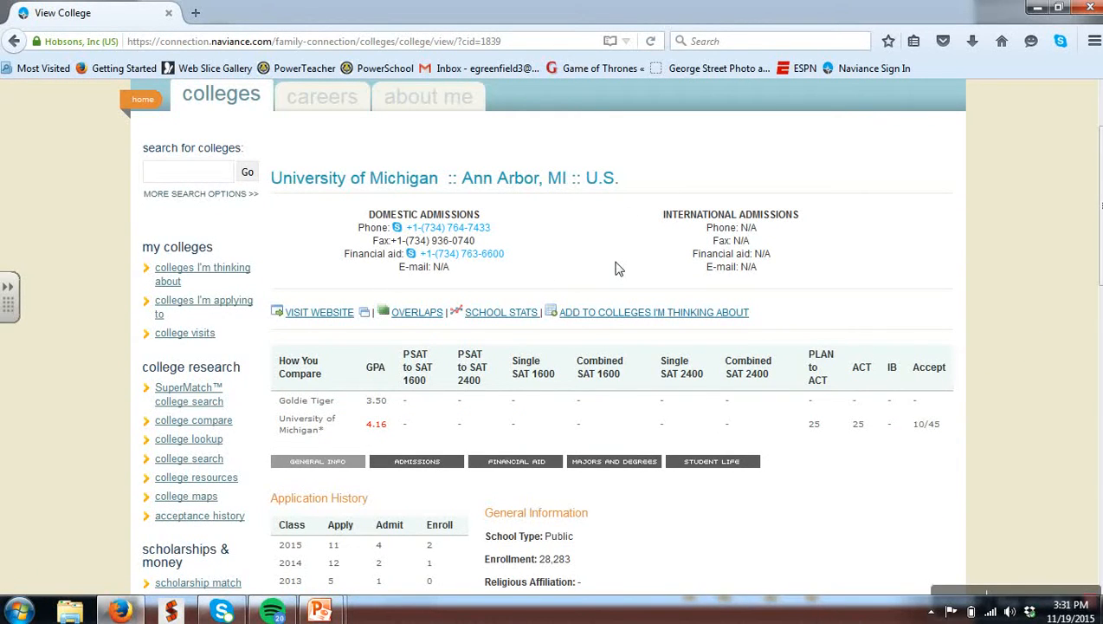
{"action": "mouse_move", "coordinate": [875, 301]}
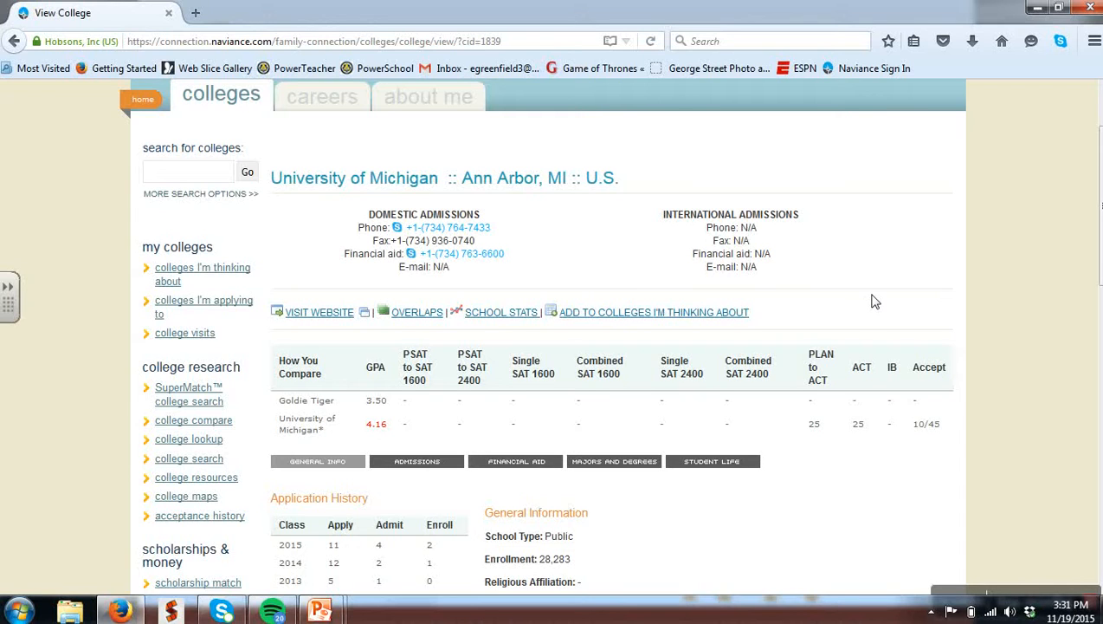
{"action": "mouse_move", "coordinate": [679, 278]}
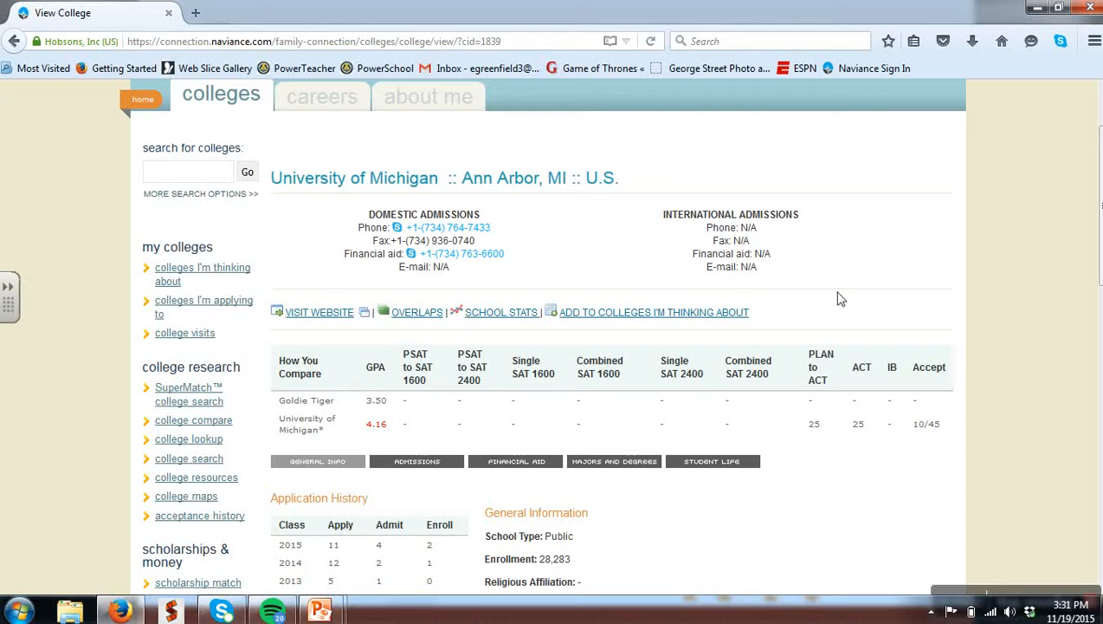
{"action": "mouse_move", "coordinate": [319, 312]}
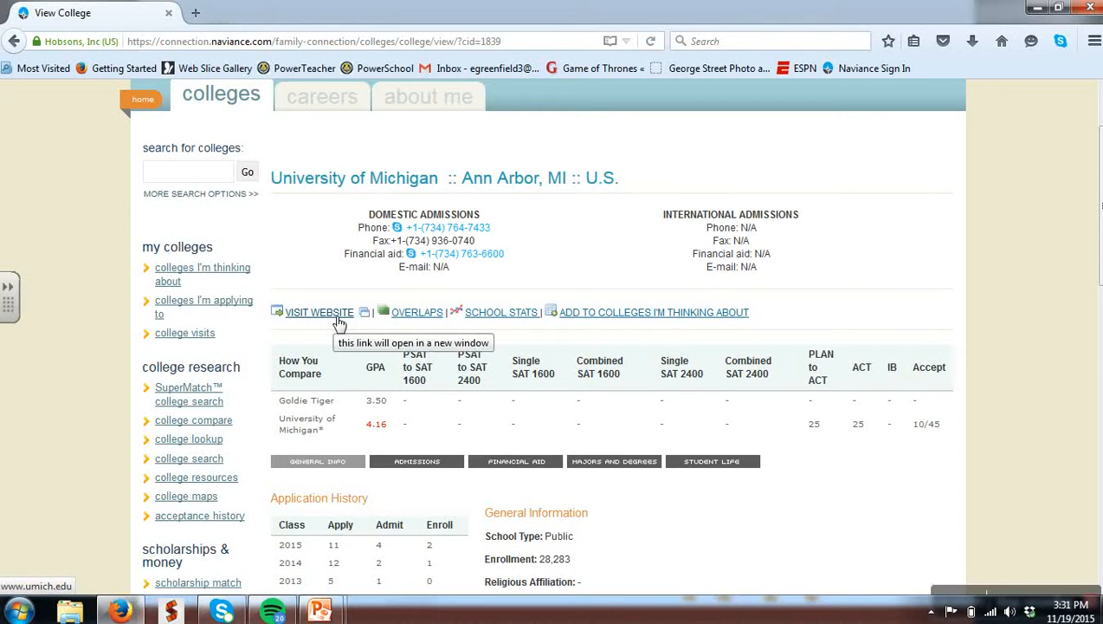
{"action": "mouse_move", "coordinate": [392, 349]}
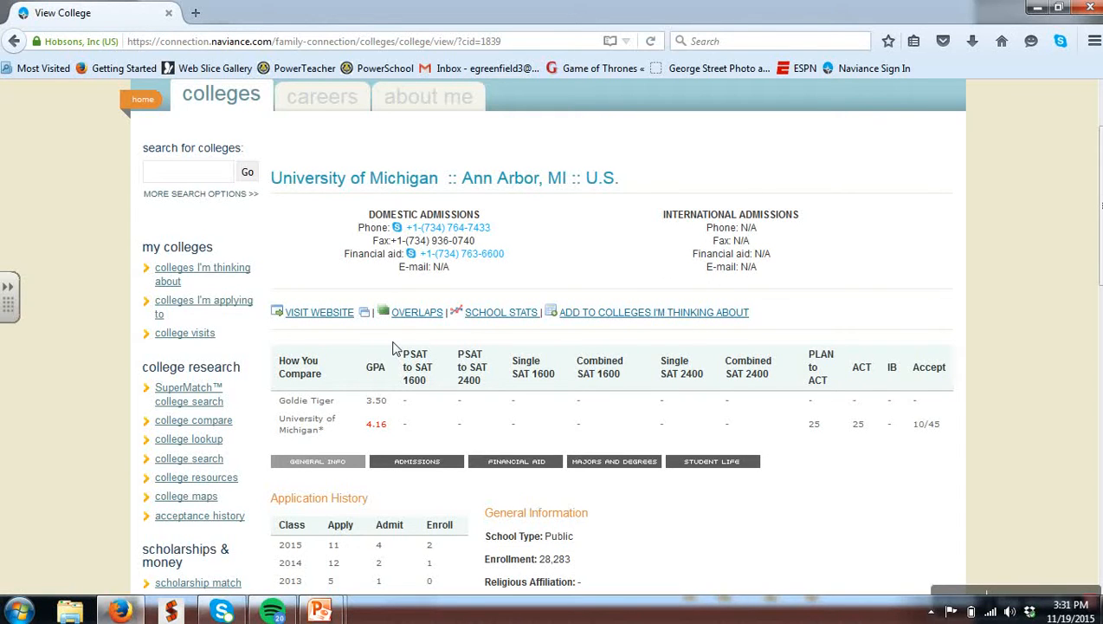
{"action": "mouse_move", "coordinate": [779, 362]}
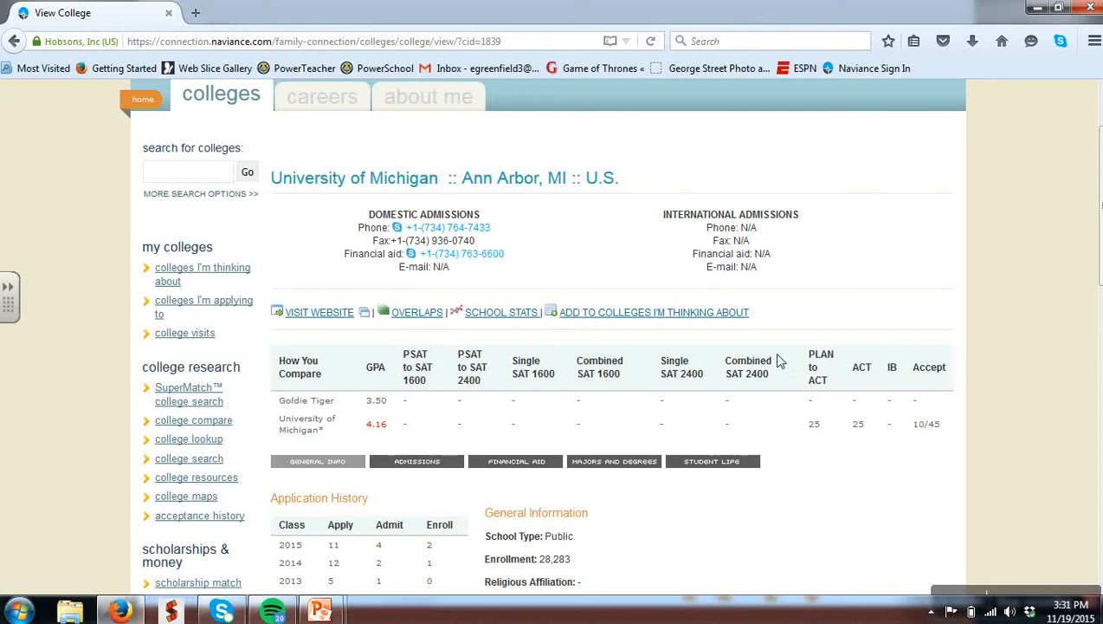
{"action": "mouse_move", "coordinate": [276, 375]}
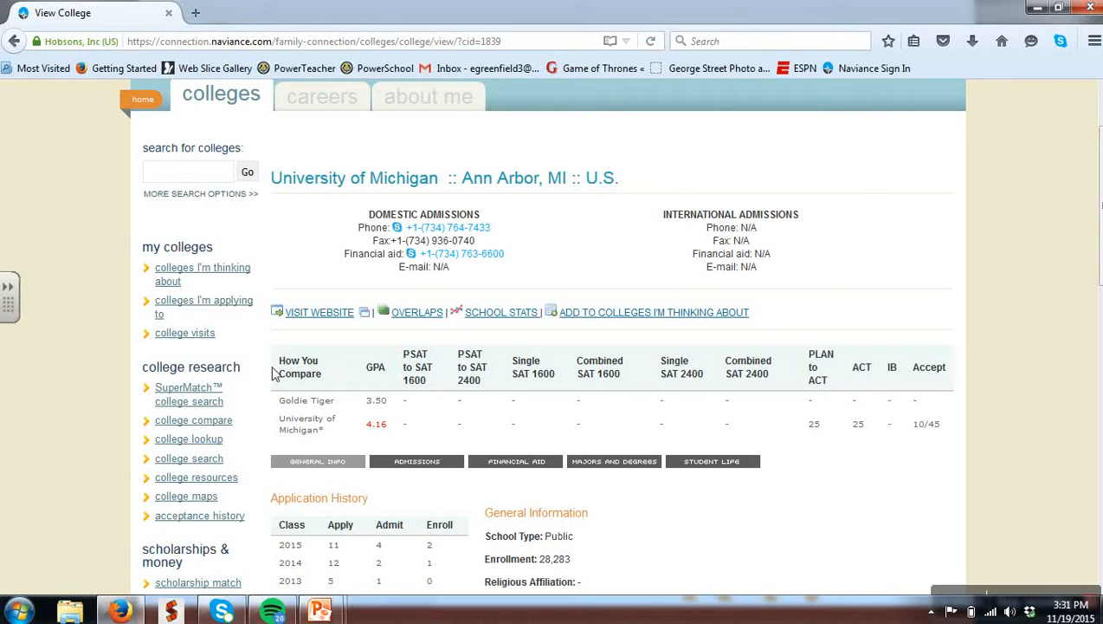
{"action": "mouse_move", "coordinate": [666, 381]}
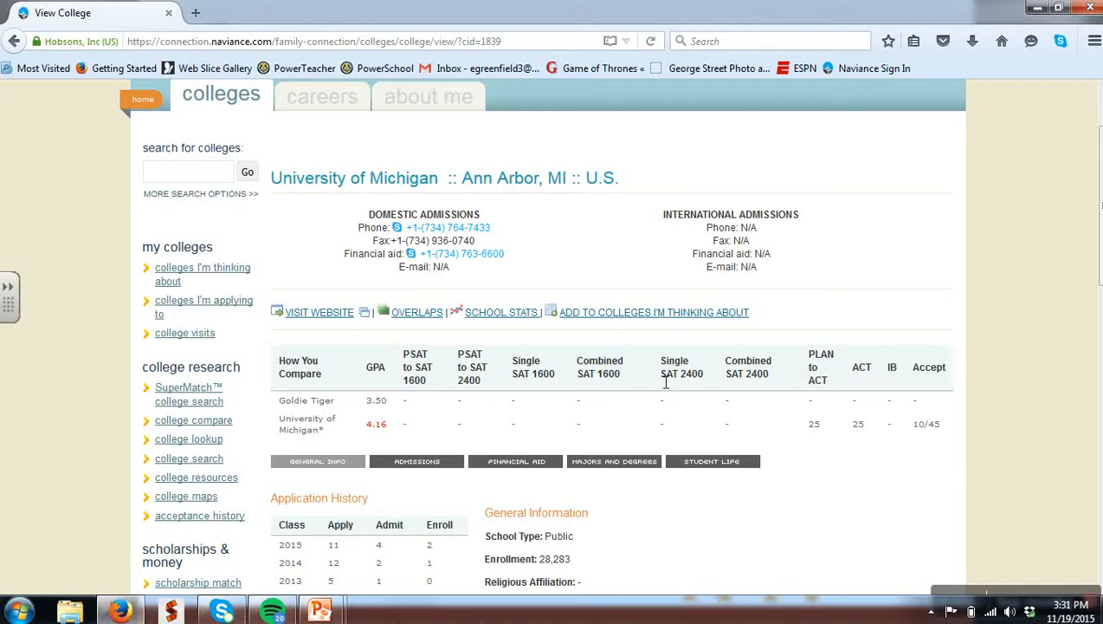
{"action": "mouse_move", "coordinate": [367, 402]}
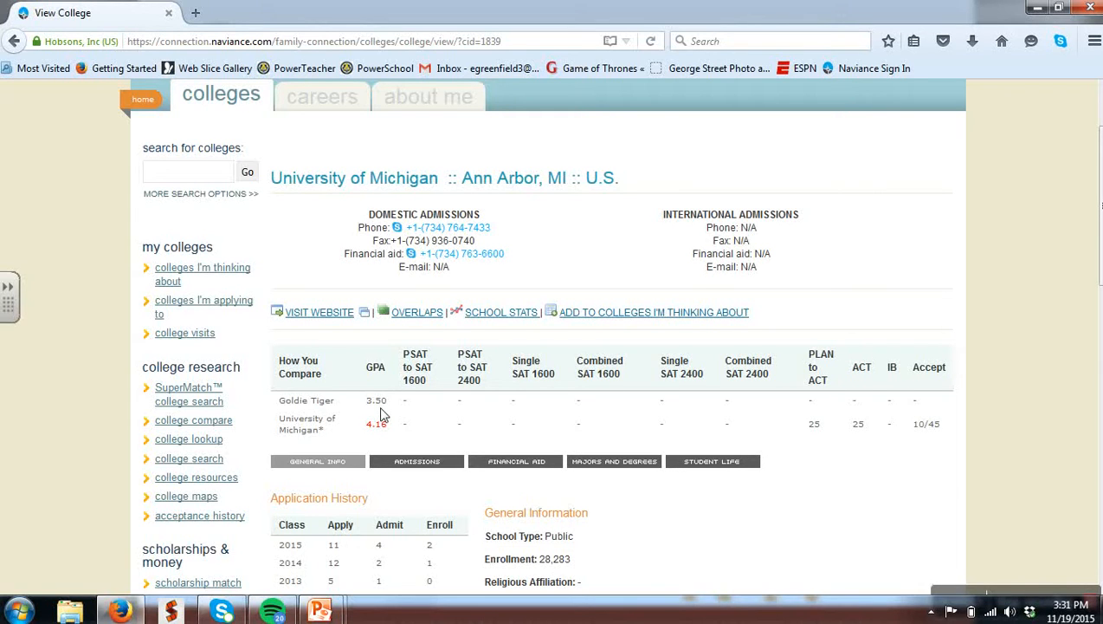
{"action": "mouse_move", "coordinate": [849, 396]}
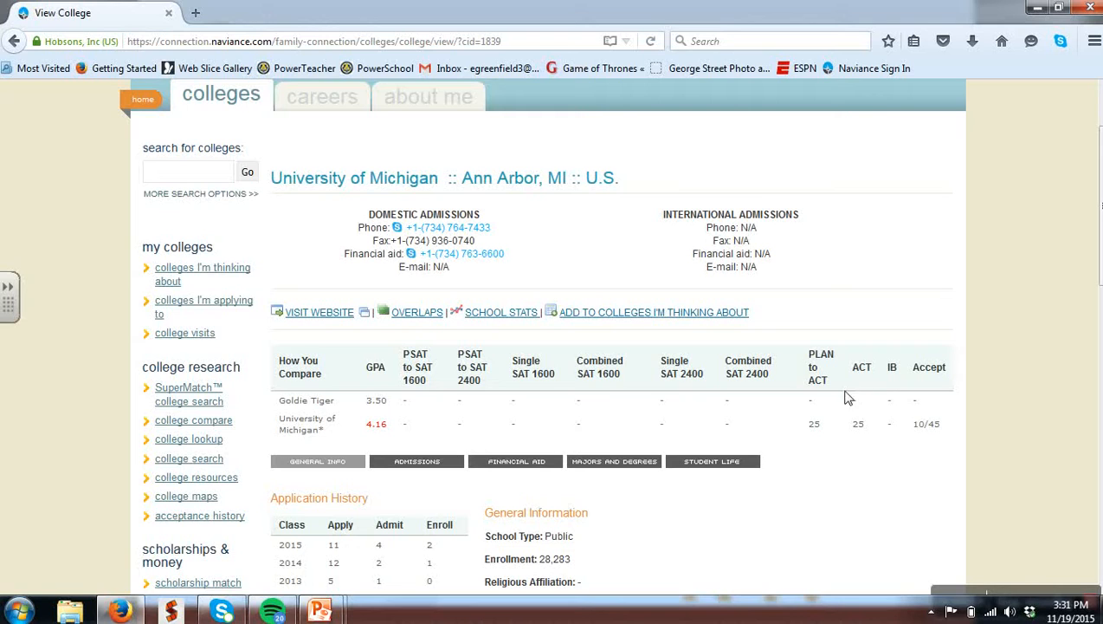
{"action": "mouse_move", "coordinate": [856, 450]}
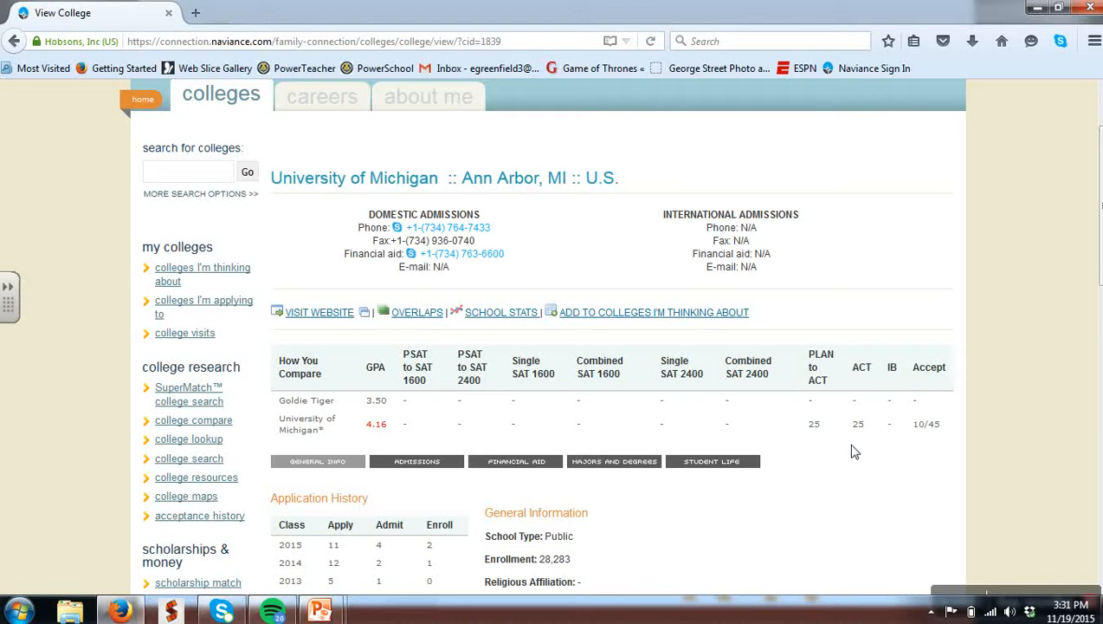
{"action": "mouse_move", "coordinate": [565, 425]}
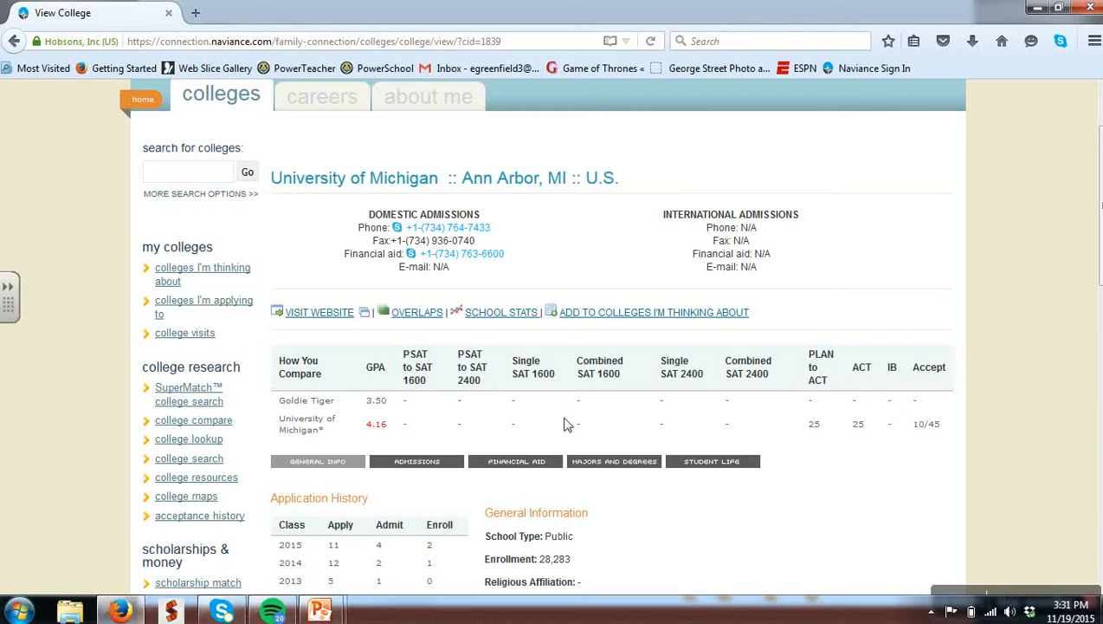
{"action": "mouse_move", "coordinate": [369, 443]}
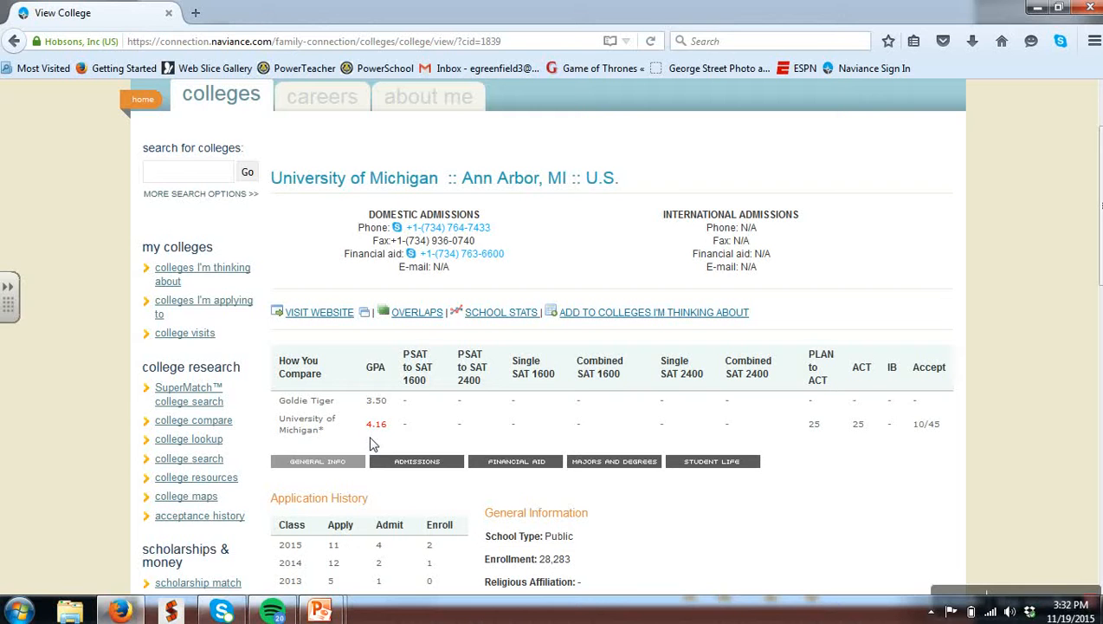
- Show University of Michigan's Majors and Degrees list below the How You Compare table
{"action": "scroll", "scroll_direction": "down", "scroll_amount": 3}
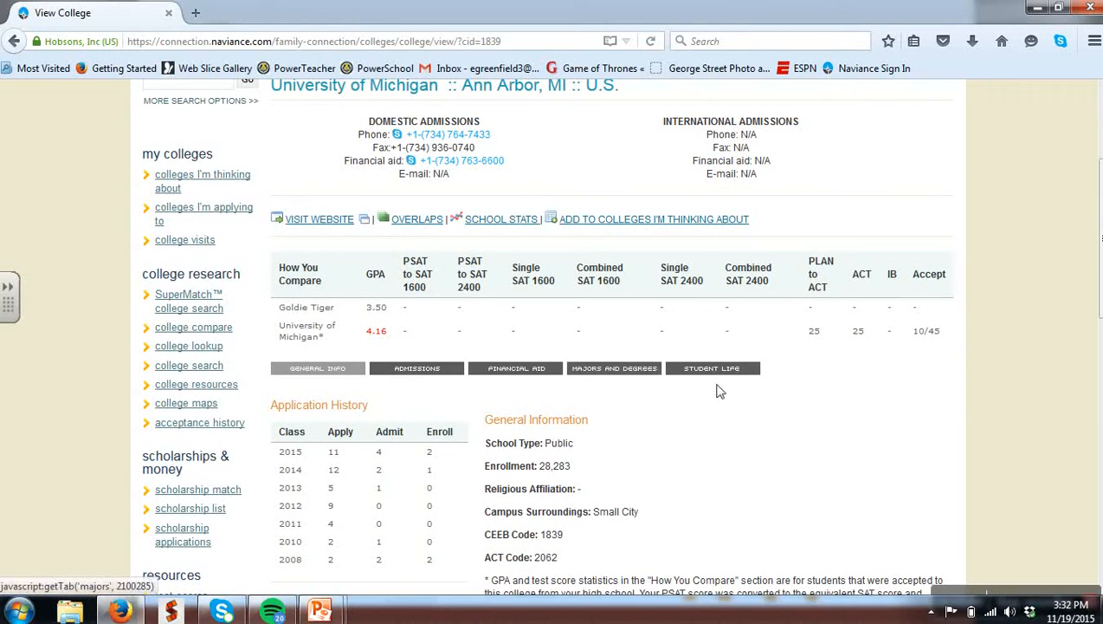
{"action": "scroll", "scroll_direction": "down", "scroll_amount": 3}
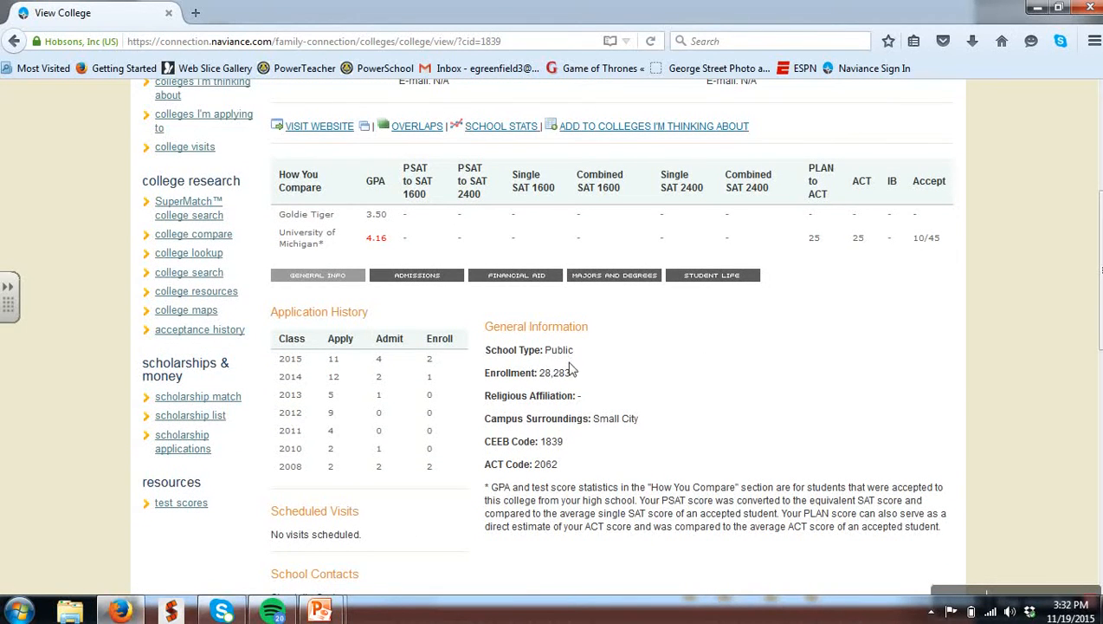
{"action": "left_click", "coordinate": [613, 274]}
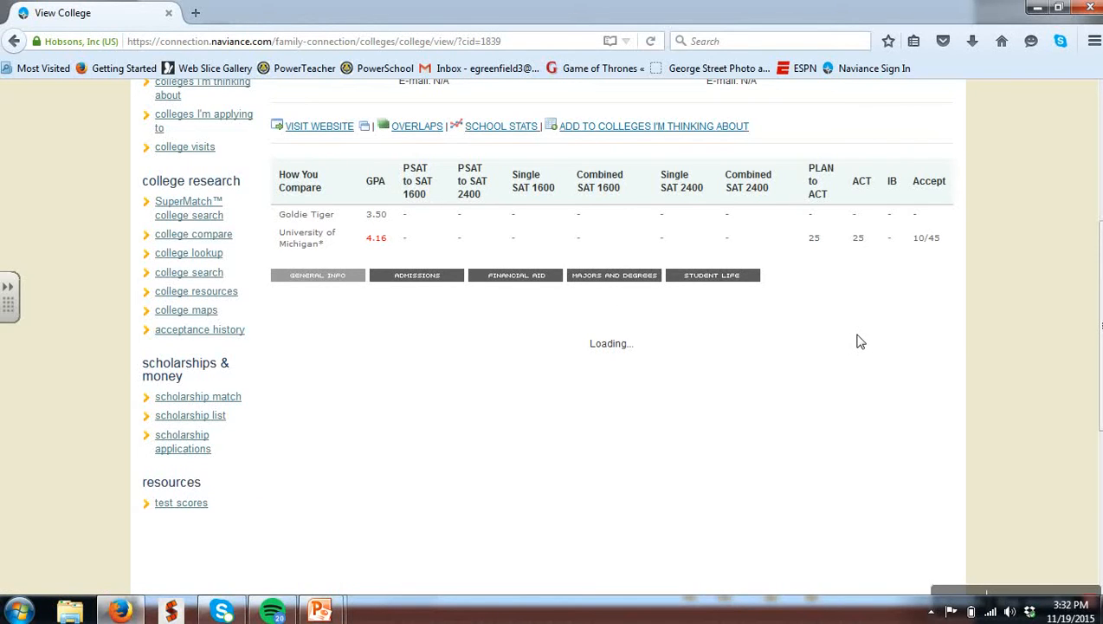
{"action": "mouse_move", "coordinate": [887, 342]}
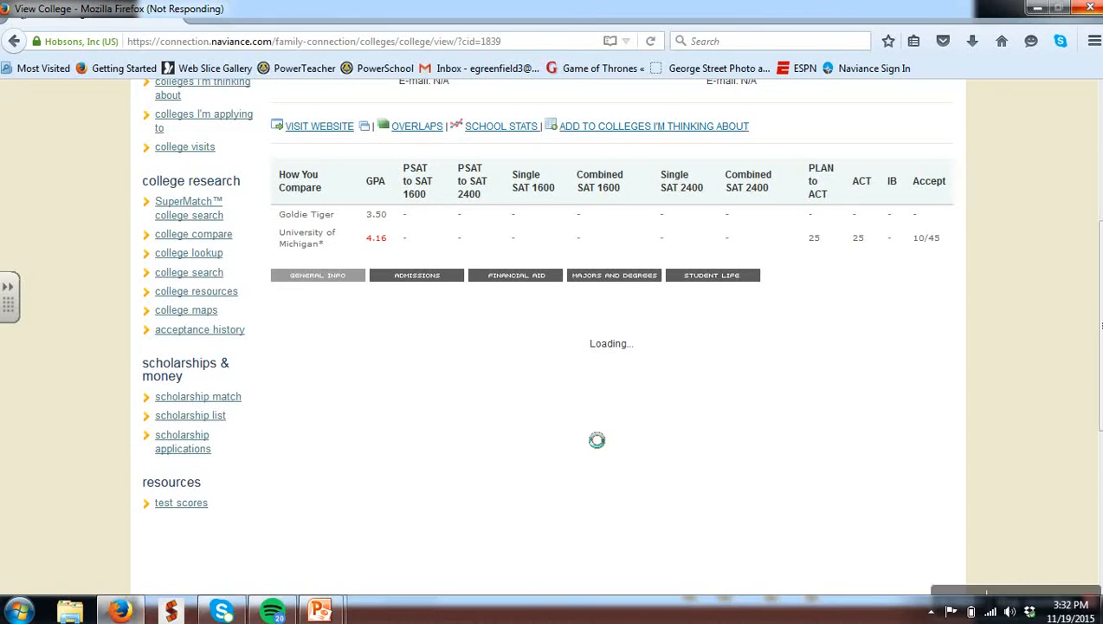
{"action": "left_click", "coordinate": [613, 274]}
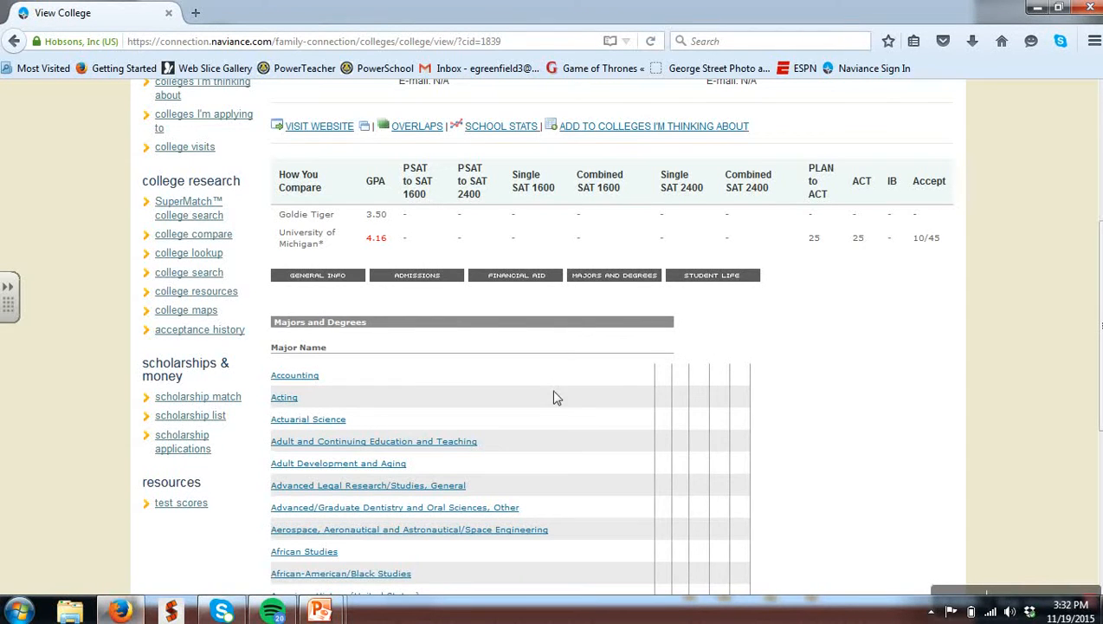
{"action": "mouse_move", "coordinate": [337, 432]}
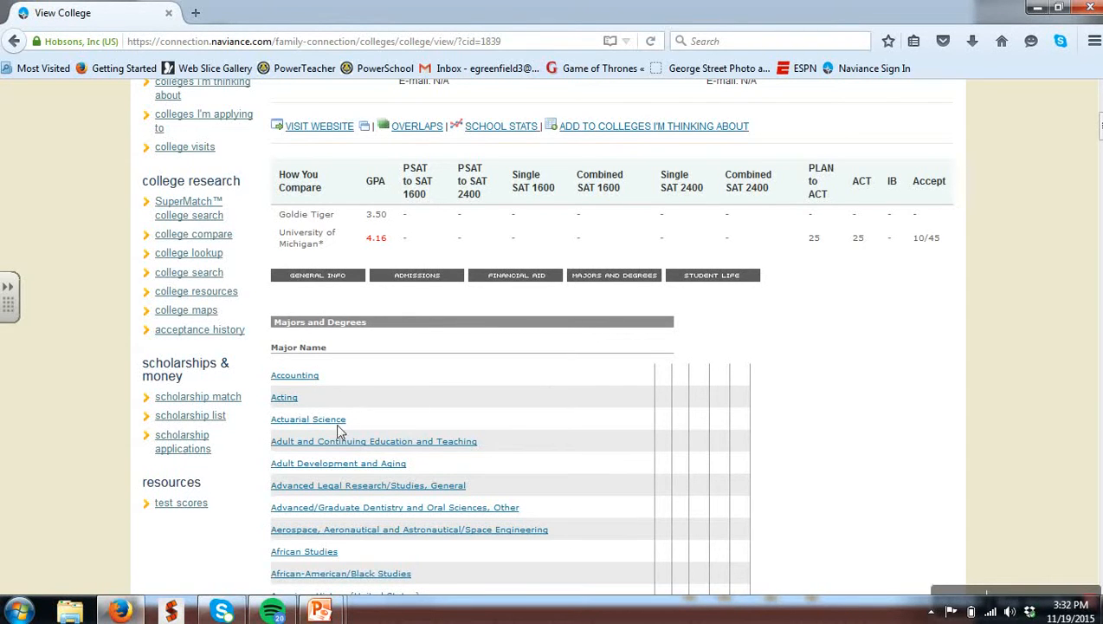
{"action": "mouse_move", "coordinate": [372, 421]}
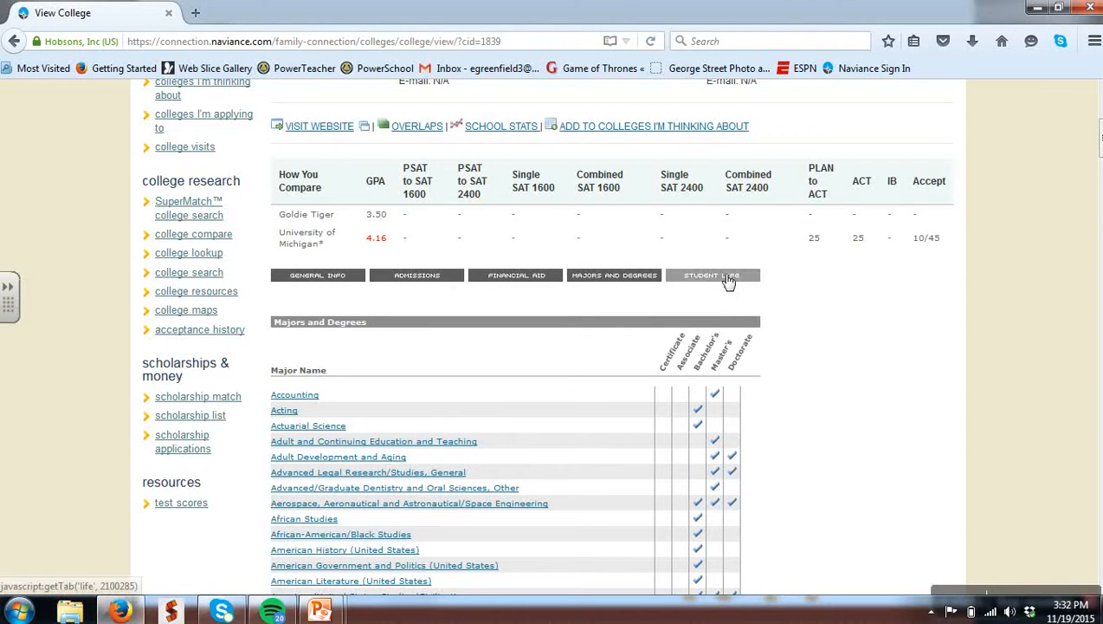
- View University of Michigan's Student Life details on residence halls, activities and organizations
{"action": "left_click", "coordinate": [711, 275]}
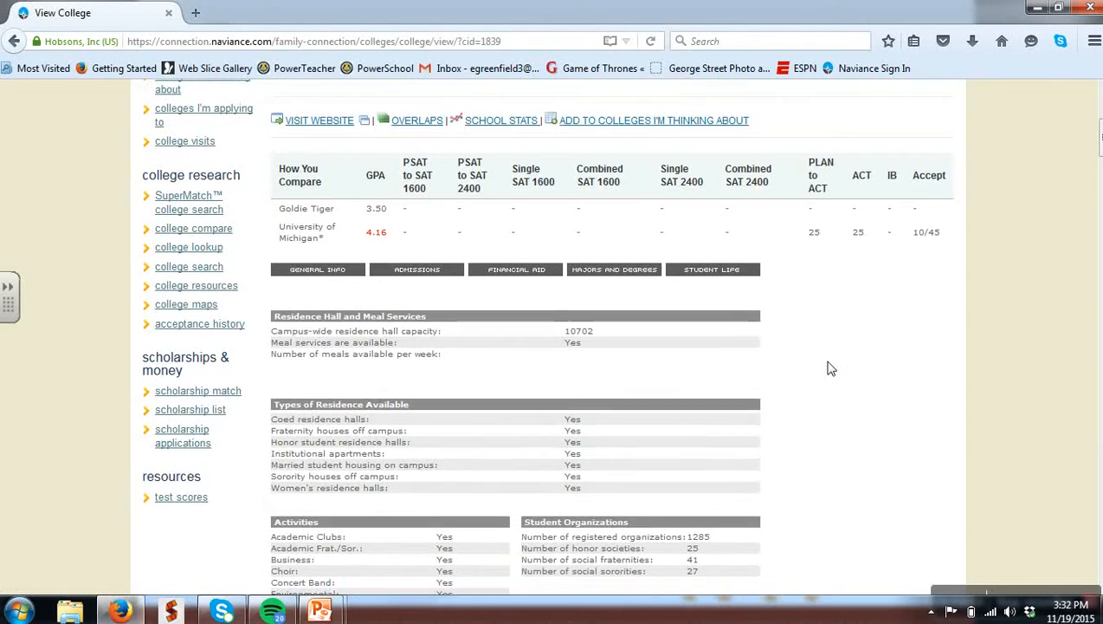
{"action": "scroll", "scroll_direction": "down", "scroll_amount": 3}
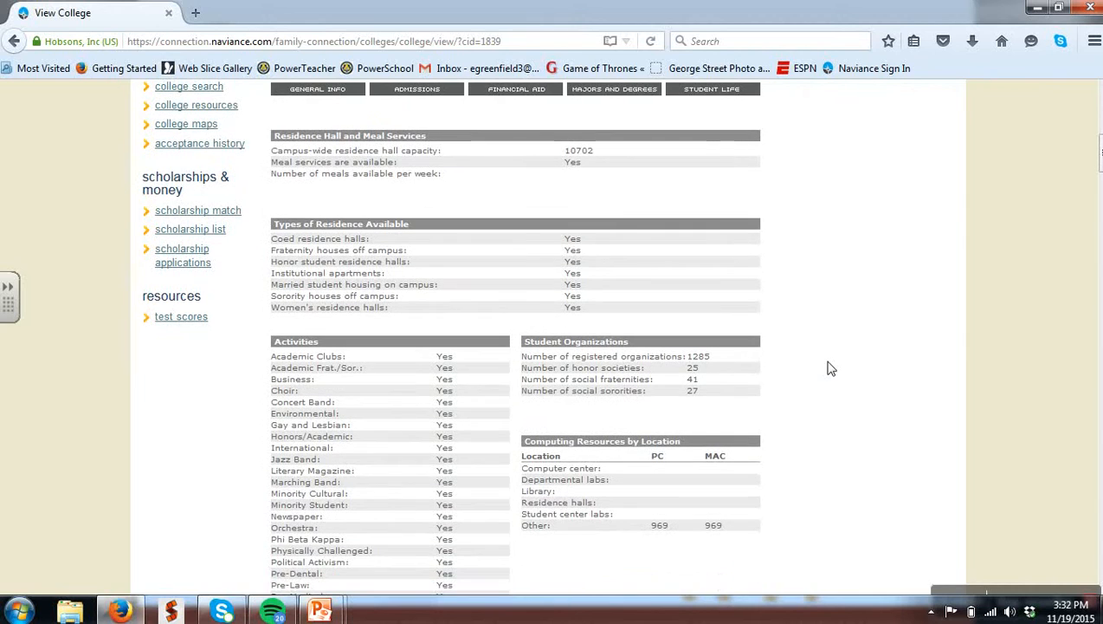
{"action": "mouse_move", "coordinate": [835, 374]}
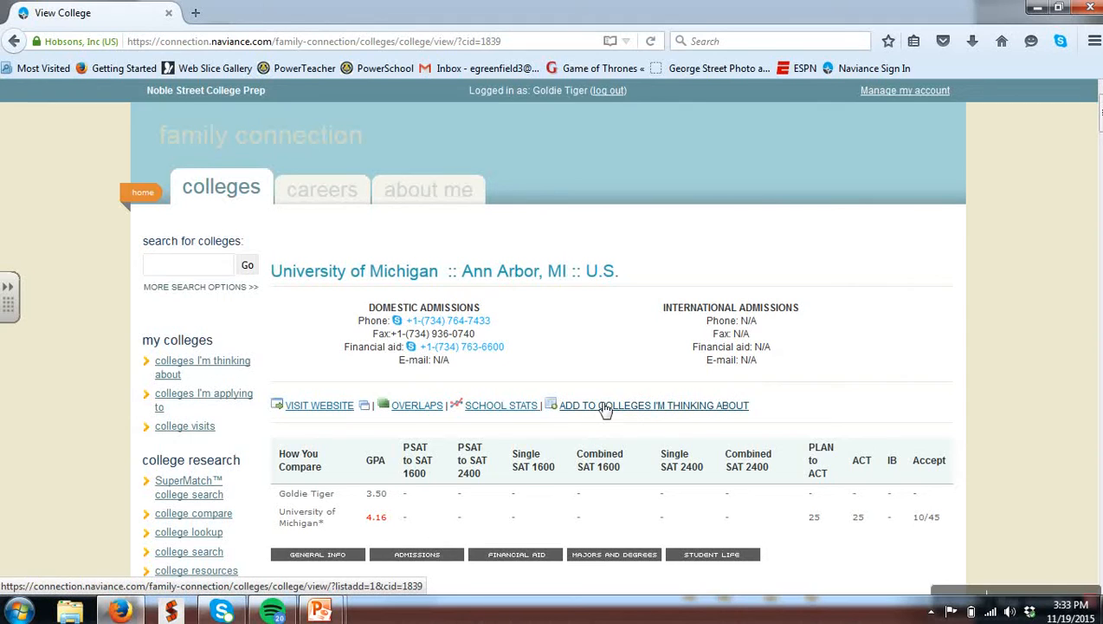
- Add University of Michigan to the colleges I'm thinking about list
{"action": "left_click", "coordinate": [655, 406]}
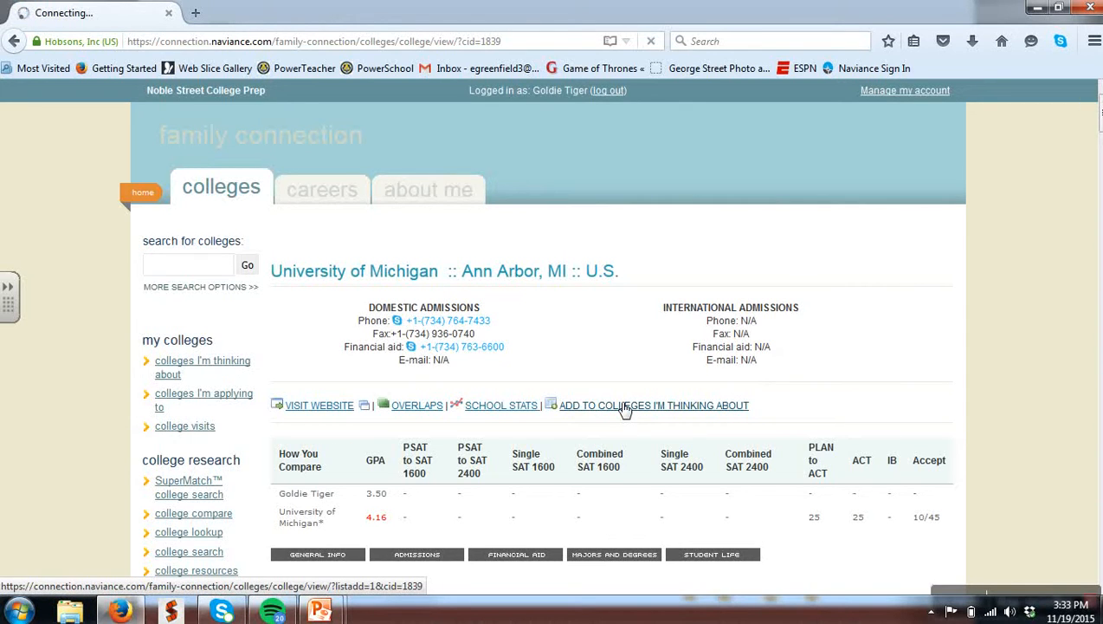
{"action": "left_click", "coordinate": [655, 405]}
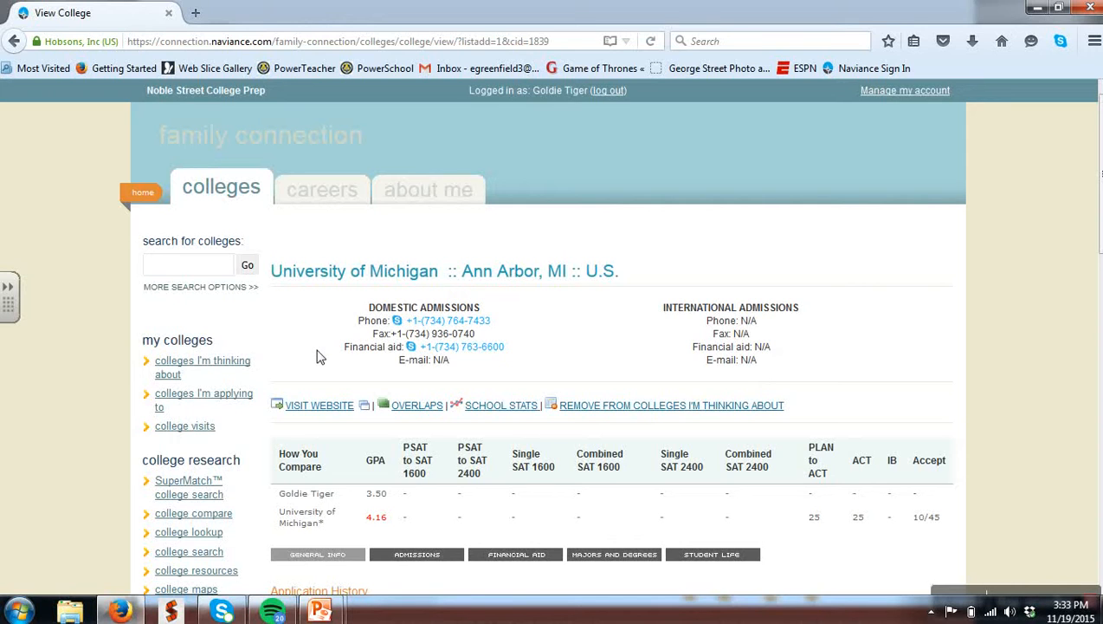
- Open the careers section showing explore careers, interest tools and Roadtrip Nation
{"action": "left_click", "coordinate": [322, 189]}
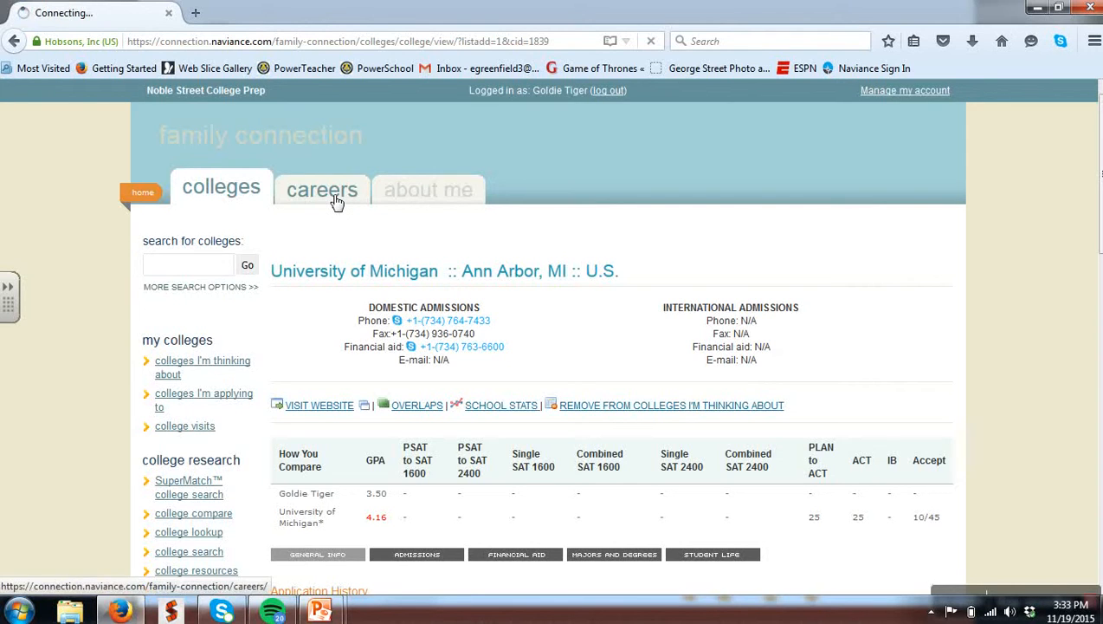
{"action": "left_click", "coordinate": [322, 189]}
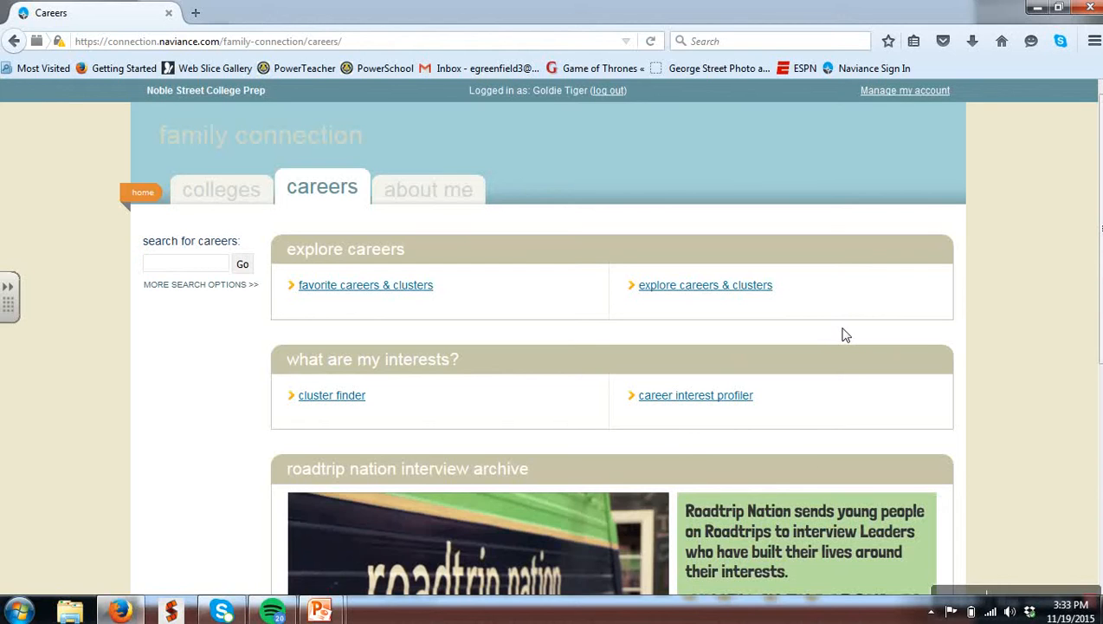
{"action": "scroll", "scroll_direction": "down", "scroll_amount": 3}
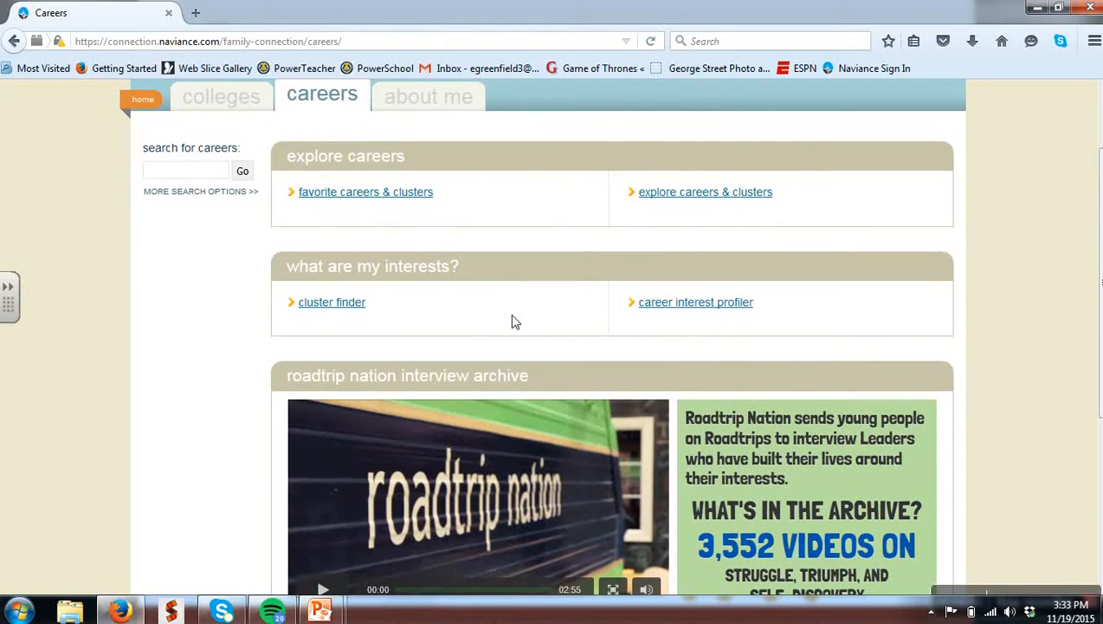
{"action": "mouse_move", "coordinate": [686, 258]}
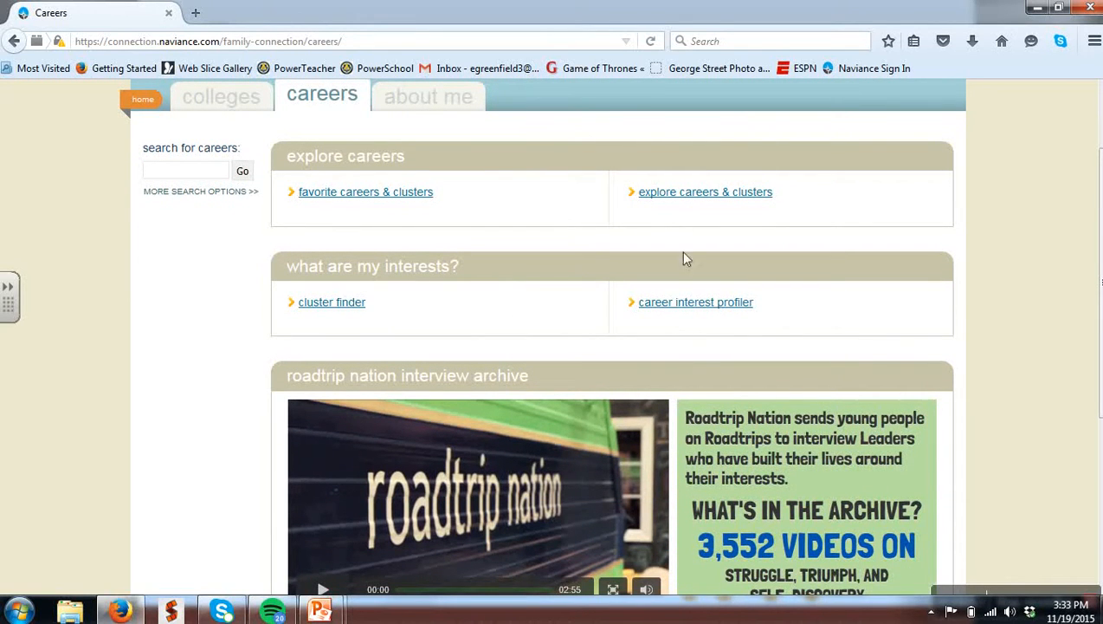
{"action": "mouse_move", "coordinate": [447, 302]}
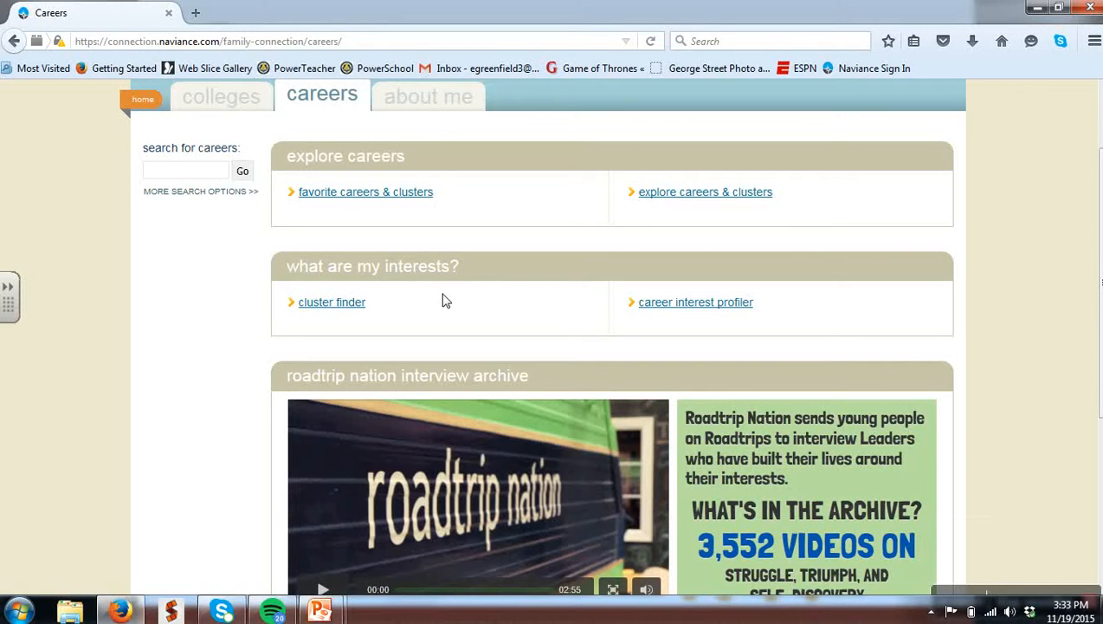
{"action": "mouse_move", "coordinate": [135, 208]}
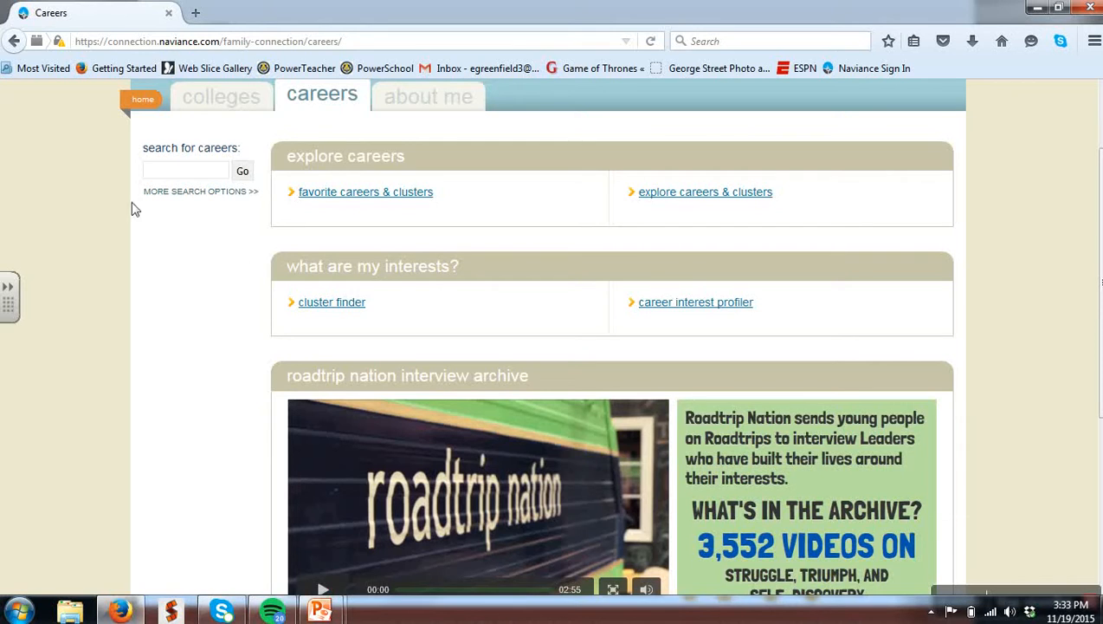
{"action": "type", "text": "a"}
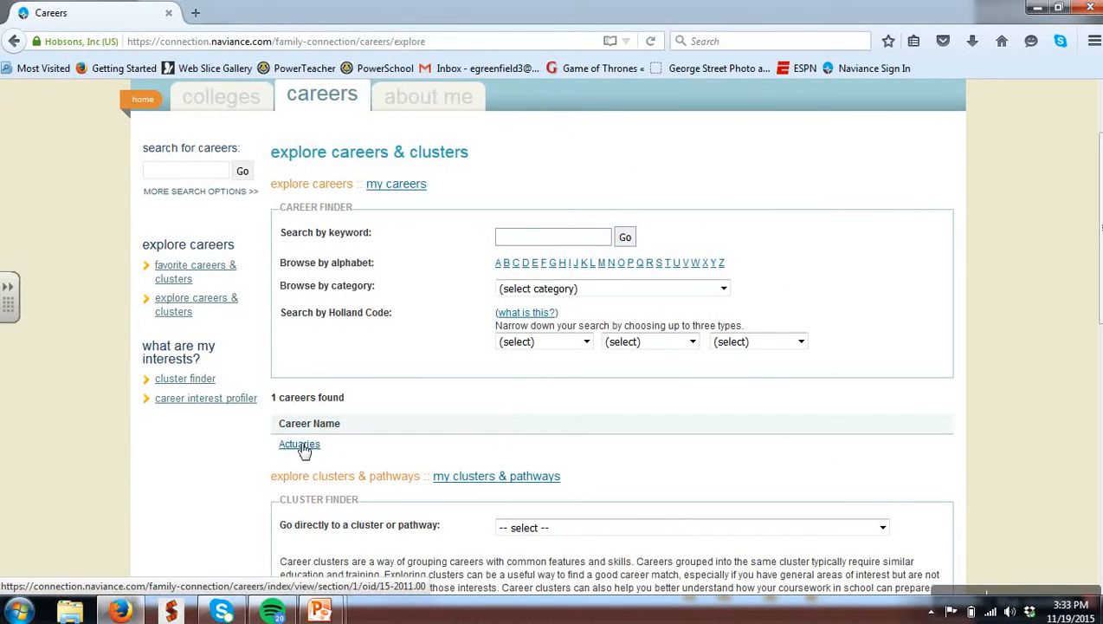
{"action": "left_click", "coordinate": [298, 444]}
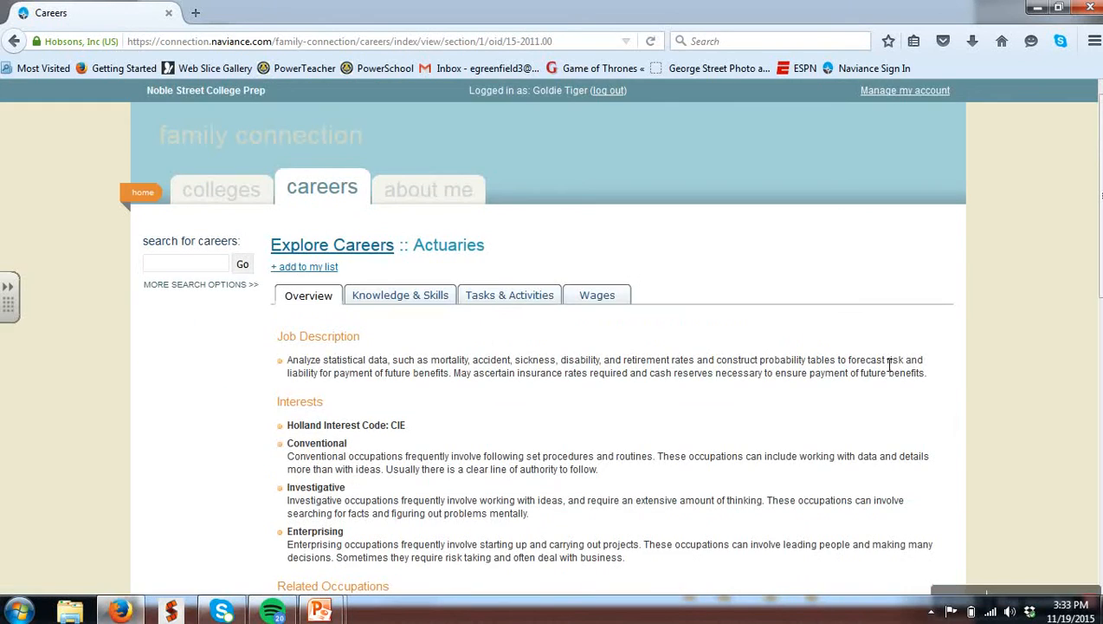
{"action": "scroll", "scroll_direction": "down", "scroll_amount": 3}
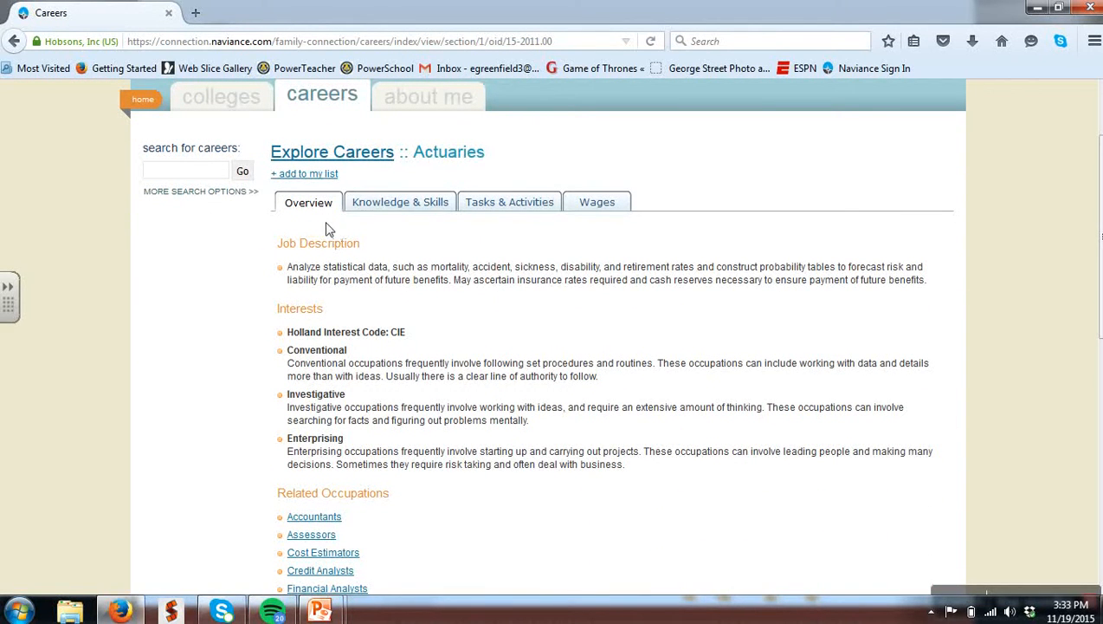
{"action": "mouse_move", "coordinate": [376, 357]}
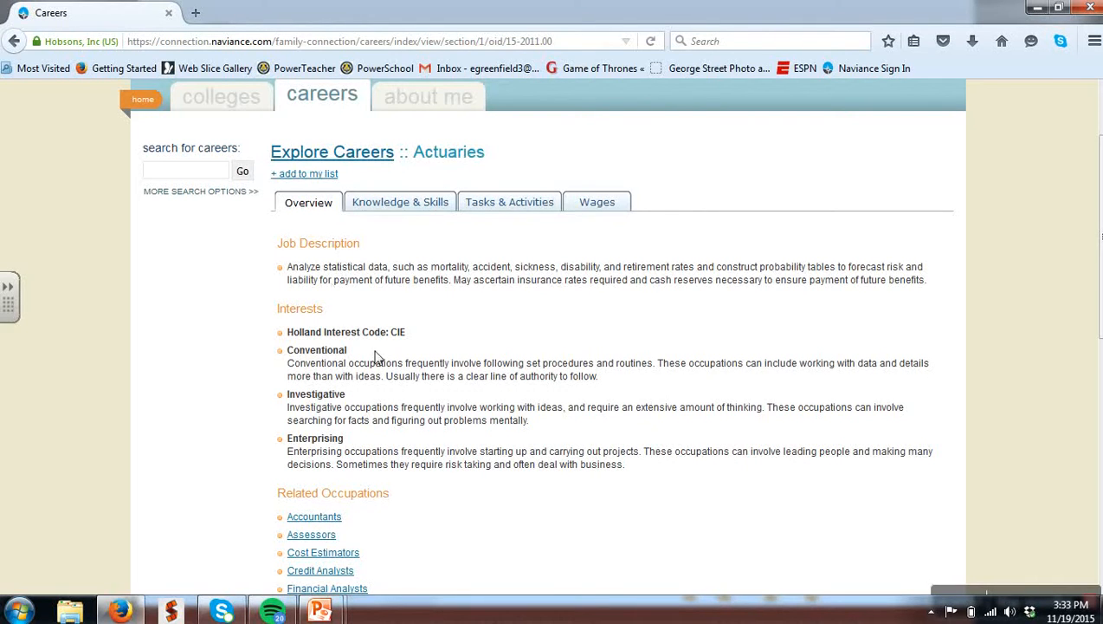
{"action": "scroll", "scroll_direction": "down", "scroll_amount": 3}
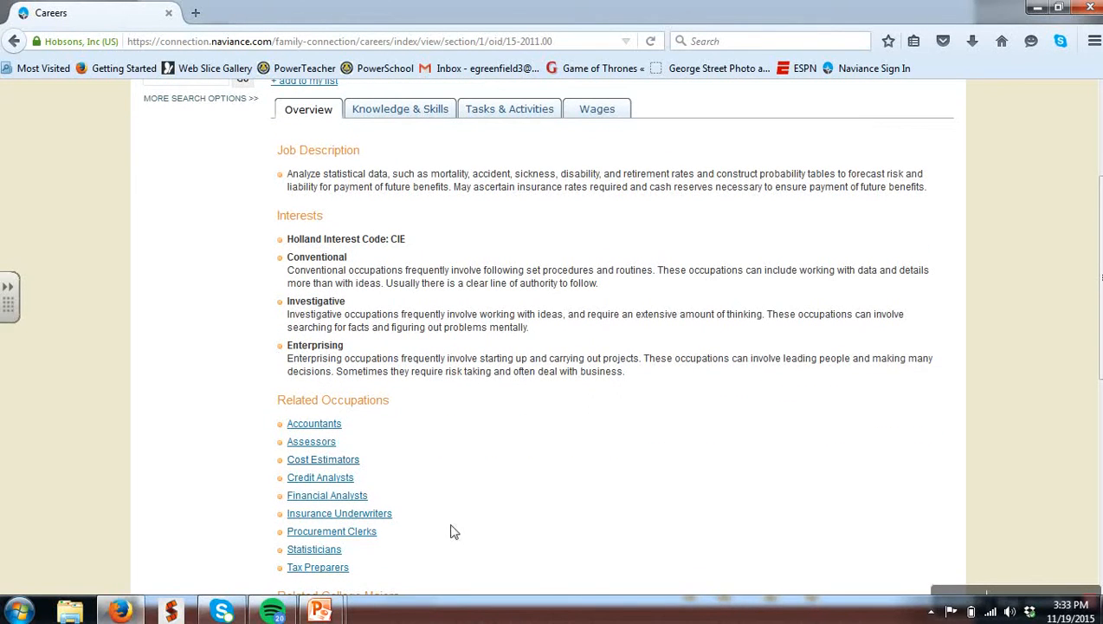
{"action": "mouse_move", "coordinate": [400, 113]}
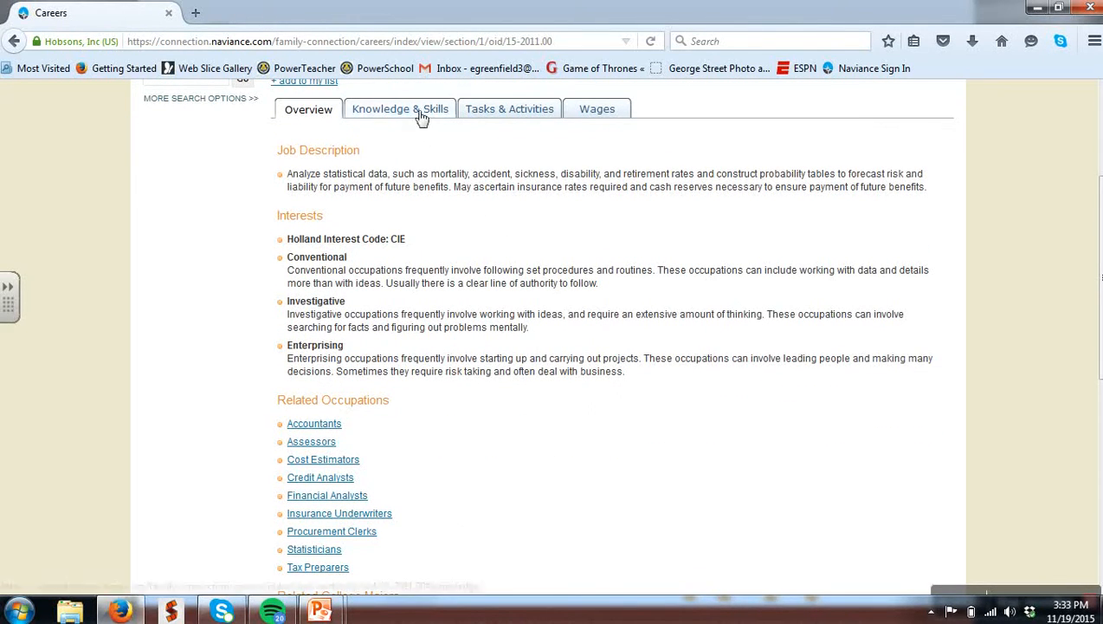
- Review Actuaries' Knowledge & Skills, then switch to its Tasks & Activities
{"action": "left_click", "coordinate": [400, 107]}
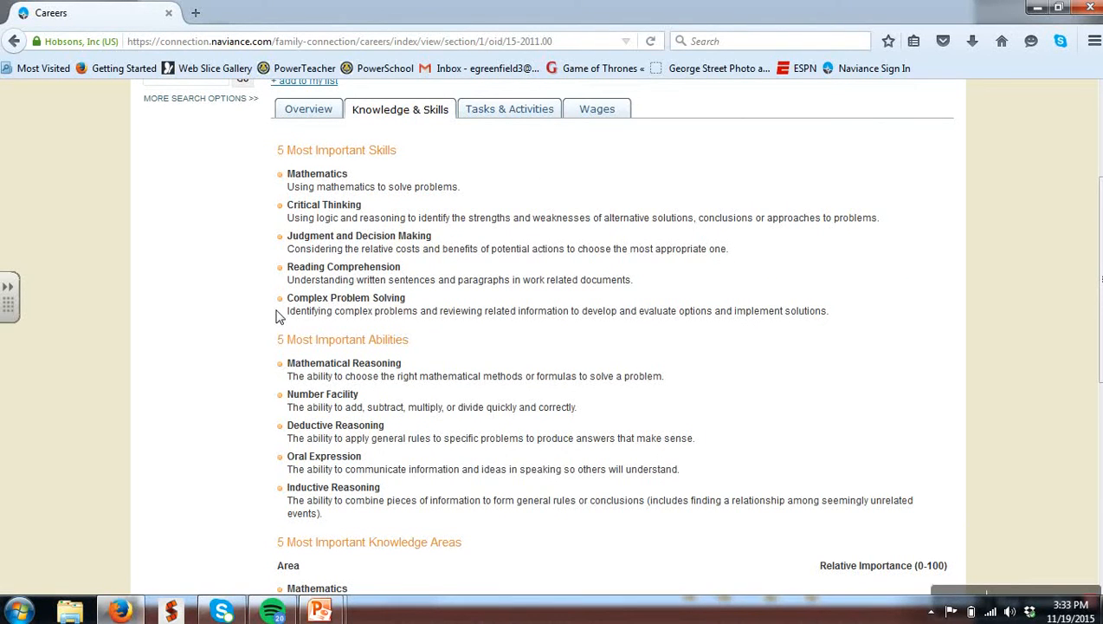
{"action": "mouse_move", "coordinate": [297, 333]}
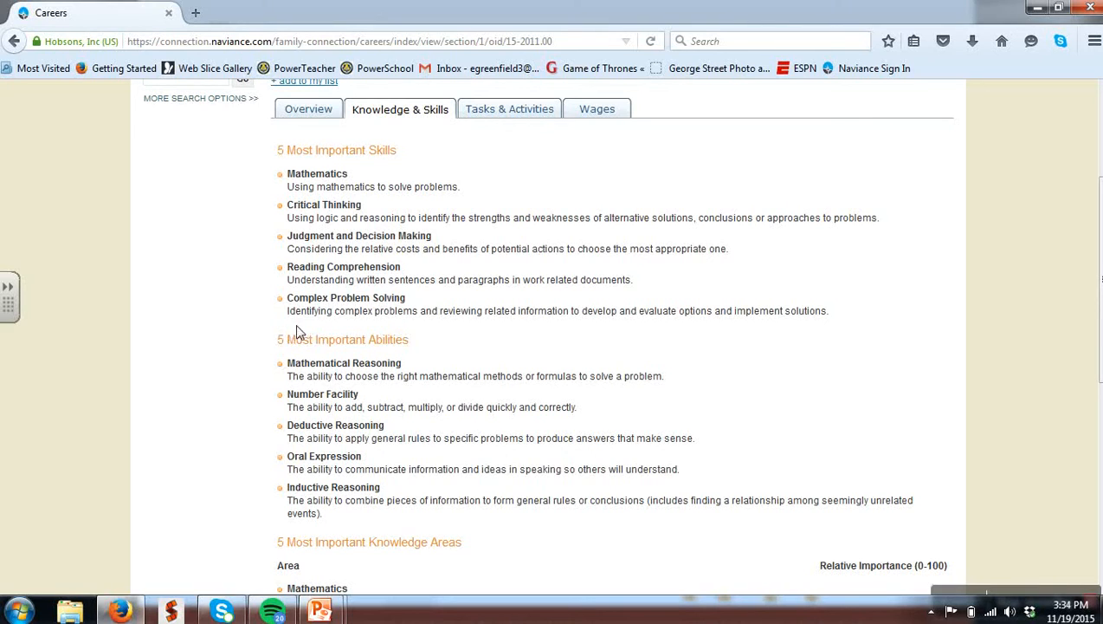
{"action": "mouse_move", "coordinate": [326, 499]}
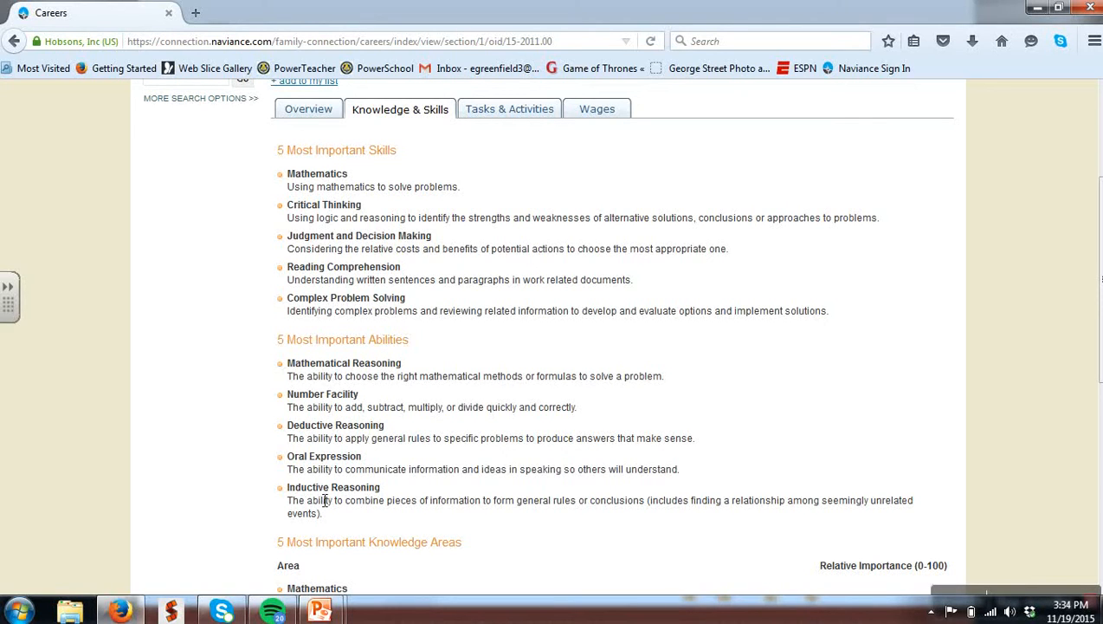
{"action": "mouse_move", "coordinate": [641, 376]}
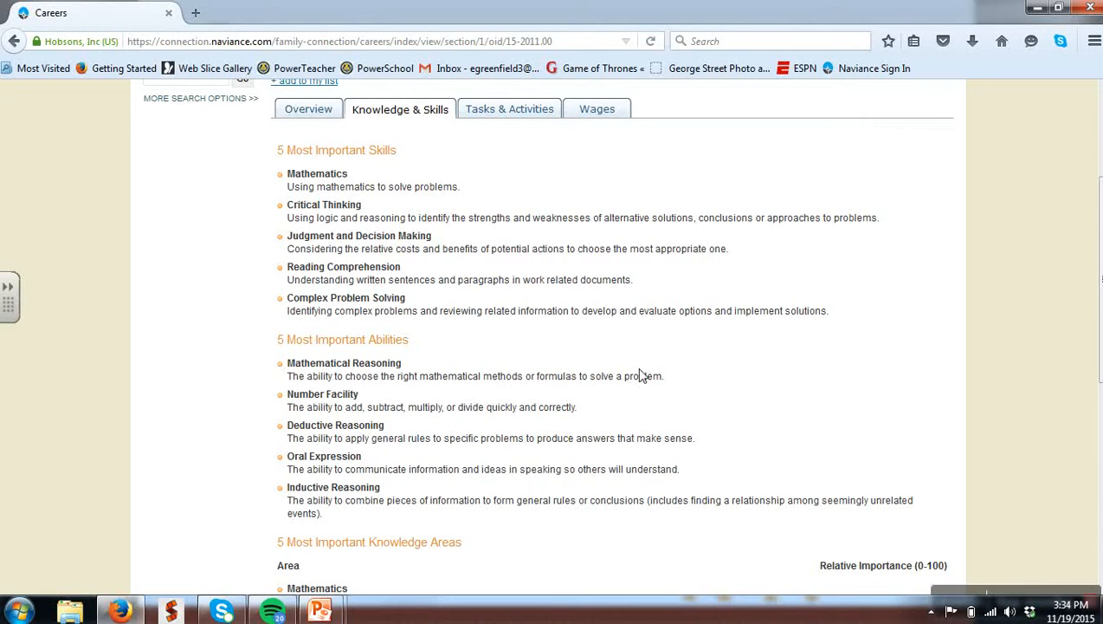
{"action": "left_click", "coordinate": [509, 108]}
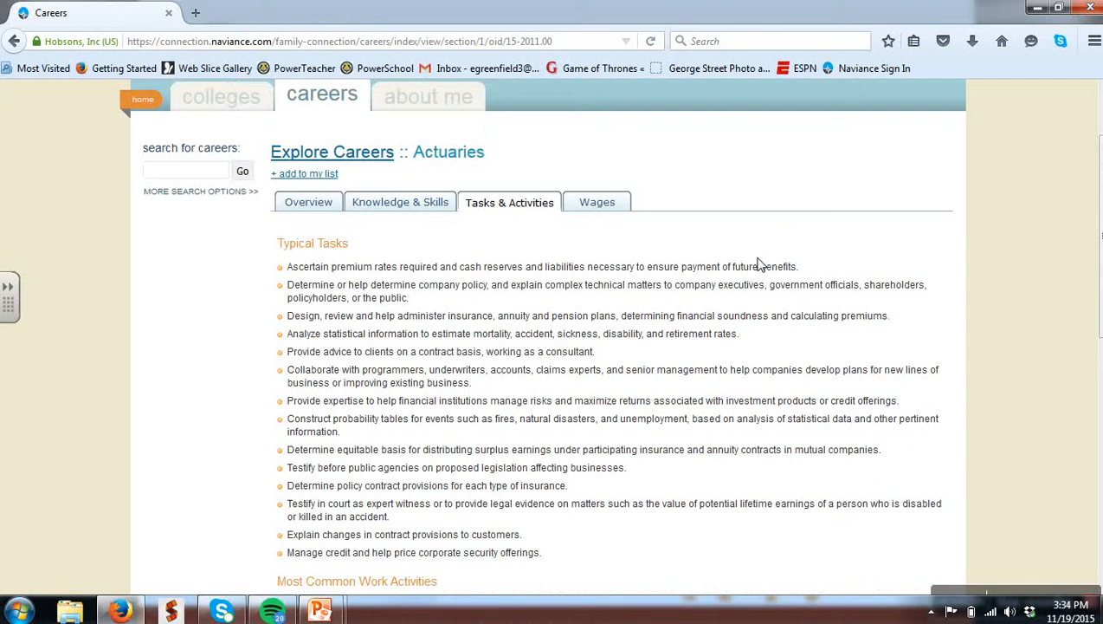
- Show the Annual Wages table for Actuaries nationally and by state
{"action": "left_click", "coordinate": [597, 201]}
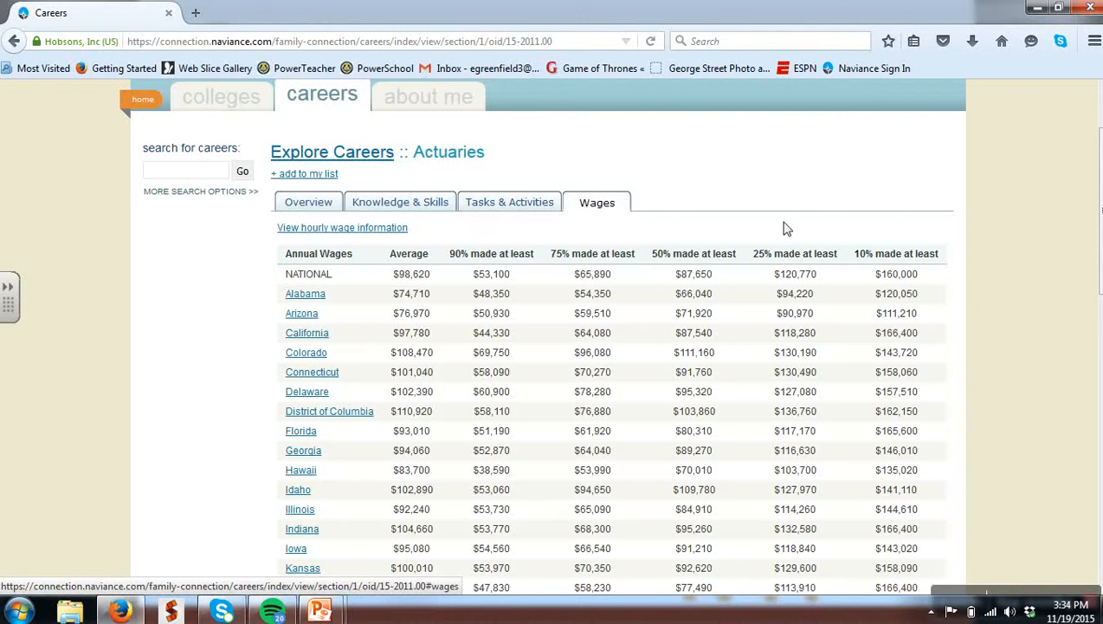
{"action": "scroll", "scroll_direction": "down", "scroll_amount": 3}
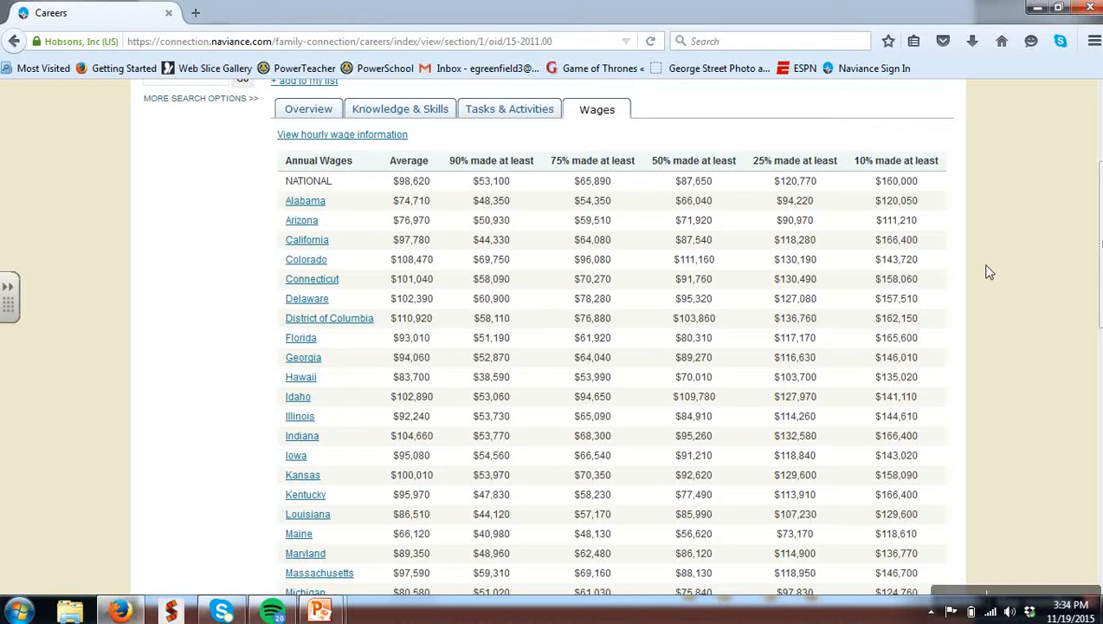
{"action": "mouse_move", "coordinate": [519, 402]}
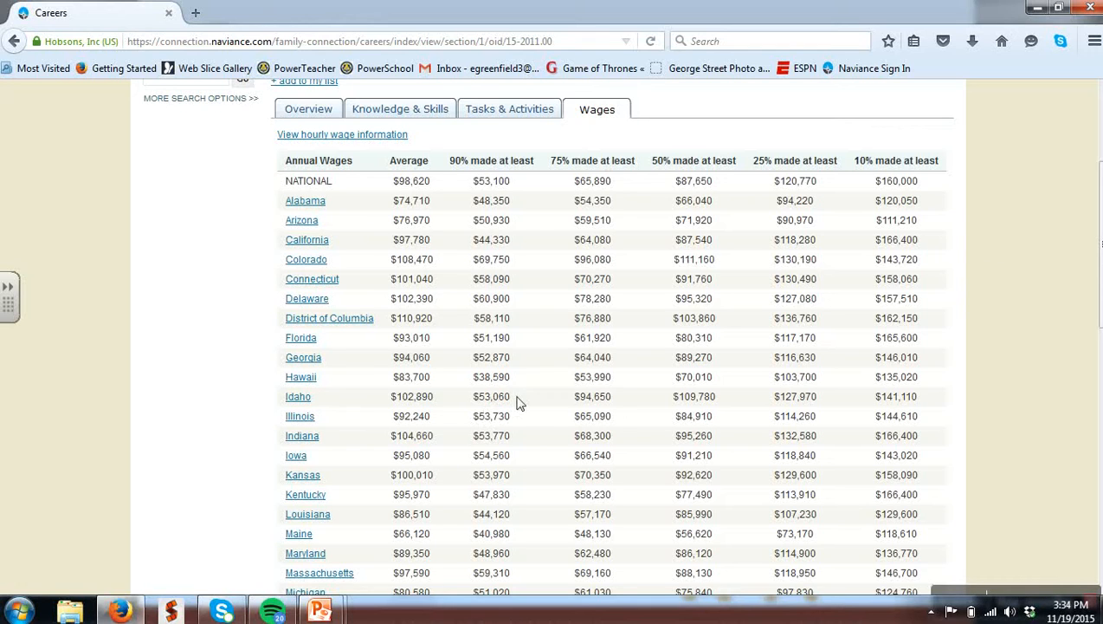
{"action": "mouse_move", "coordinate": [519, 408]}
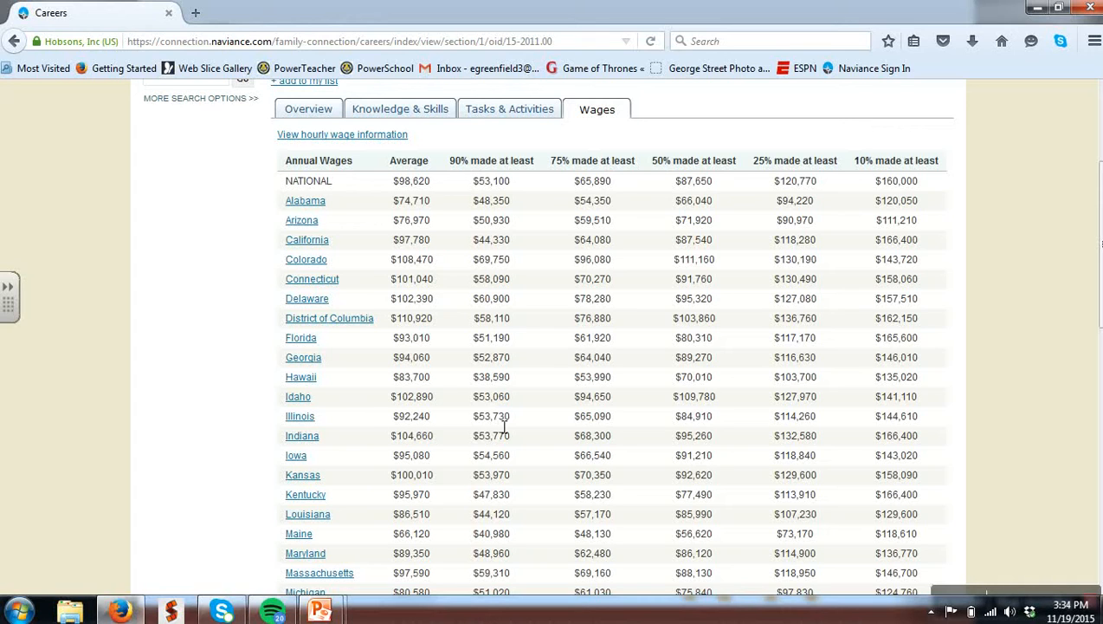
{"action": "mouse_move", "coordinate": [815, 424]}
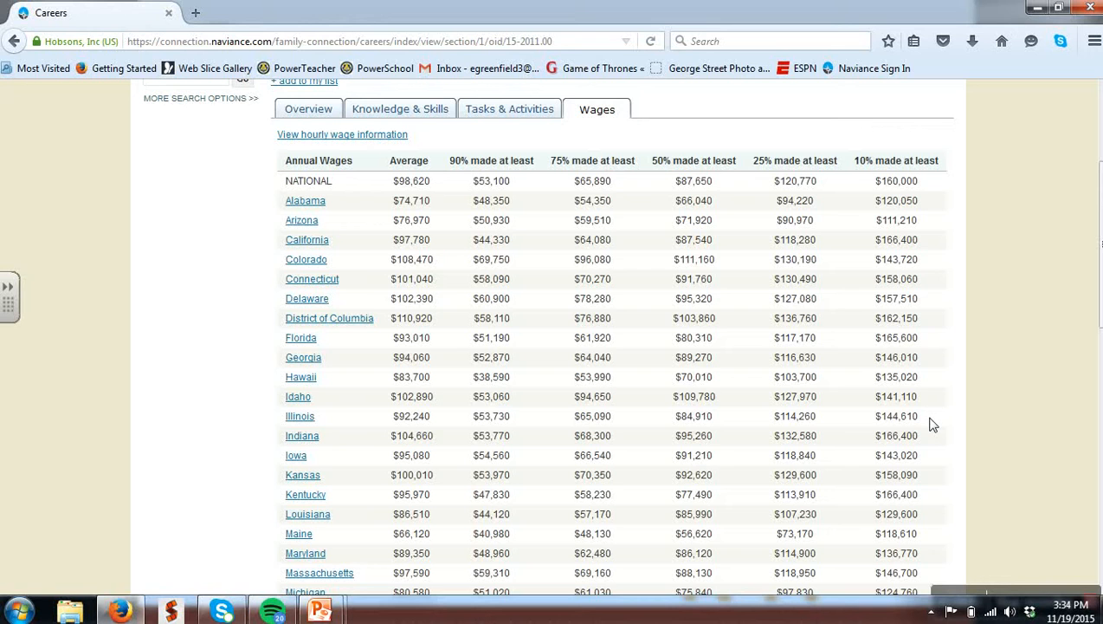
{"action": "mouse_move", "coordinate": [939, 425]}
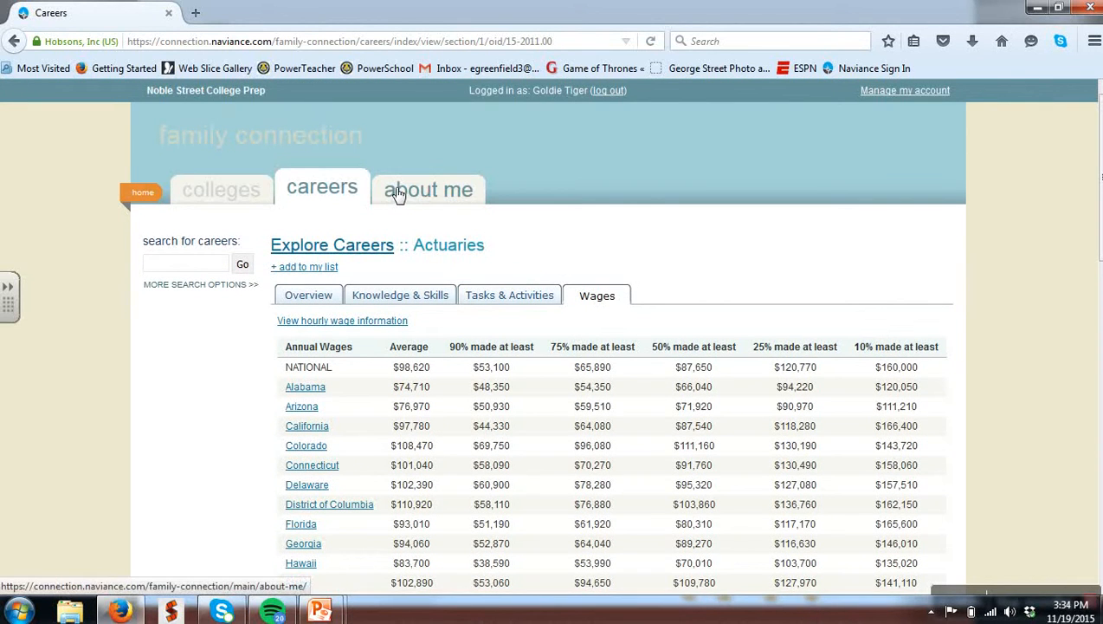
- Go to About Me and scroll down to the official things section
{"action": "left_click", "coordinate": [428, 189]}
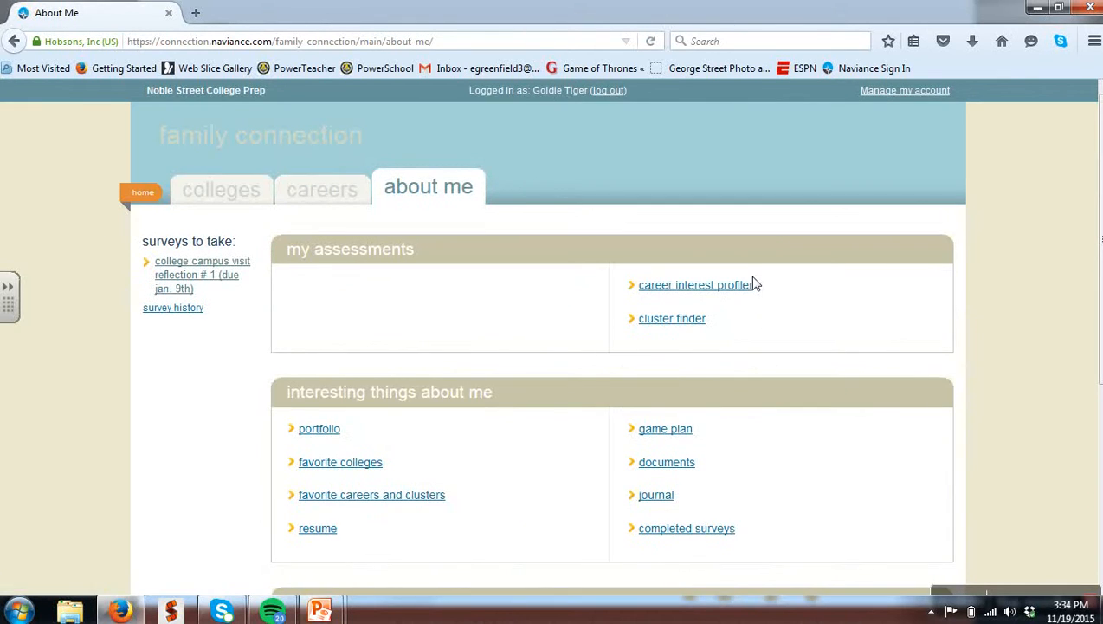
{"action": "mouse_move", "coordinate": [807, 385]}
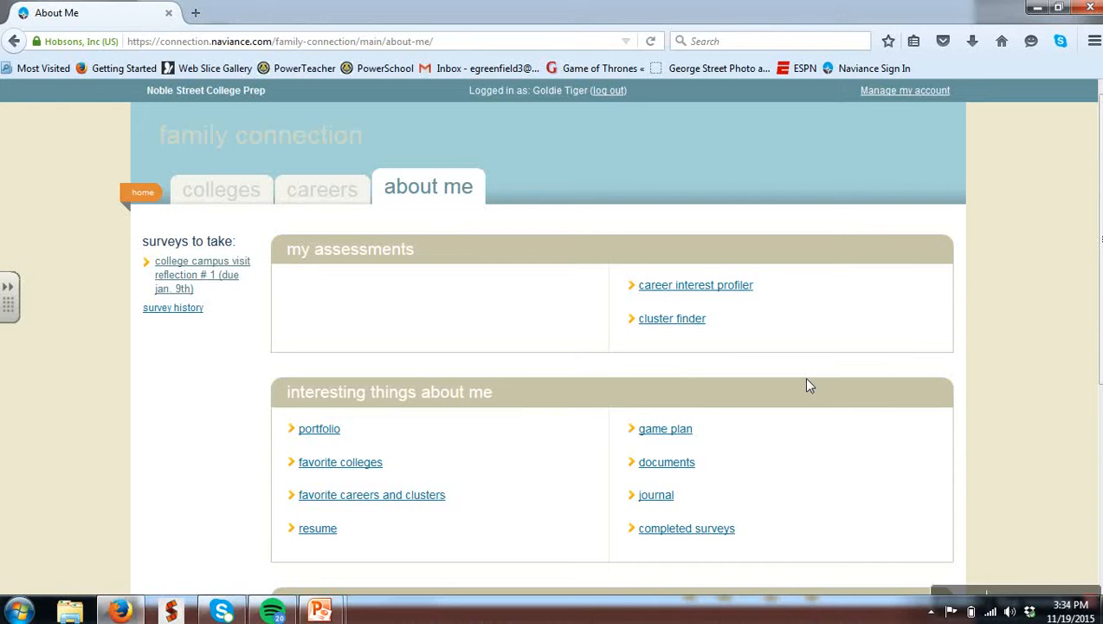
{"action": "scroll", "scroll_direction": "down", "scroll_amount": 3}
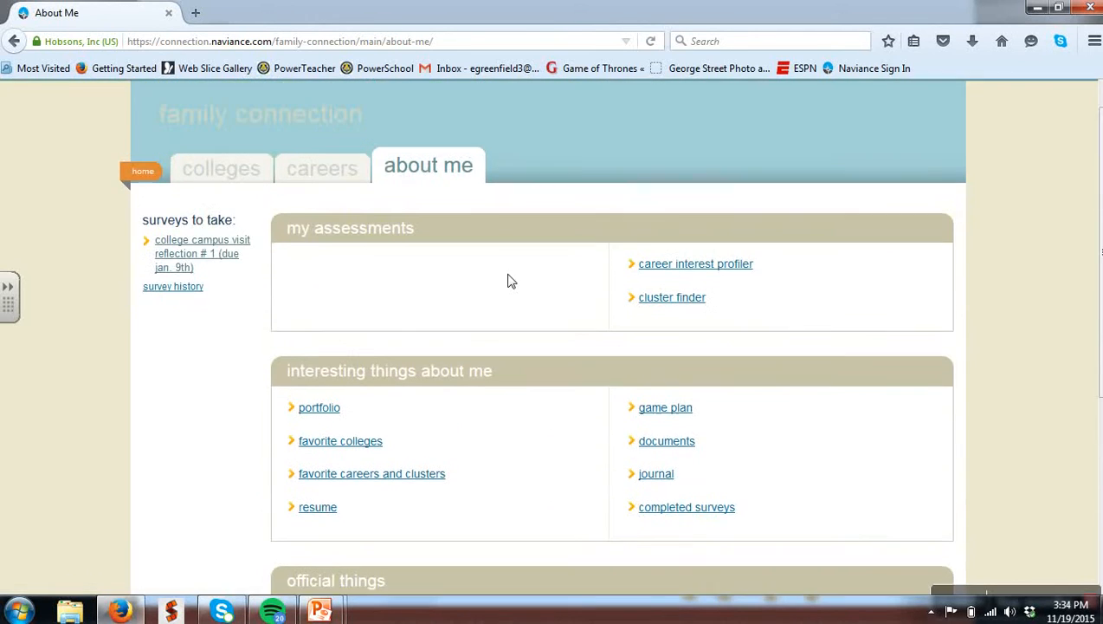
{"action": "scroll", "scroll_direction": "down", "scroll_amount": 3}
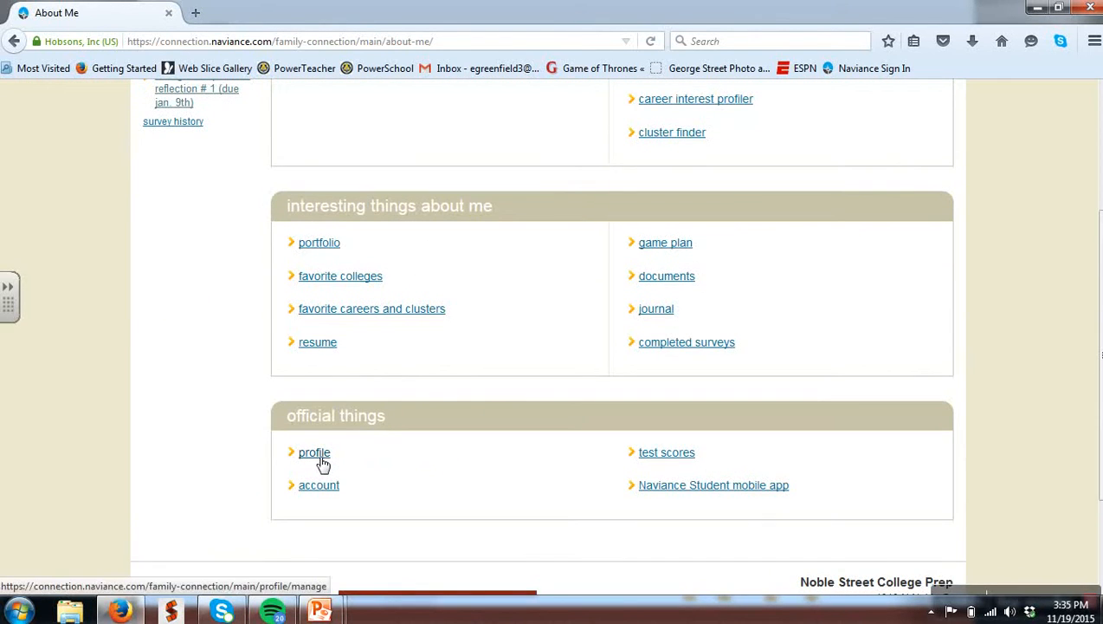
- View the student profile down to Academic Information showing GPA 3.3000 and weighted 3.5000
{"action": "left_click", "coordinate": [316, 450]}
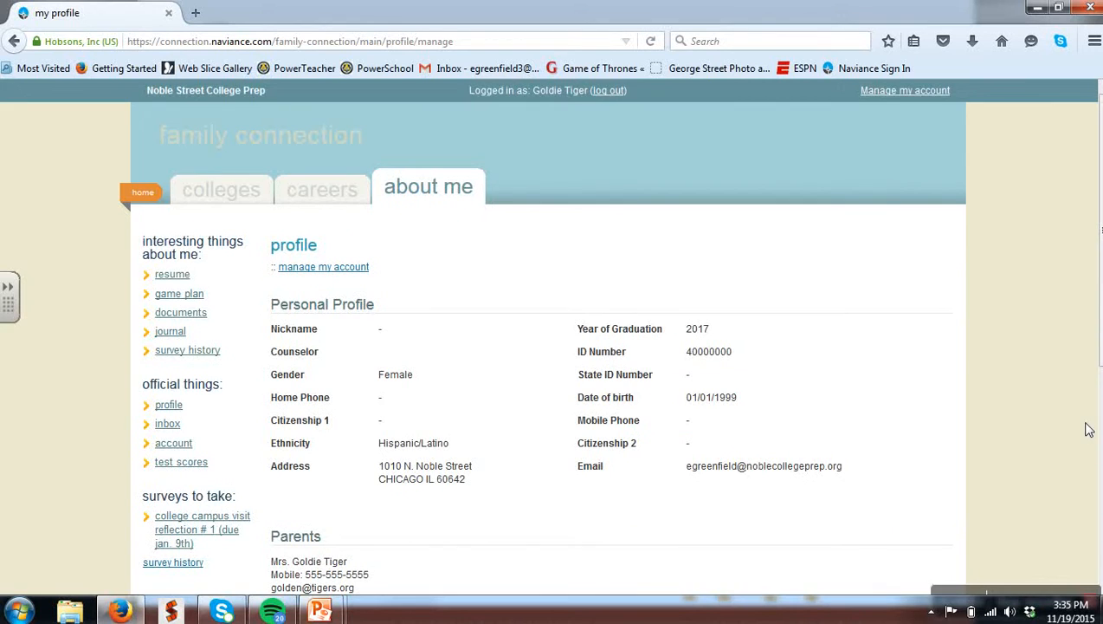
{"action": "scroll", "scroll_direction": "down", "scroll_amount": 3}
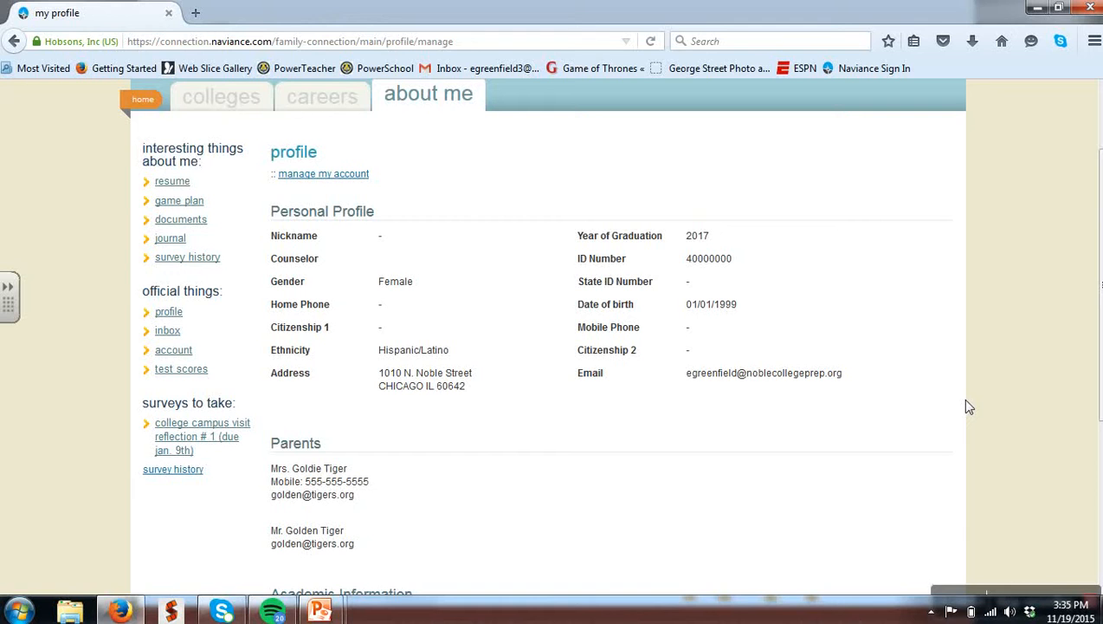
{"action": "scroll", "scroll_direction": "down", "scroll_amount": 3}
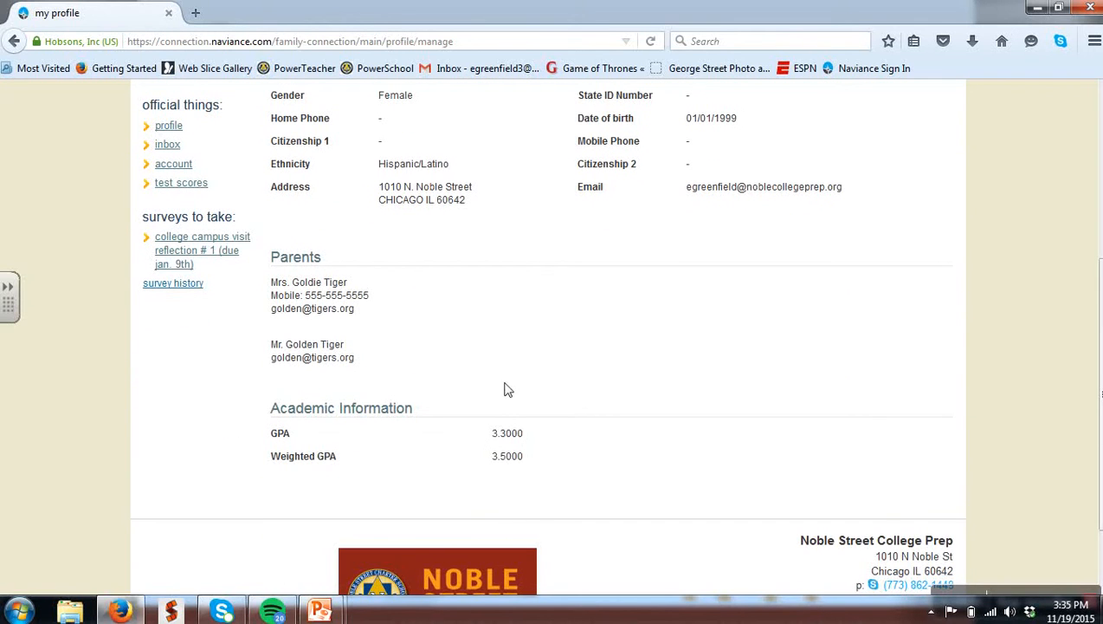
{"action": "mouse_move", "coordinate": [570, 450]}
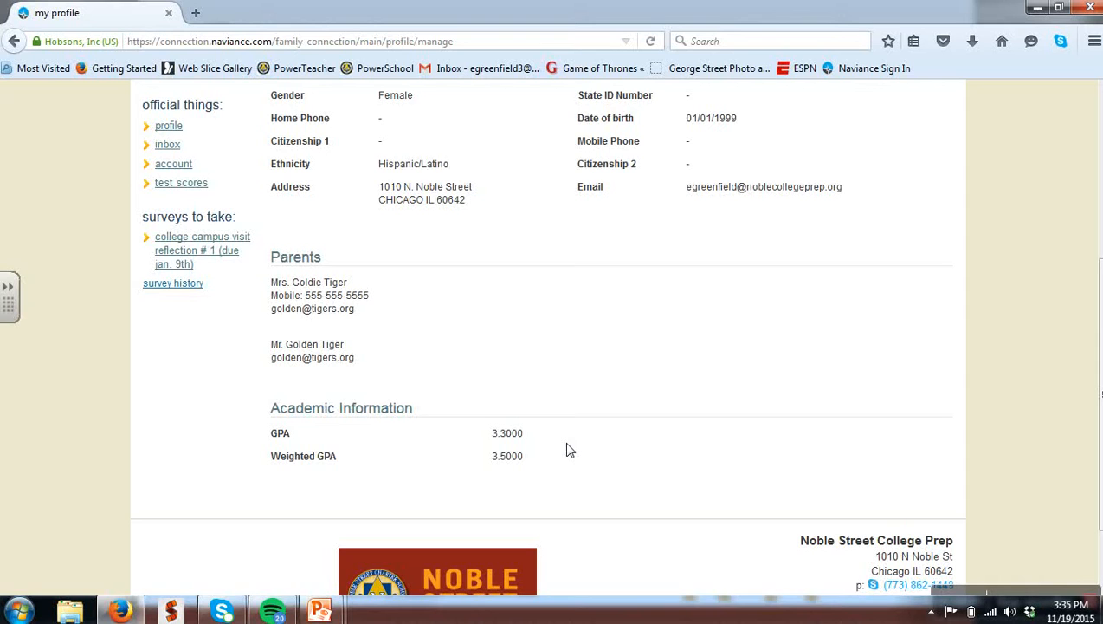
{"action": "mouse_move", "coordinate": [516, 480]}
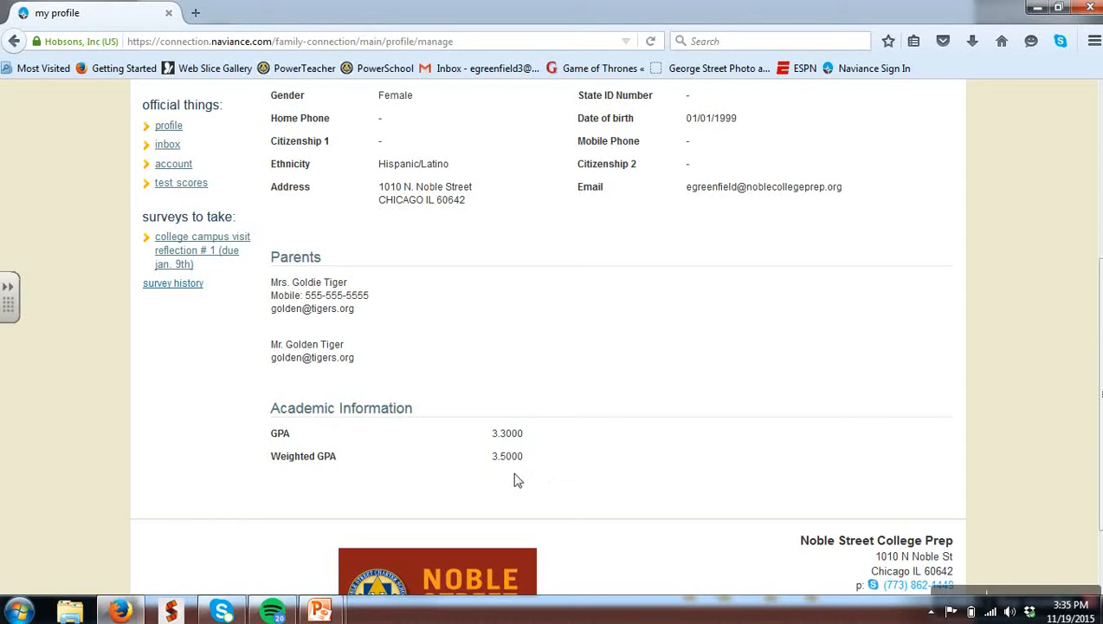
{"action": "mouse_move", "coordinate": [529, 474]}
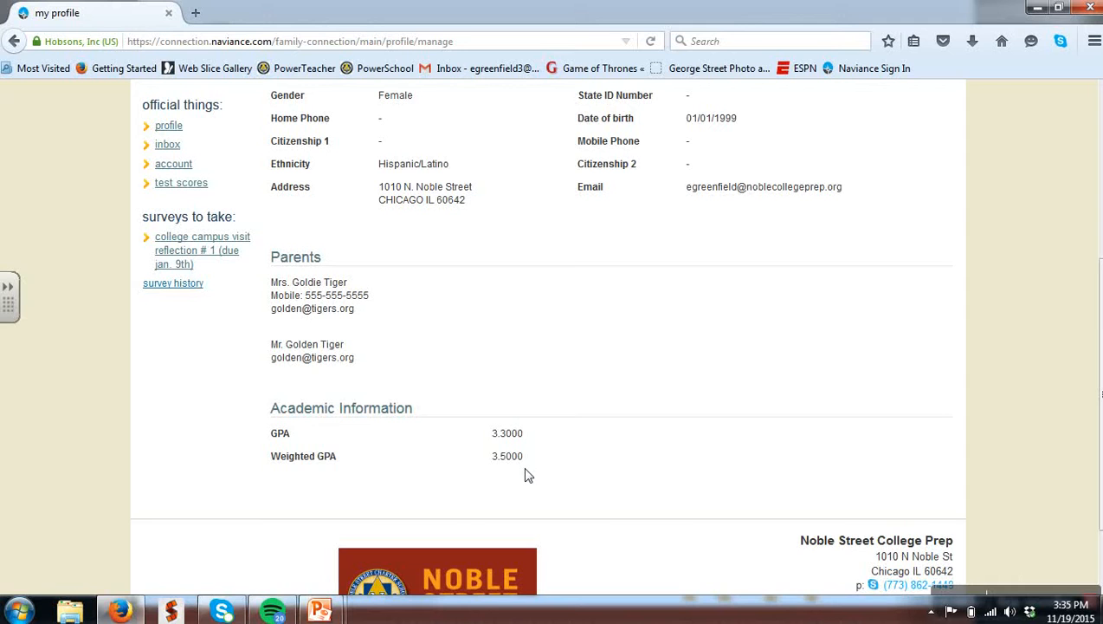
{"action": "mouse_move", "coordinate": [580, 494]}
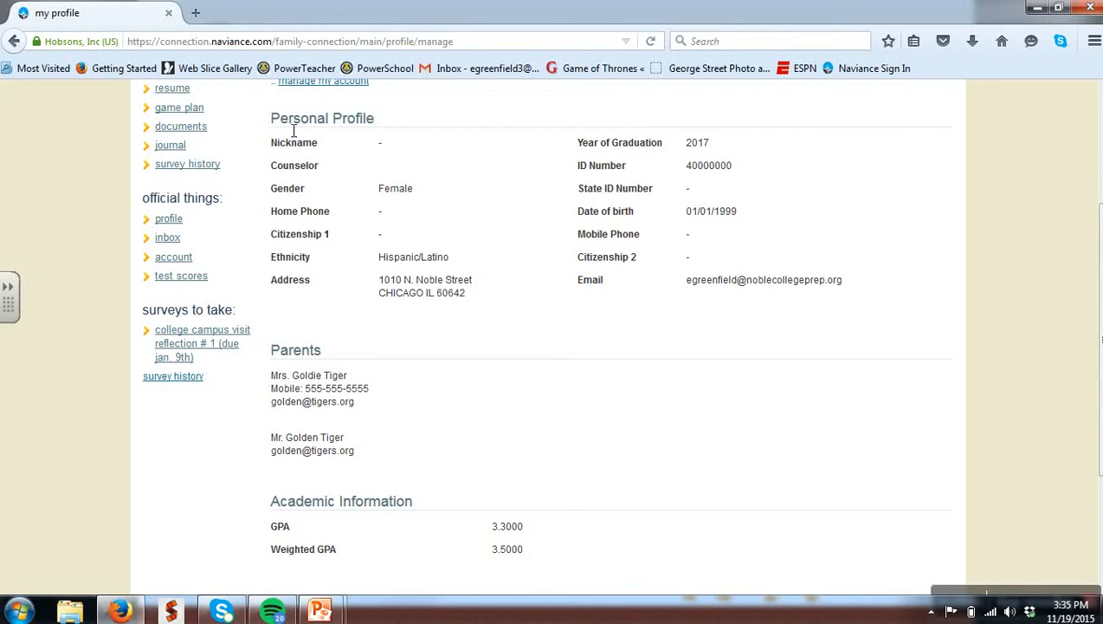
{"action": "mouse_move", "coordinate": [468, 391]}
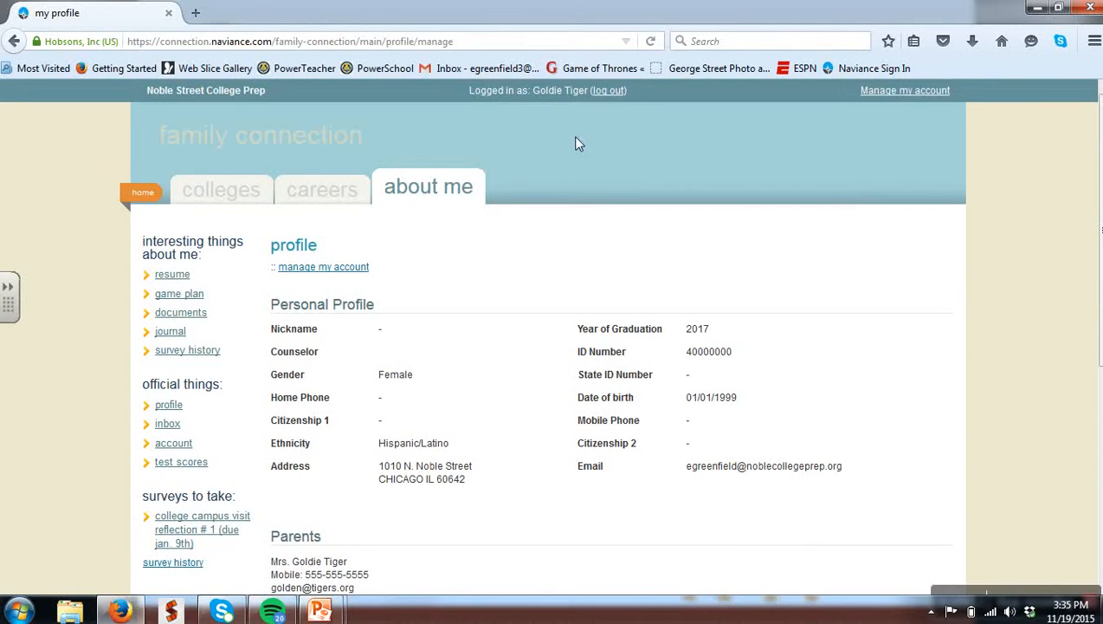
{"action": "mouse_move", "coordinate": [575, 121]}
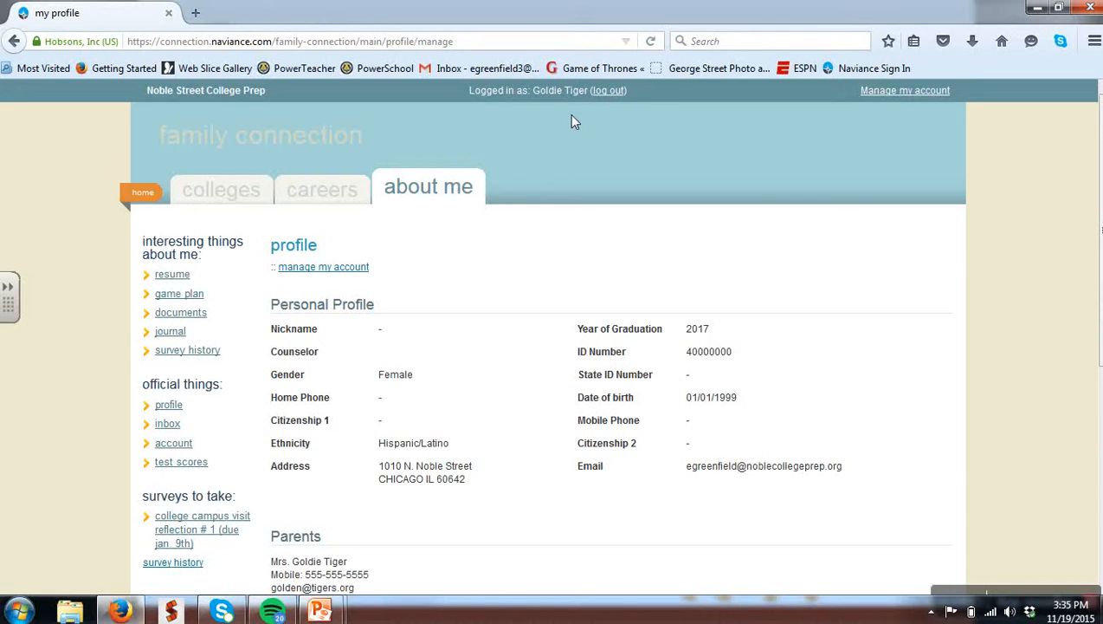